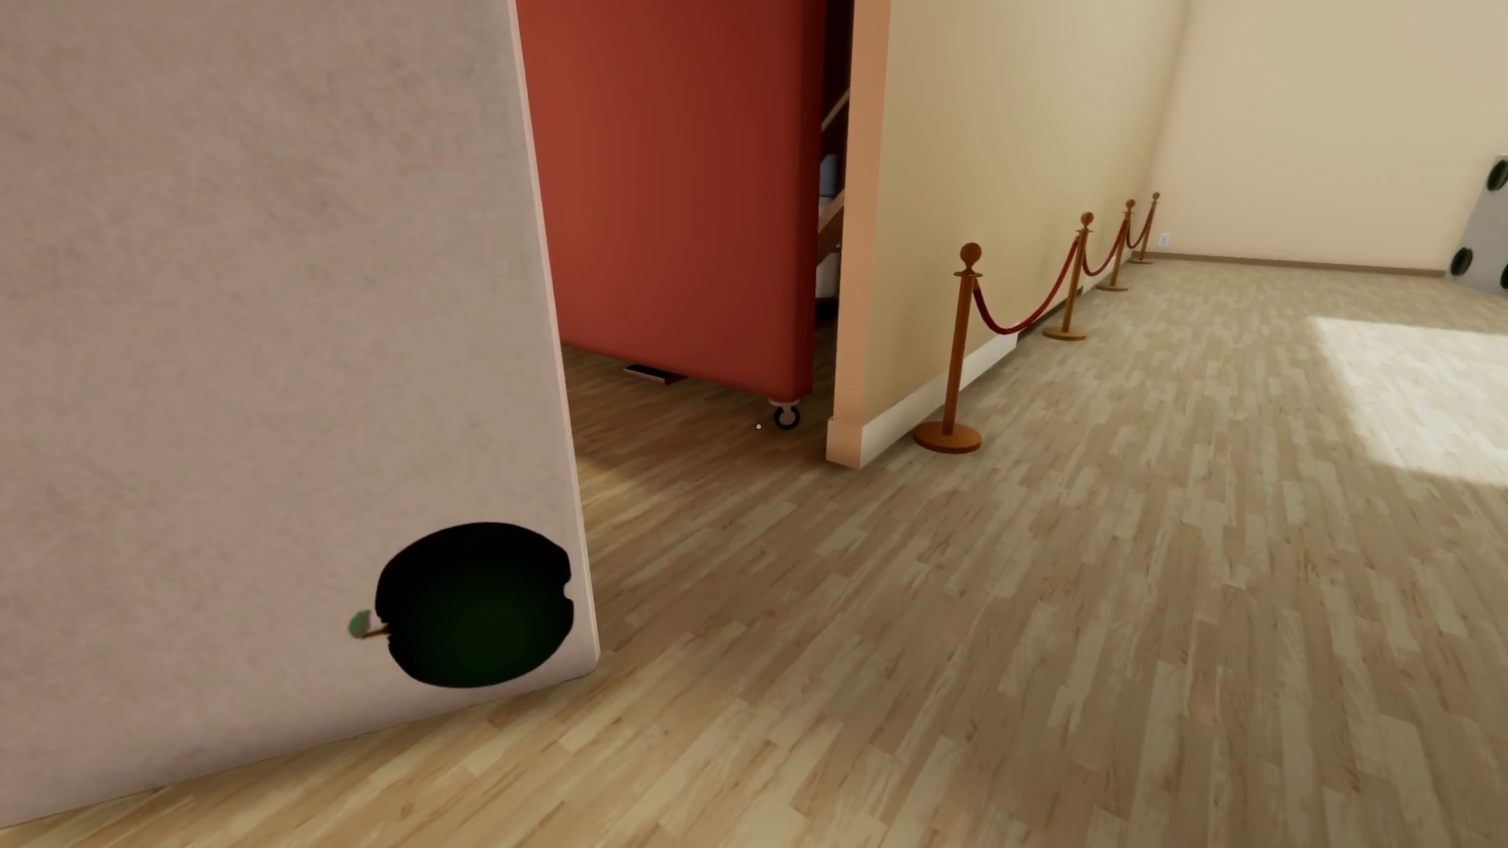
{"action": "mouse_move", "coordinate": [754, 414]}
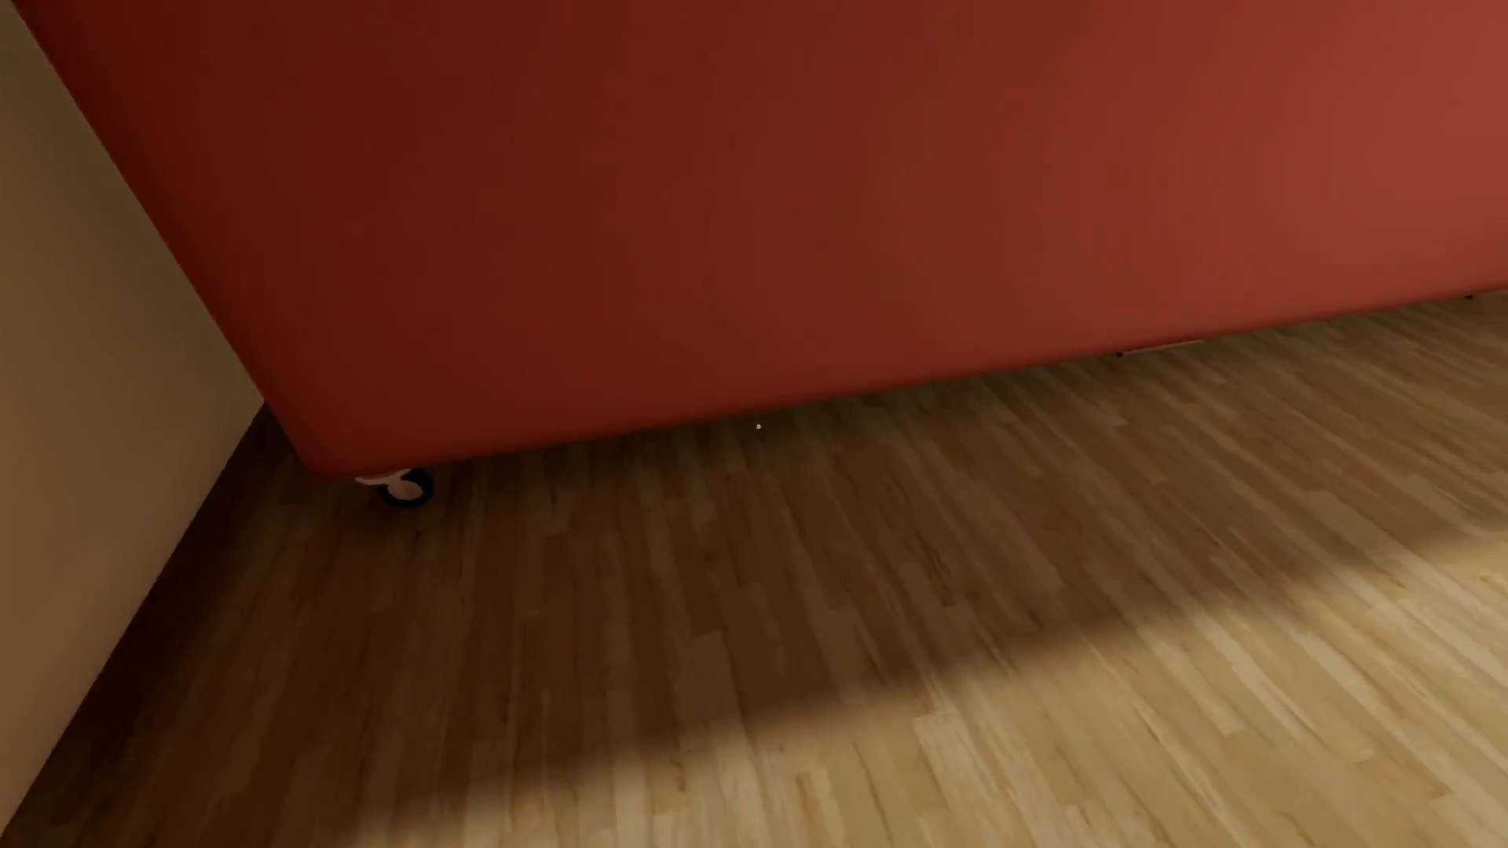
{"action": "mouse_move", "coordinate": [754, 425]}
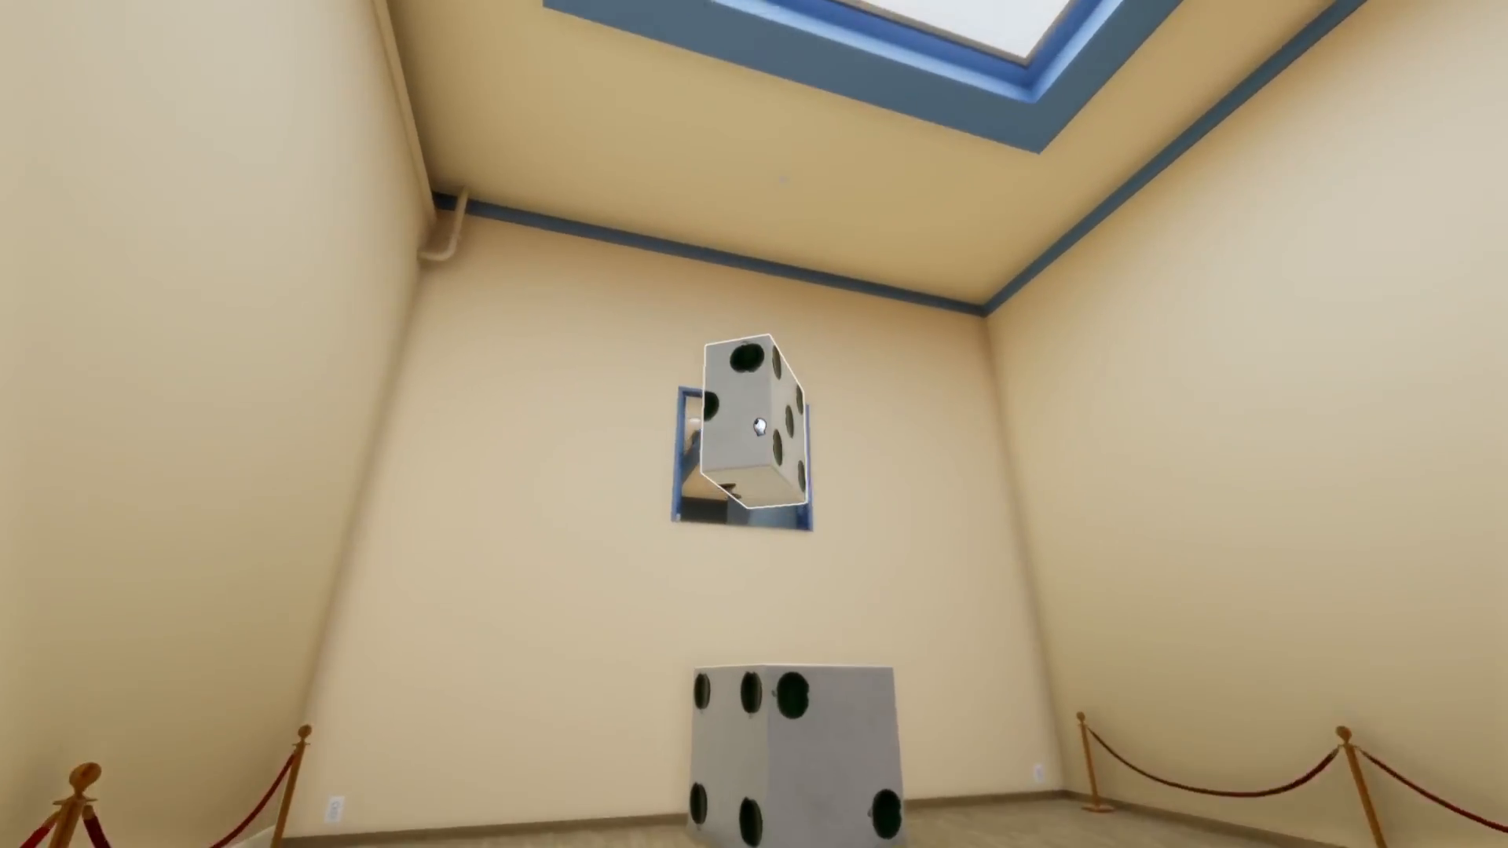
{"action": "mouse_move", "coordinate": [754, 425]}
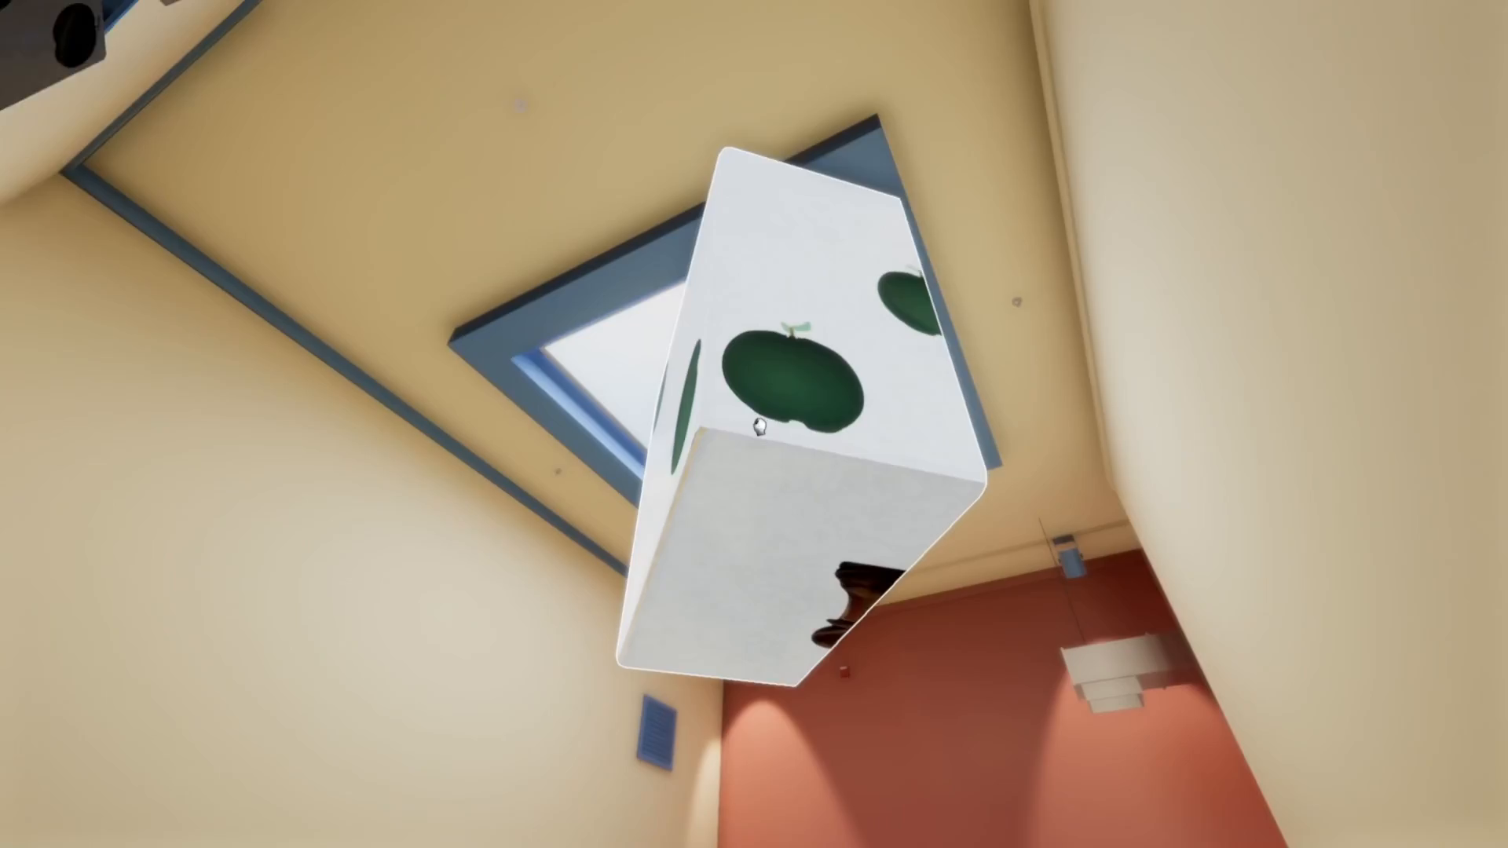
{"action": "mouse_move", "coordinate": [754, 424]}
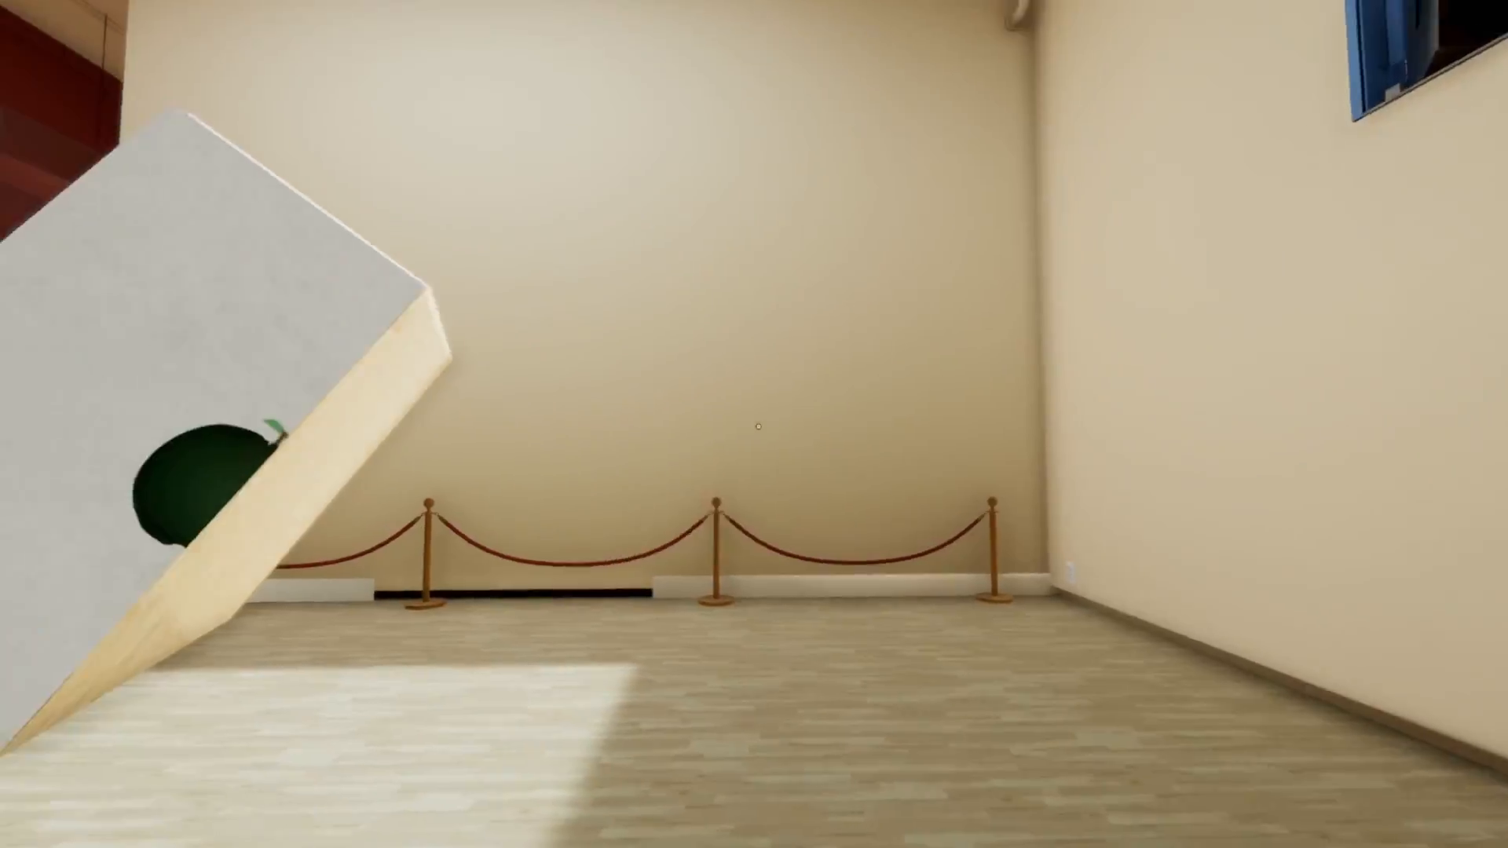
{"action": "mouse_move", "coordinate": [754, 424]}
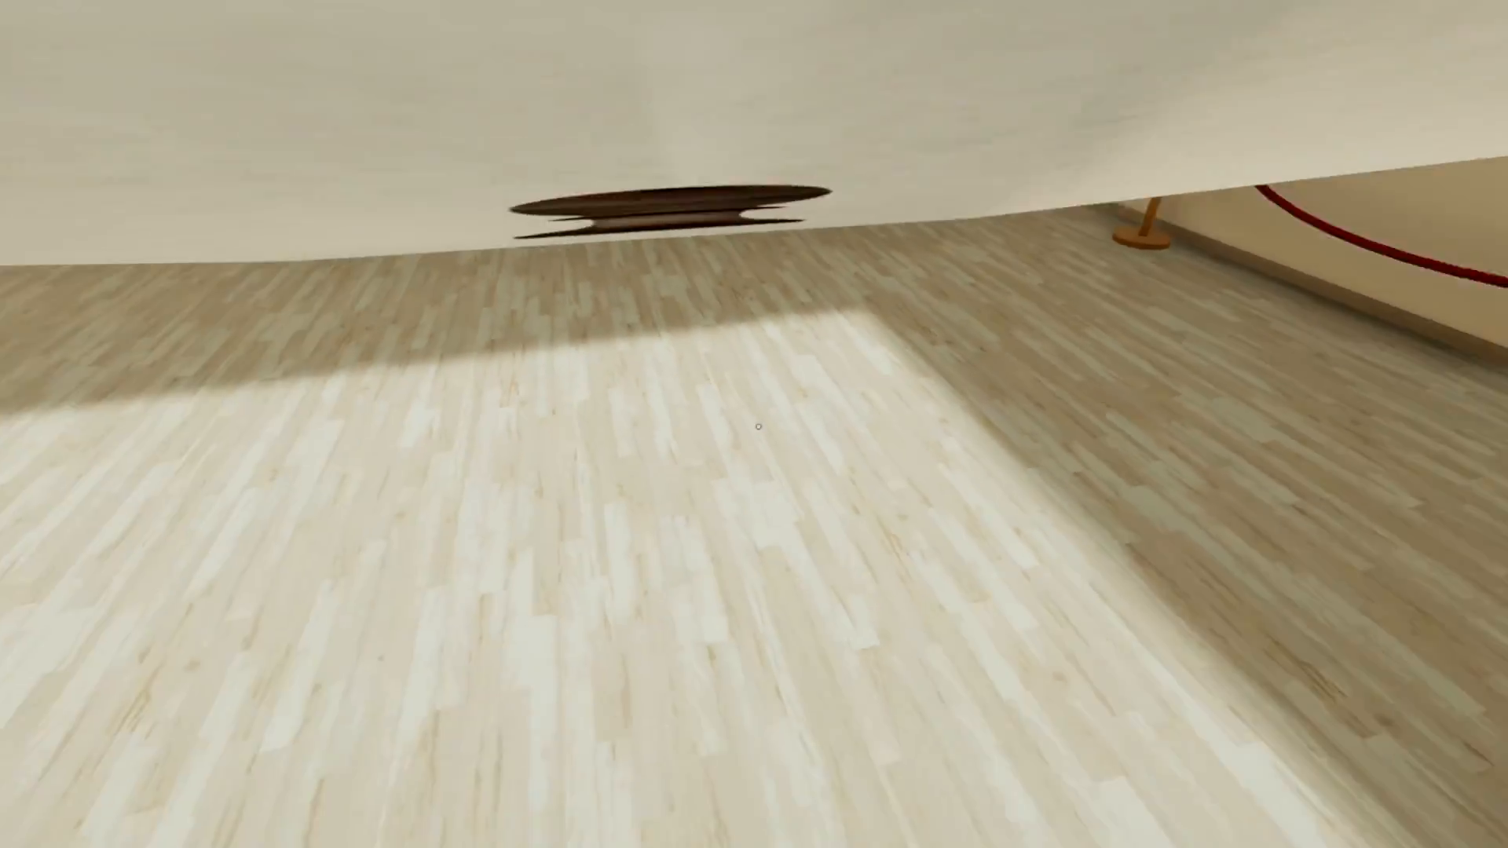
{"action": "mouse_move", "coordinate": [760, 422]}
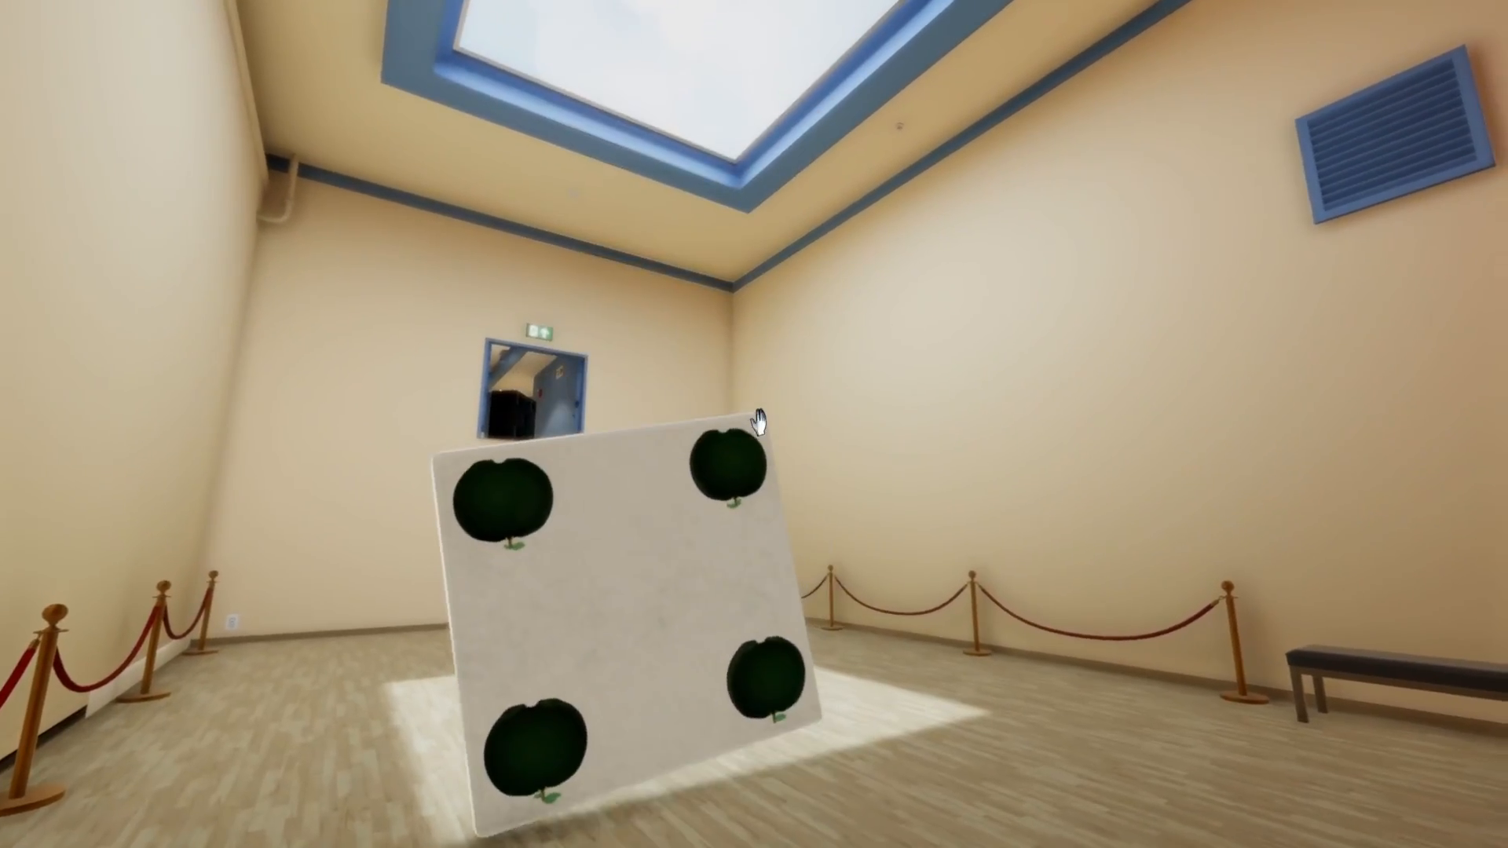
{"action": "mouse_move", "coordinate": [760, 418]}
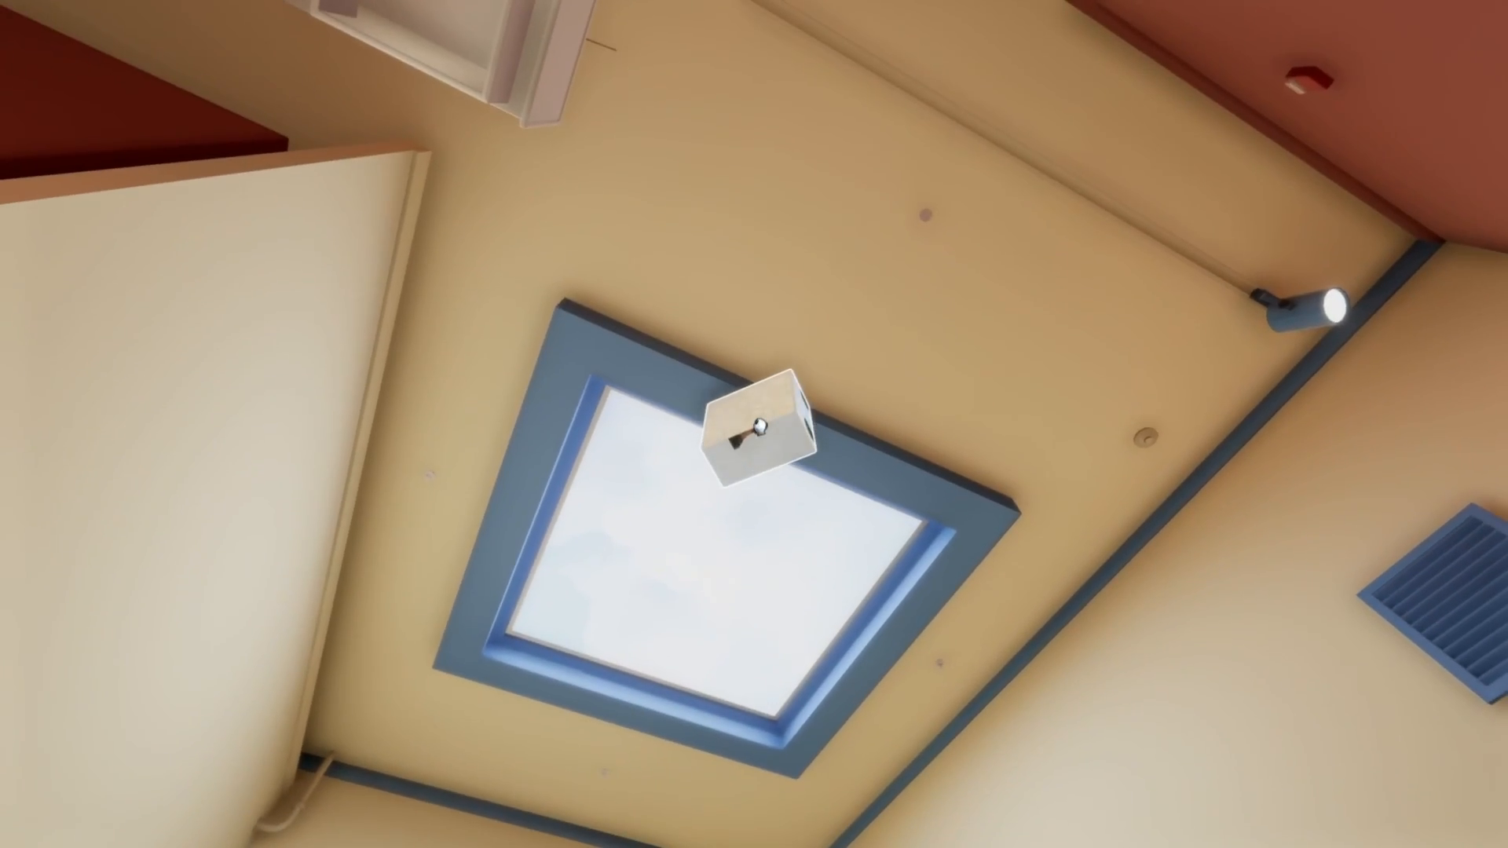
{"action": "mouse_move", "coordinate": [754, 424]}
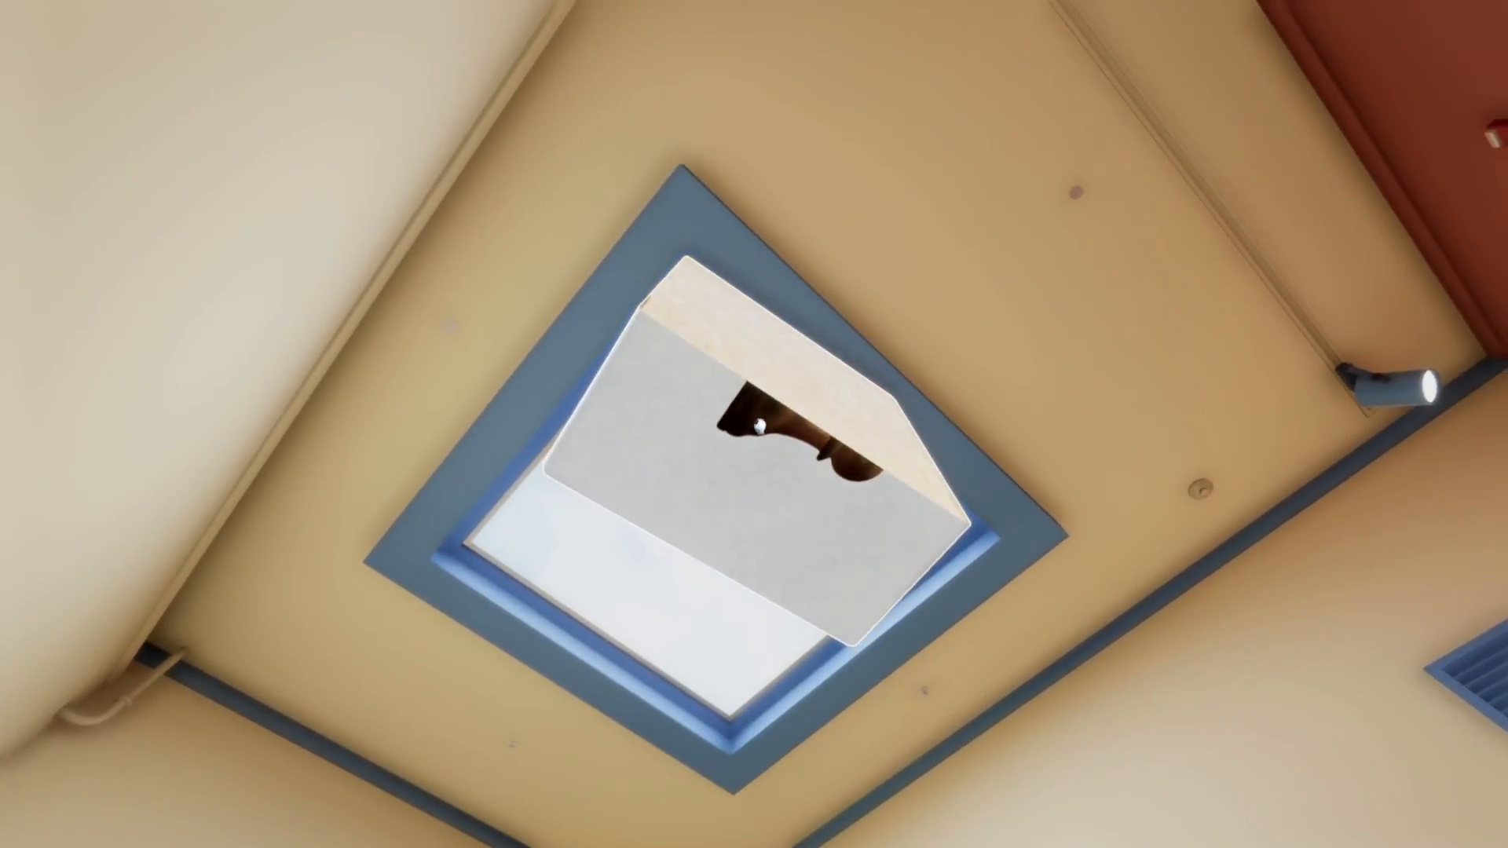
{"action": "mouse_move", "coordinate": [754, 424]}
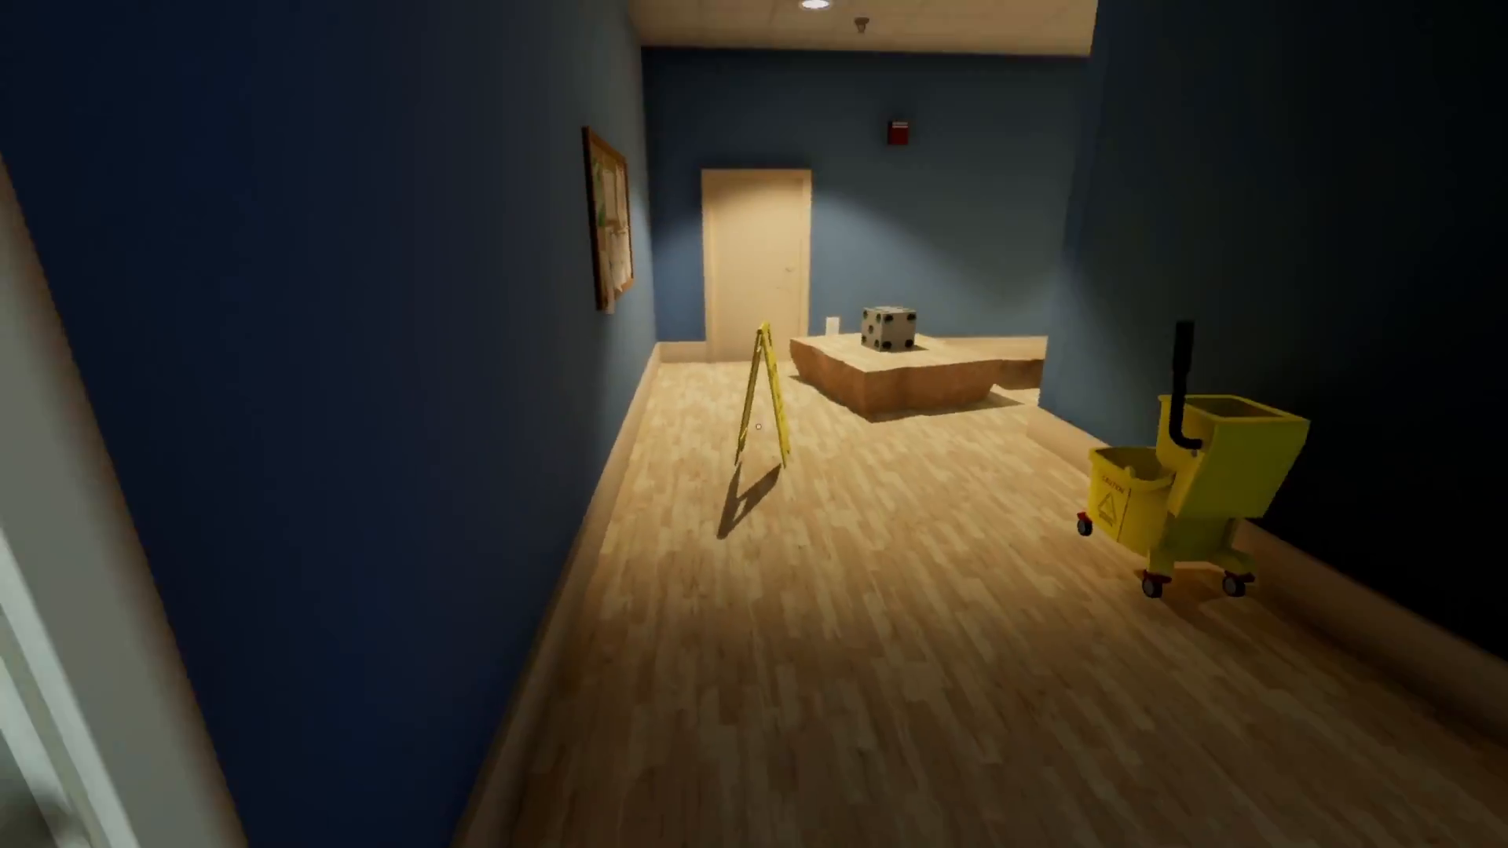
{"action": "mouse_move", "coordinate": [754, 424]}
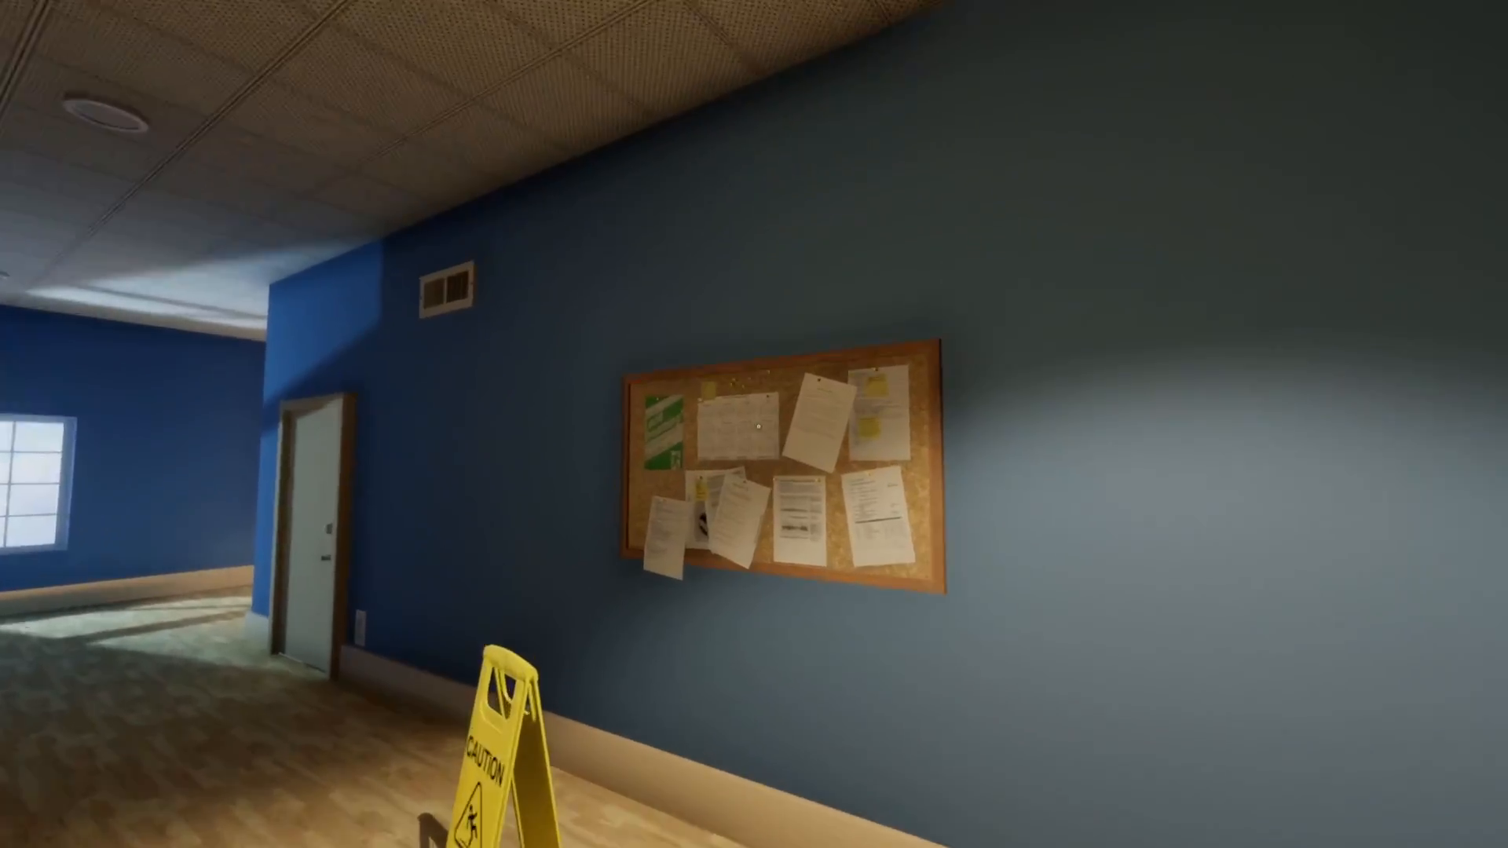
{"action": "mouse_move", "coordinate": [754, 425]}
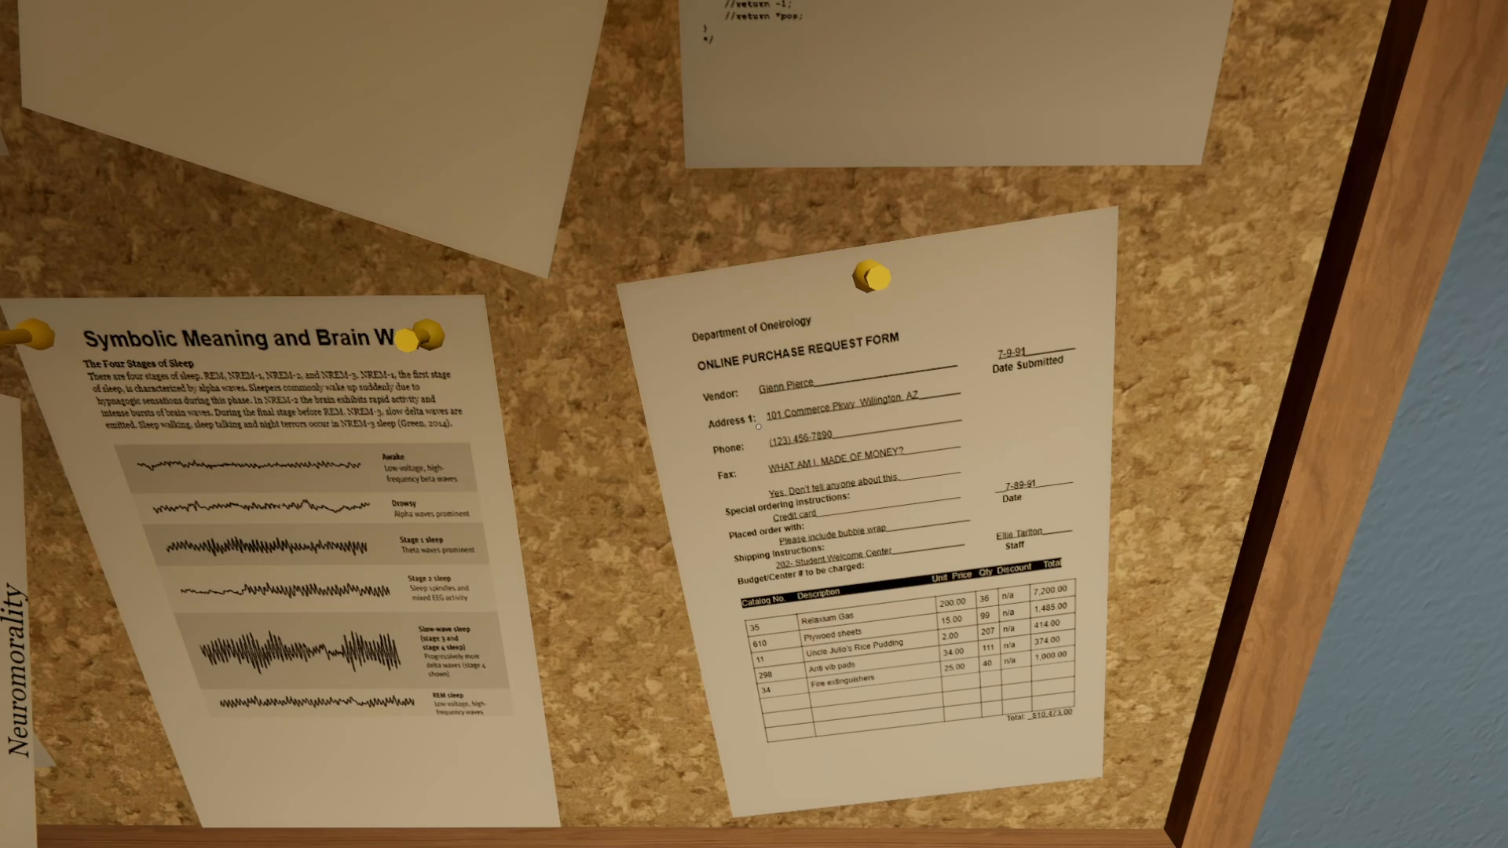
{"action": "mouse_move", "coordinate": [754, 424]}
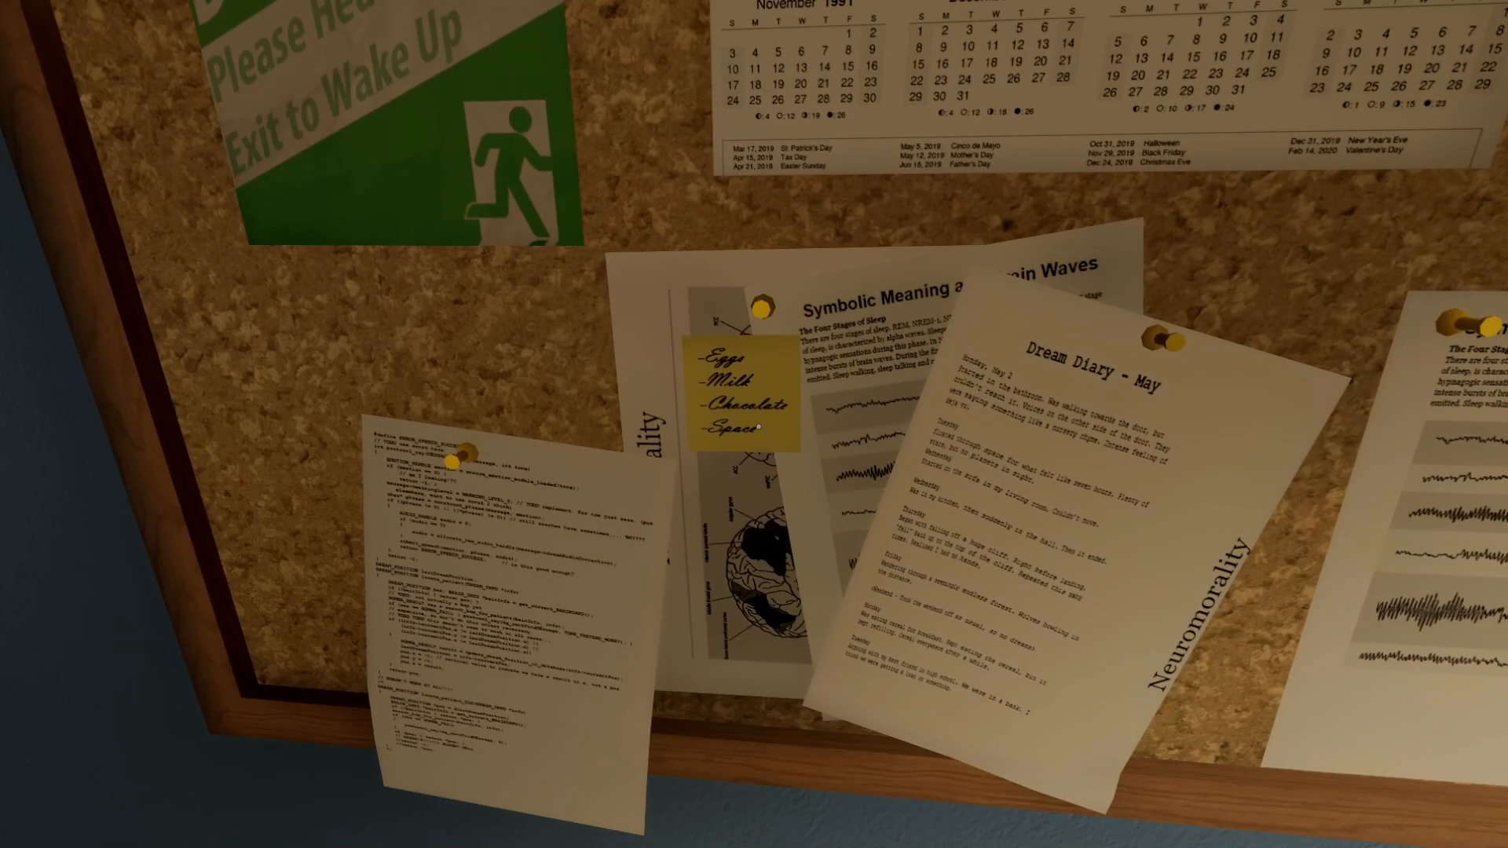
{"action": "mouse_move", "coordinate": [754, 424]}
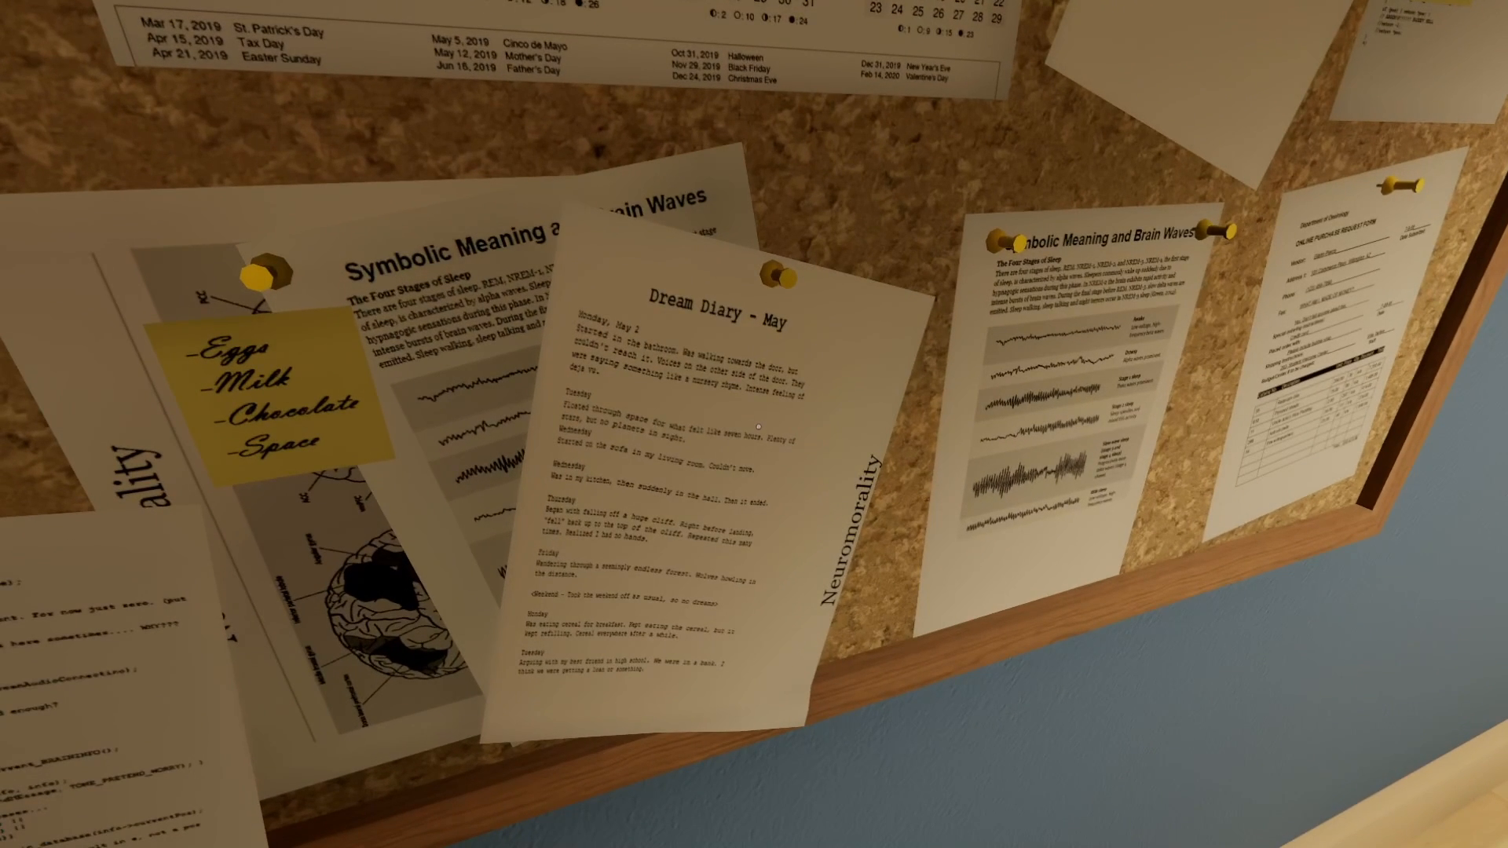
{"action": "mouse_move", "coordinate": [754, 424]}
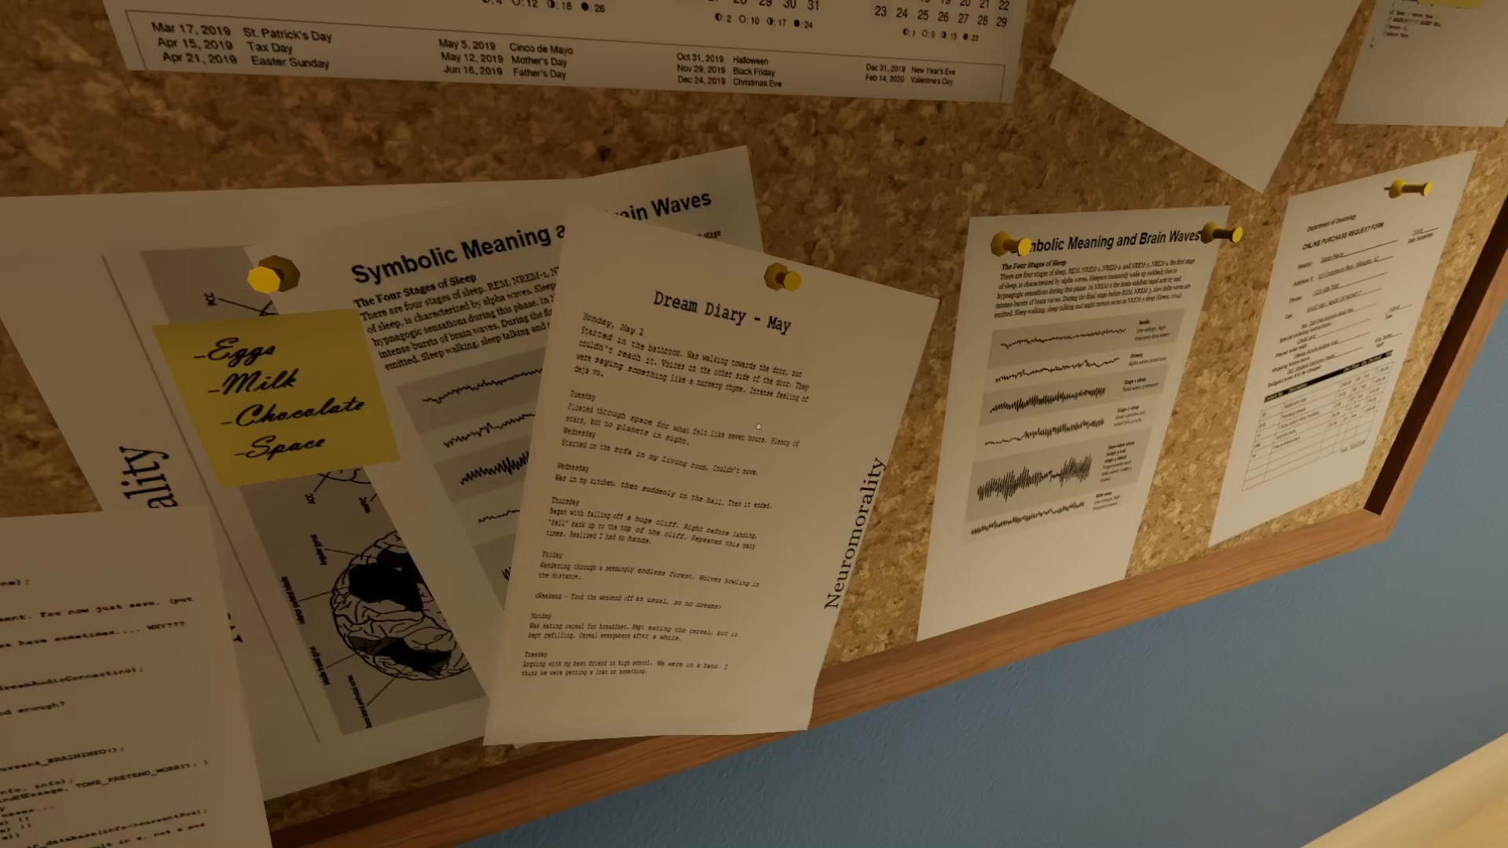
{"action": "mouse_move", "coordinate": [754, 424]}
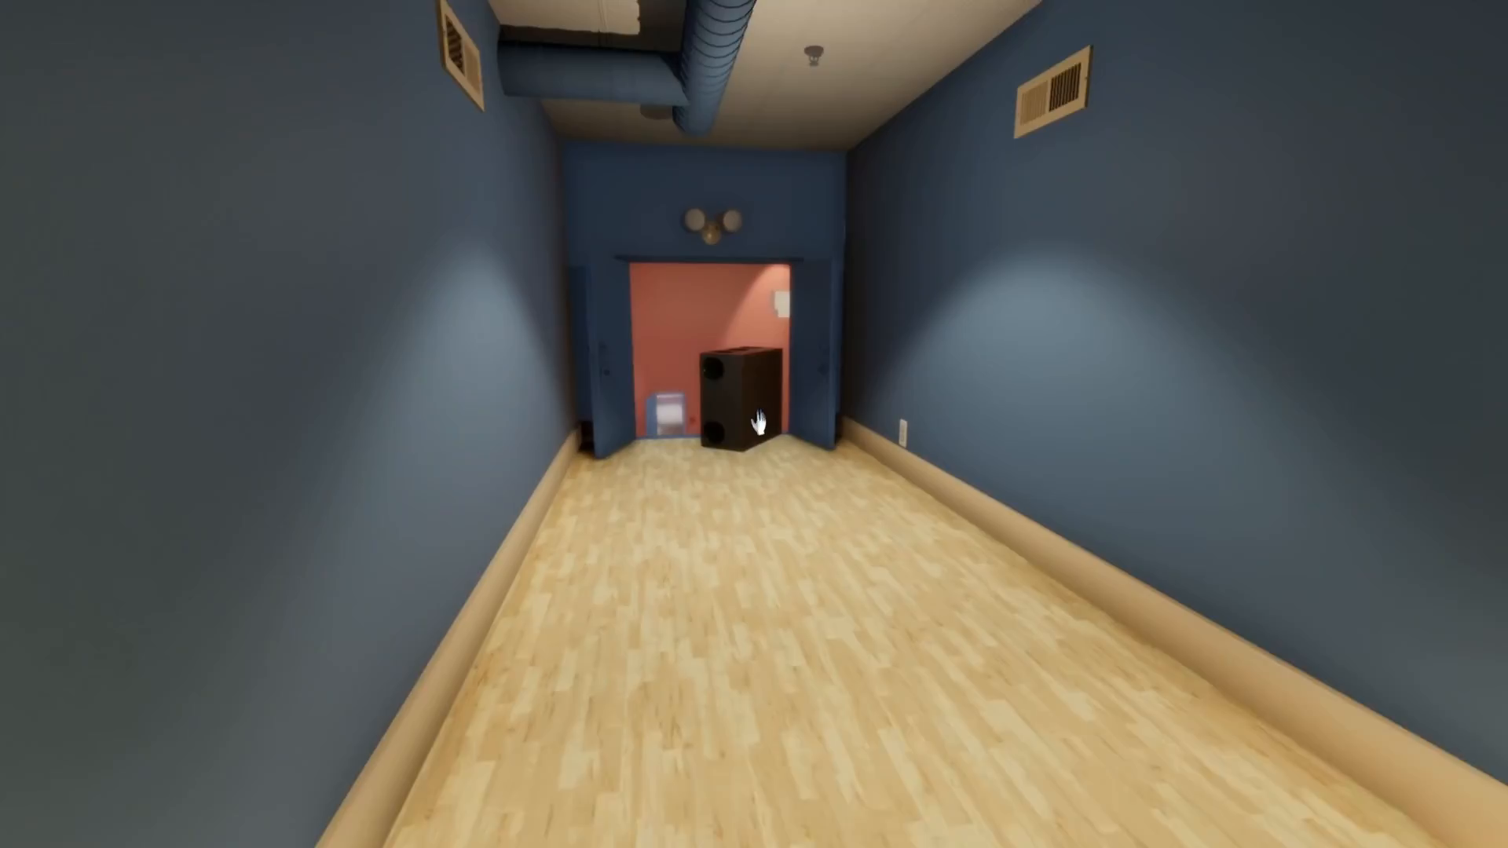
{"action": "mouse_move", "coordinate": [754, 424]}
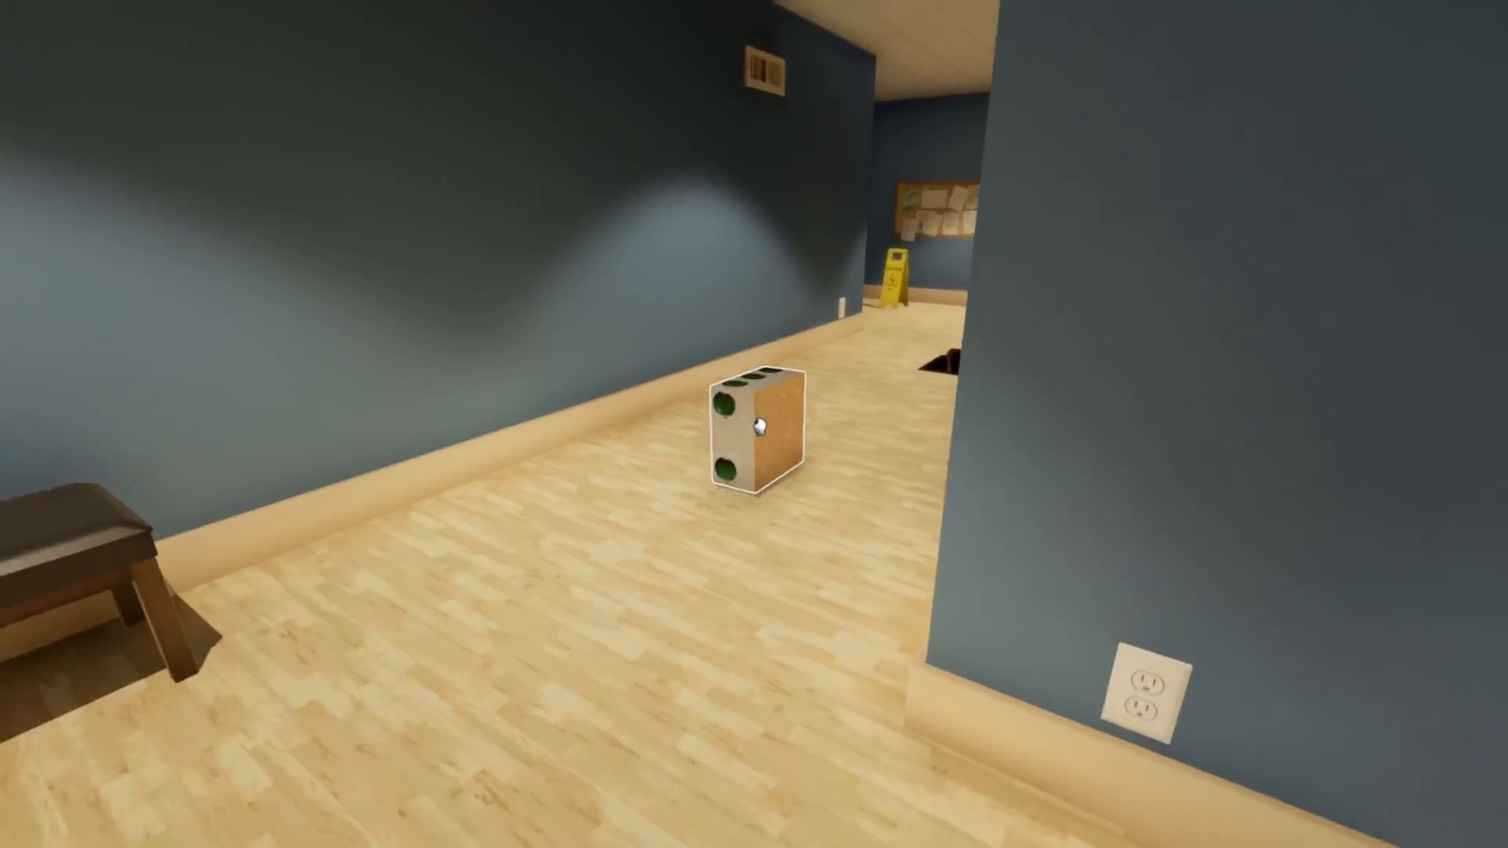
{"action": "mouse_move", "coordinate": [754, 424]}
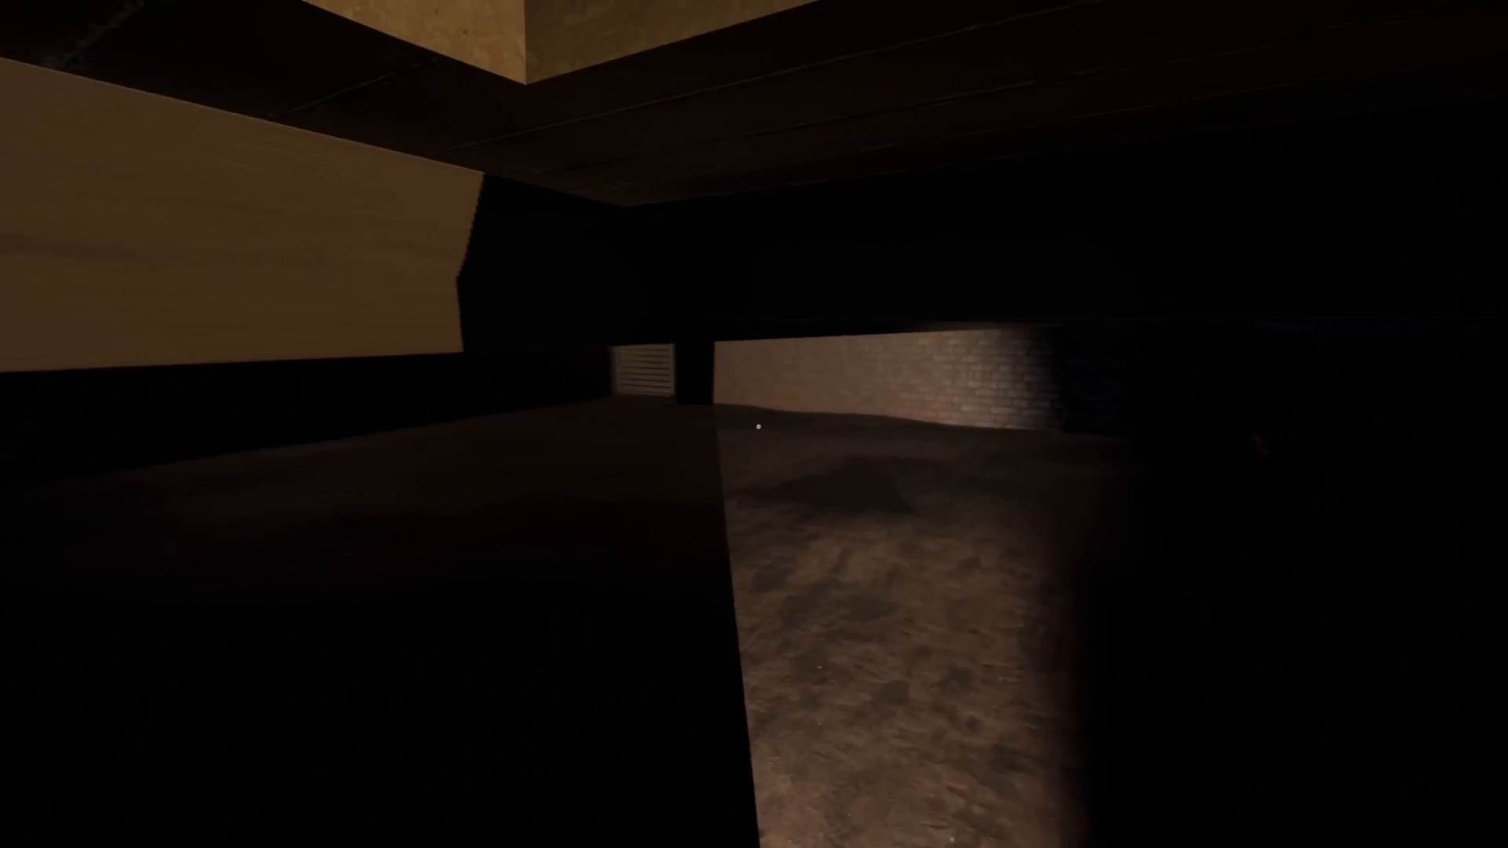
{"action": "mouse_move", "coordinate": [754, 424]}
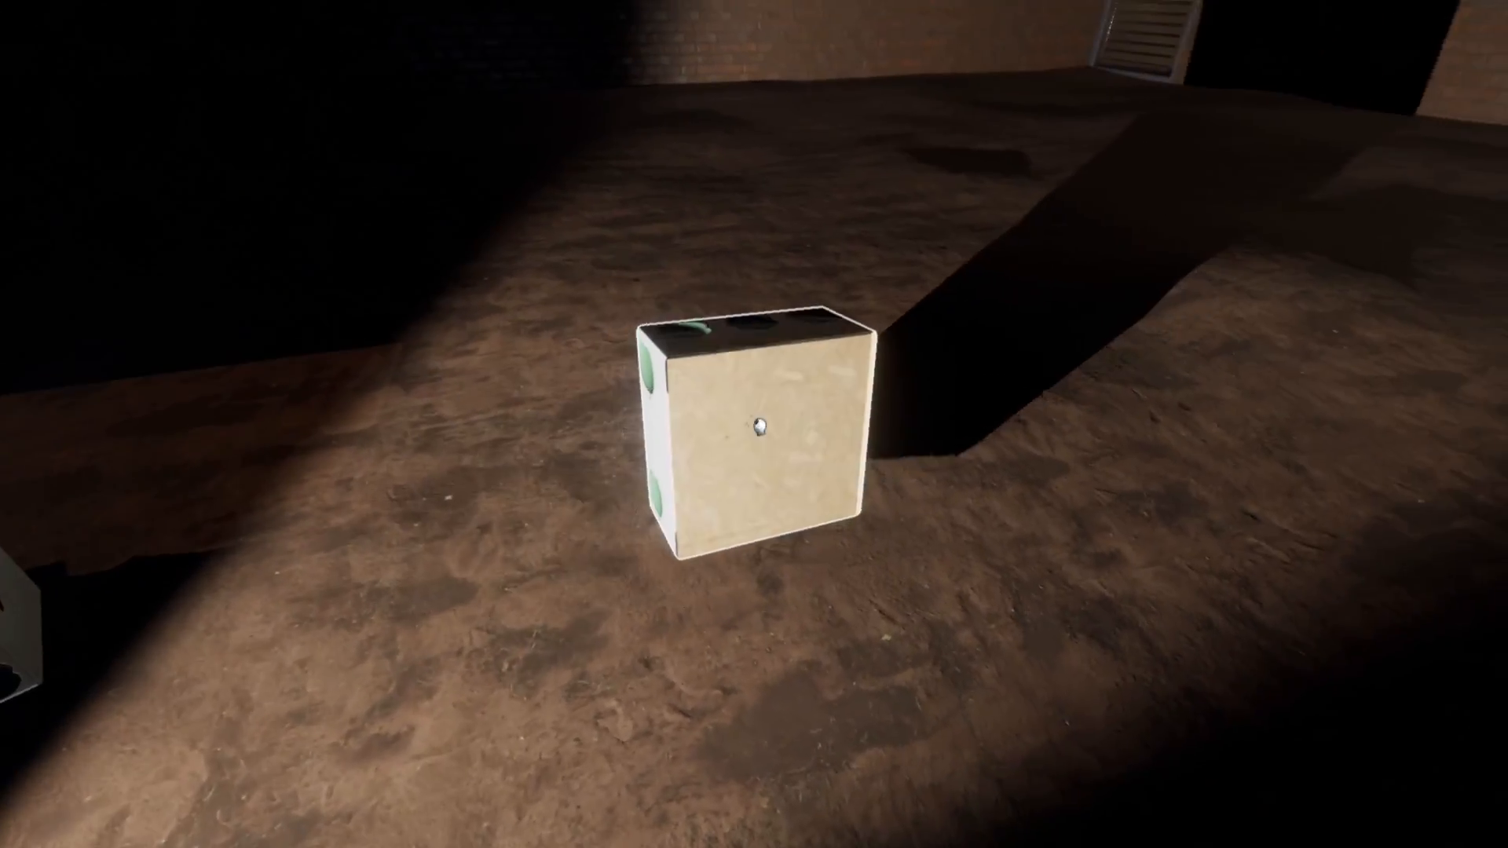
{"action": "mouse_move", "coordinate": [754, 424]}
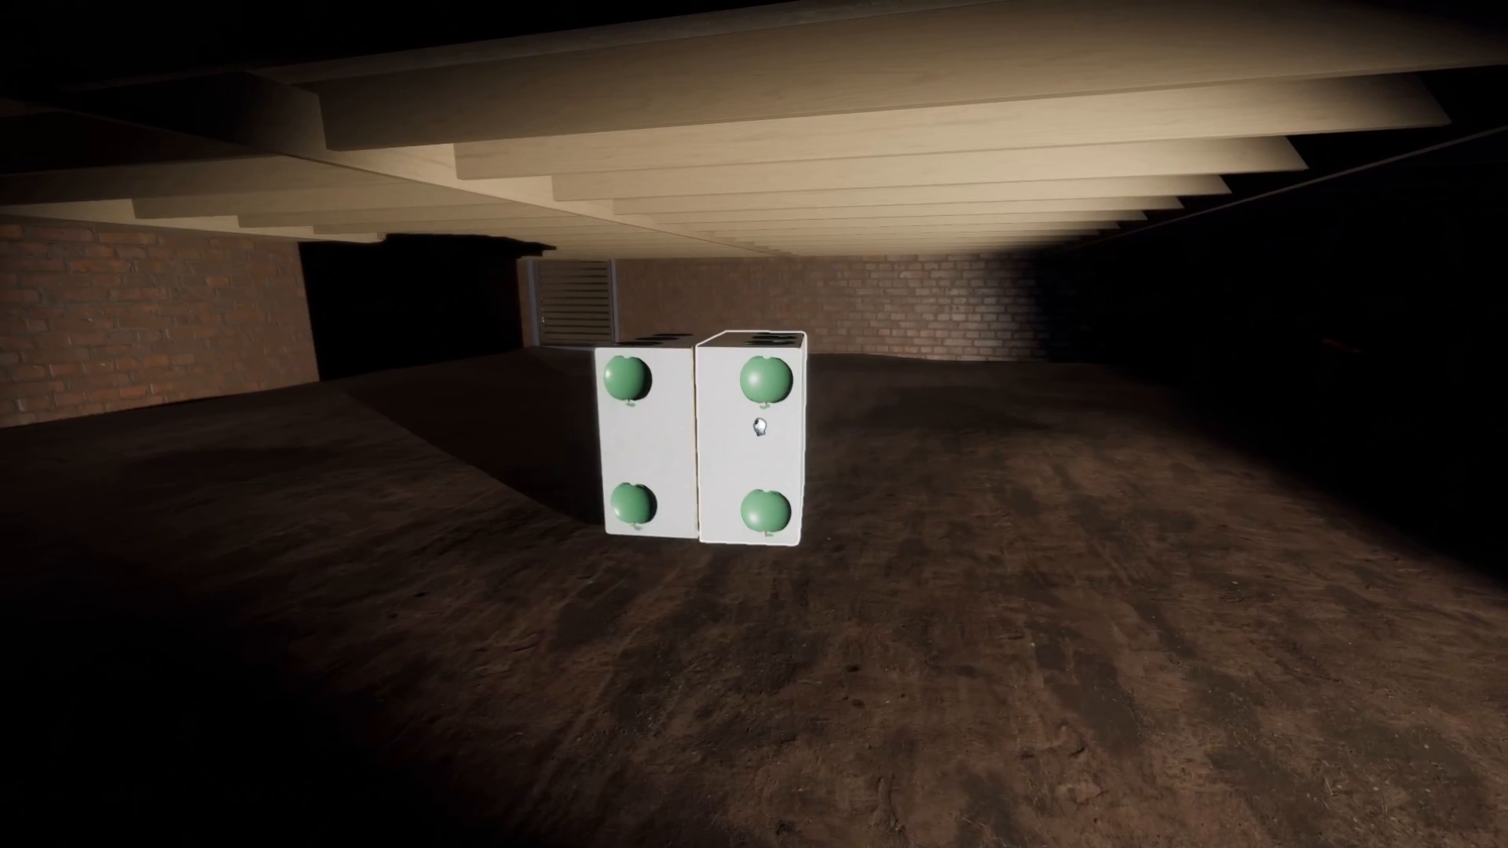
{"action": "mouse_move", "coordinate": [754, 424]}
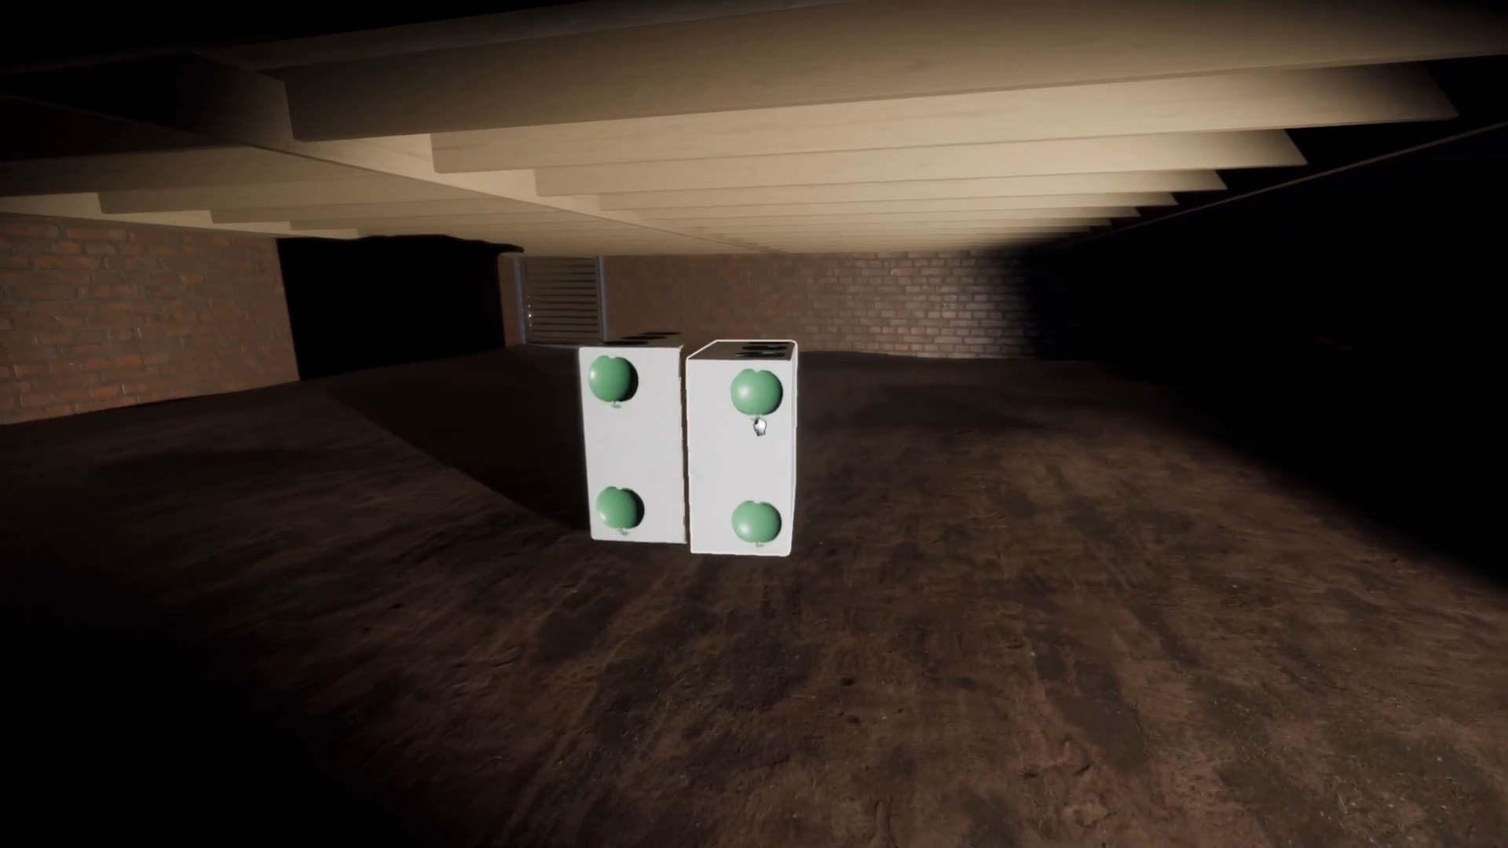
{"action": "mouse_move", "coordinate": [761, 413]}
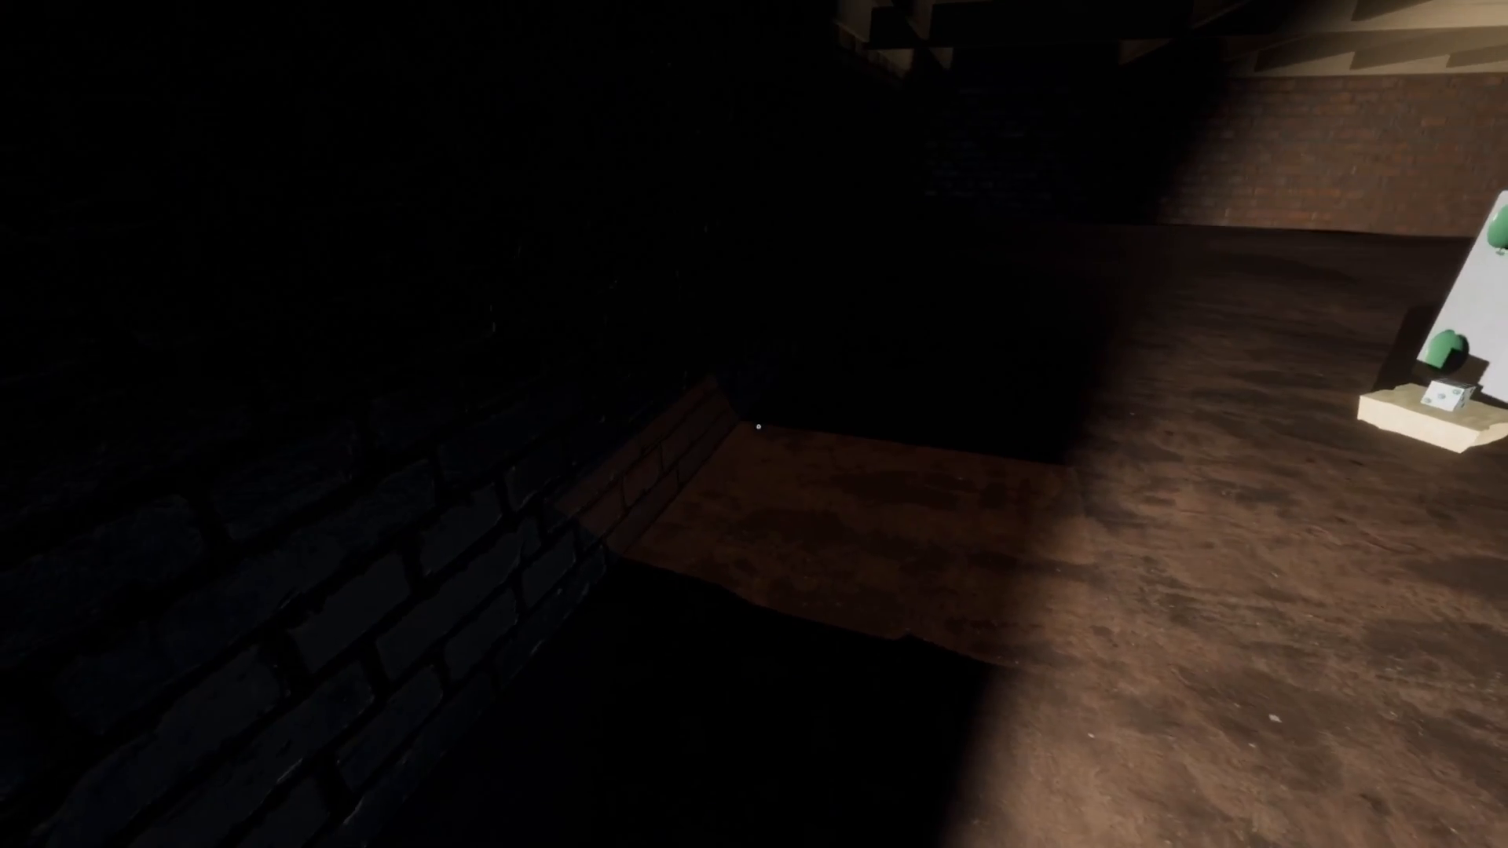
{"action": "mouse_move", "coordinate": [754, 424]}
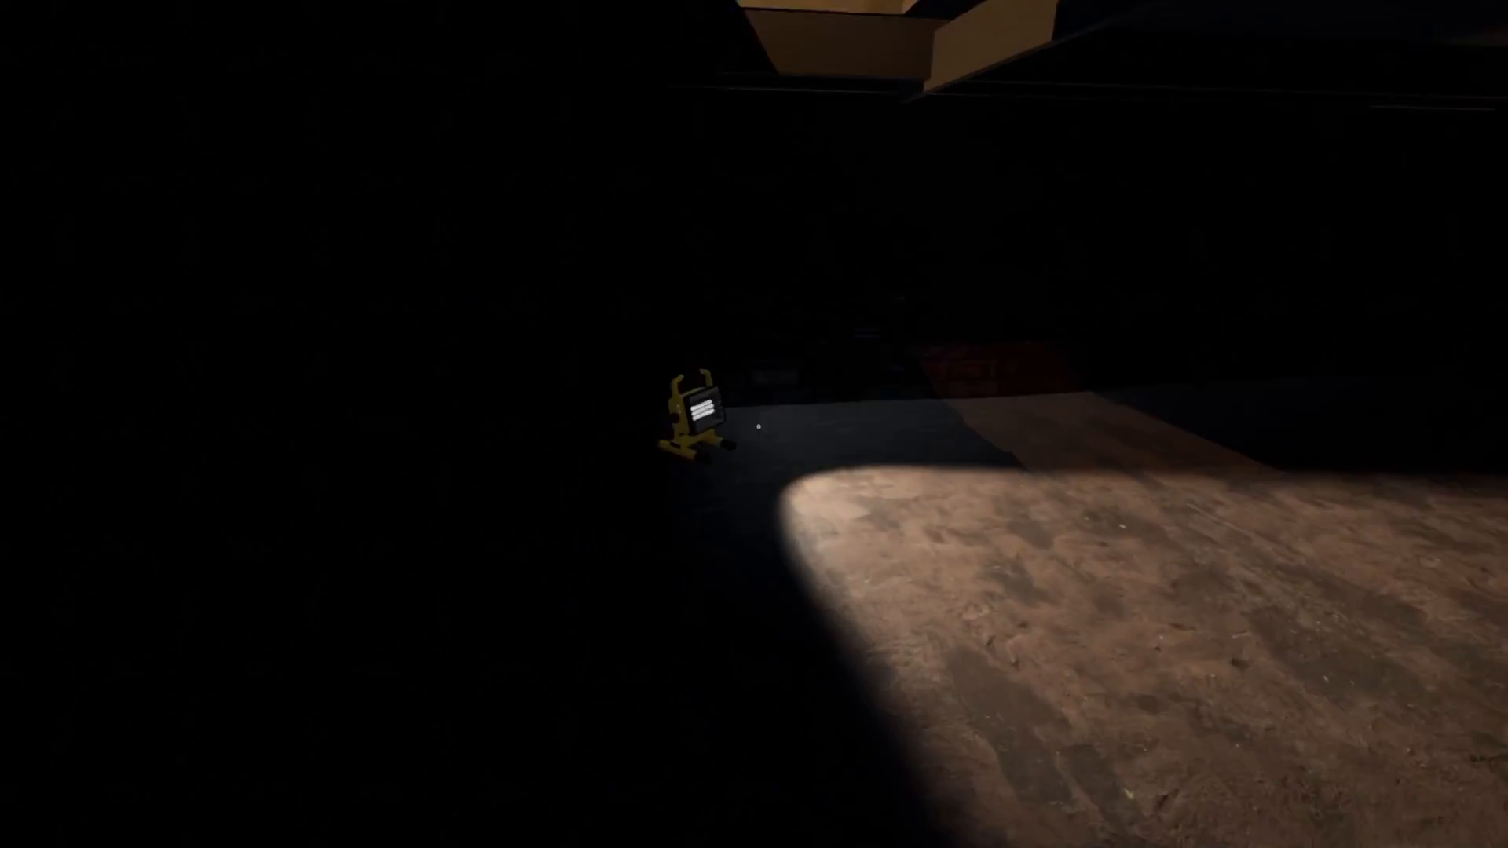
{"action": "mouse_move", "coordinate": [754, 424]}
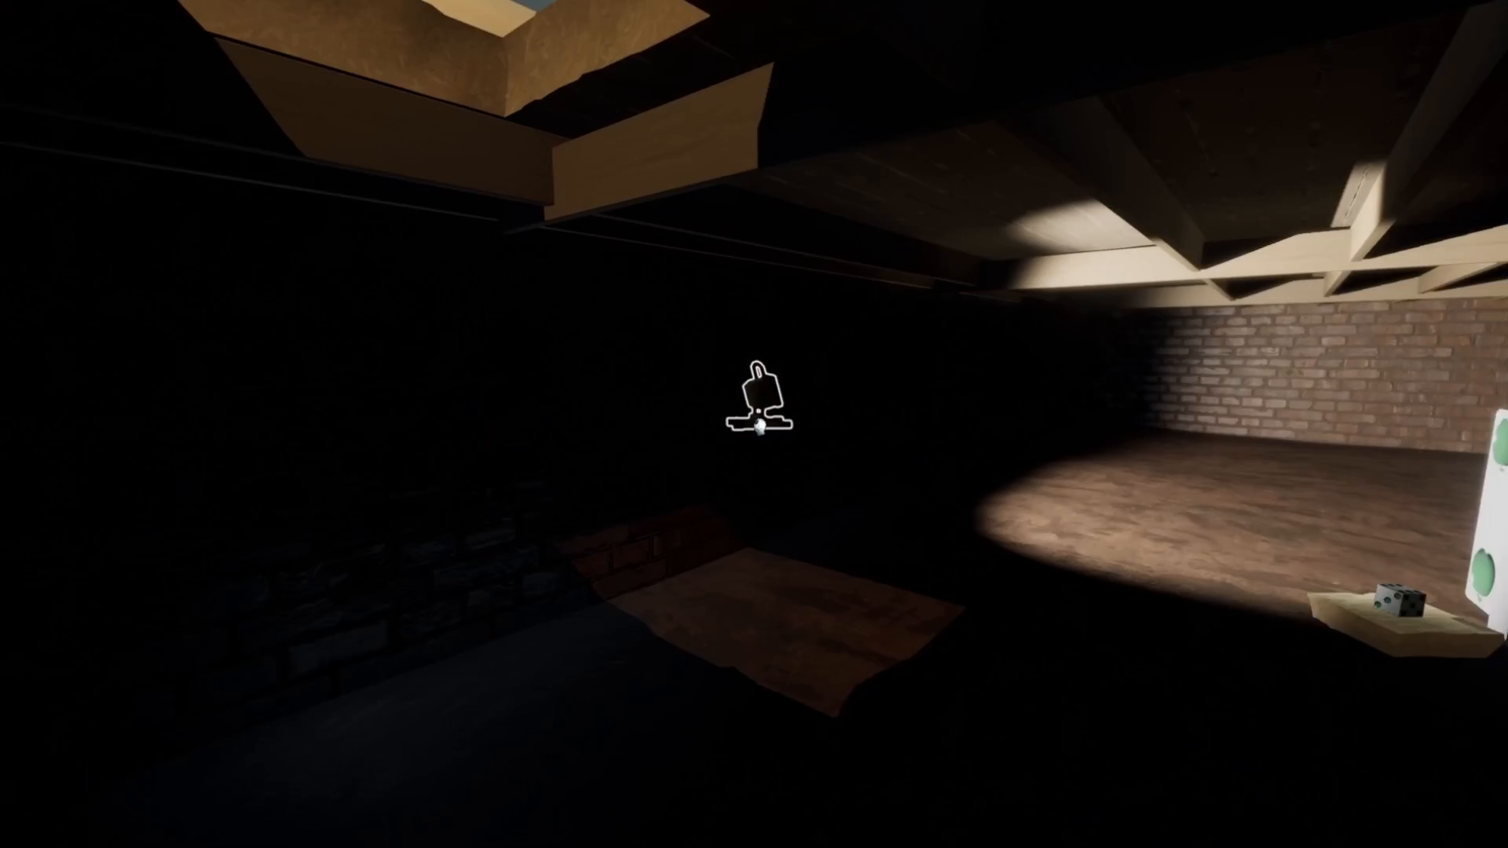
{"action": "mouse_move", "coordinate": [754, 424]}
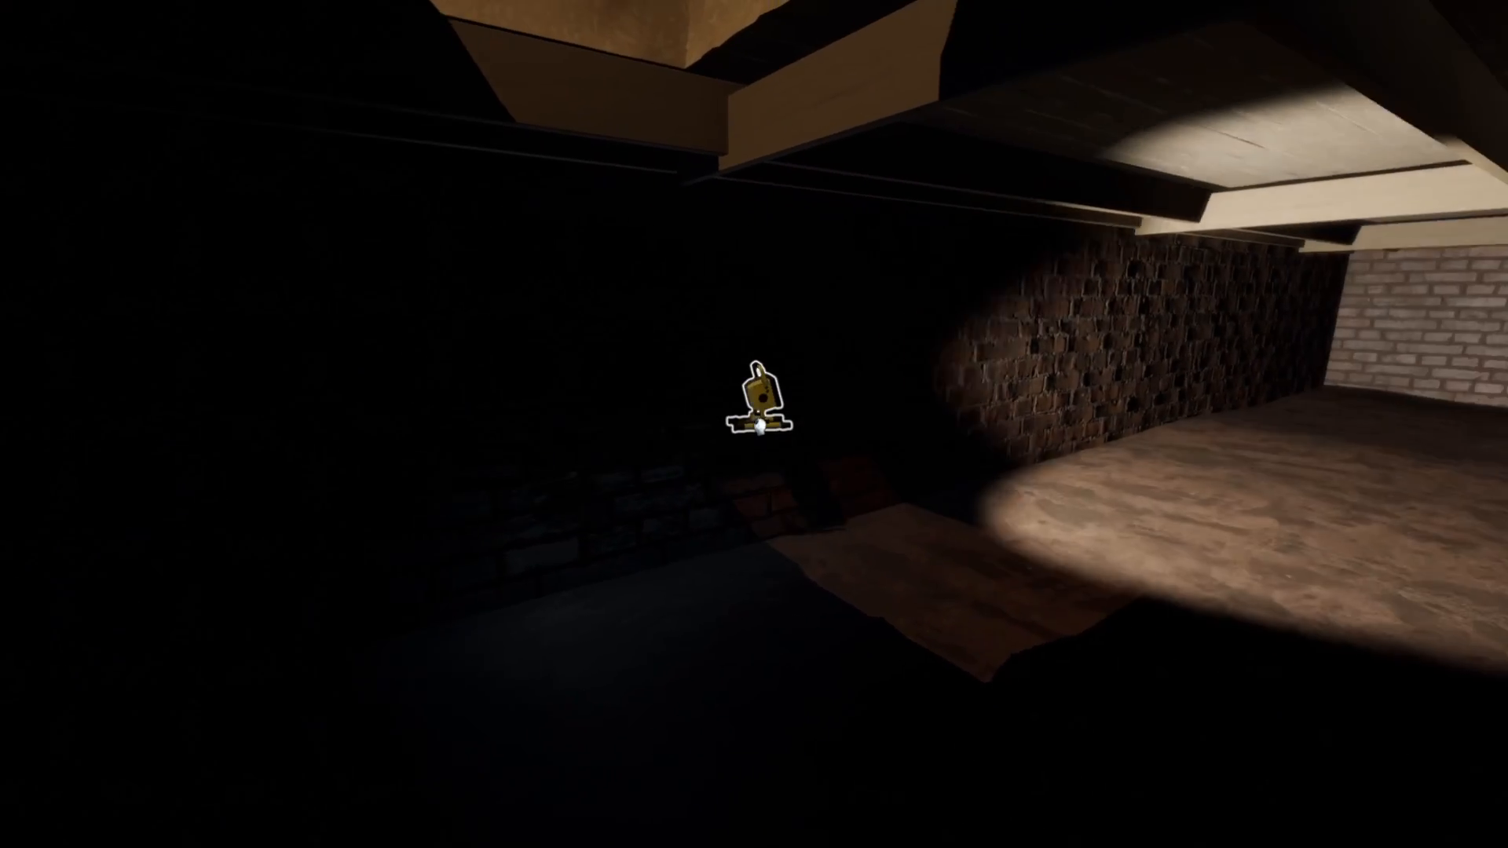
{"action": "mouse_move", "coordinate": [754, 424]}
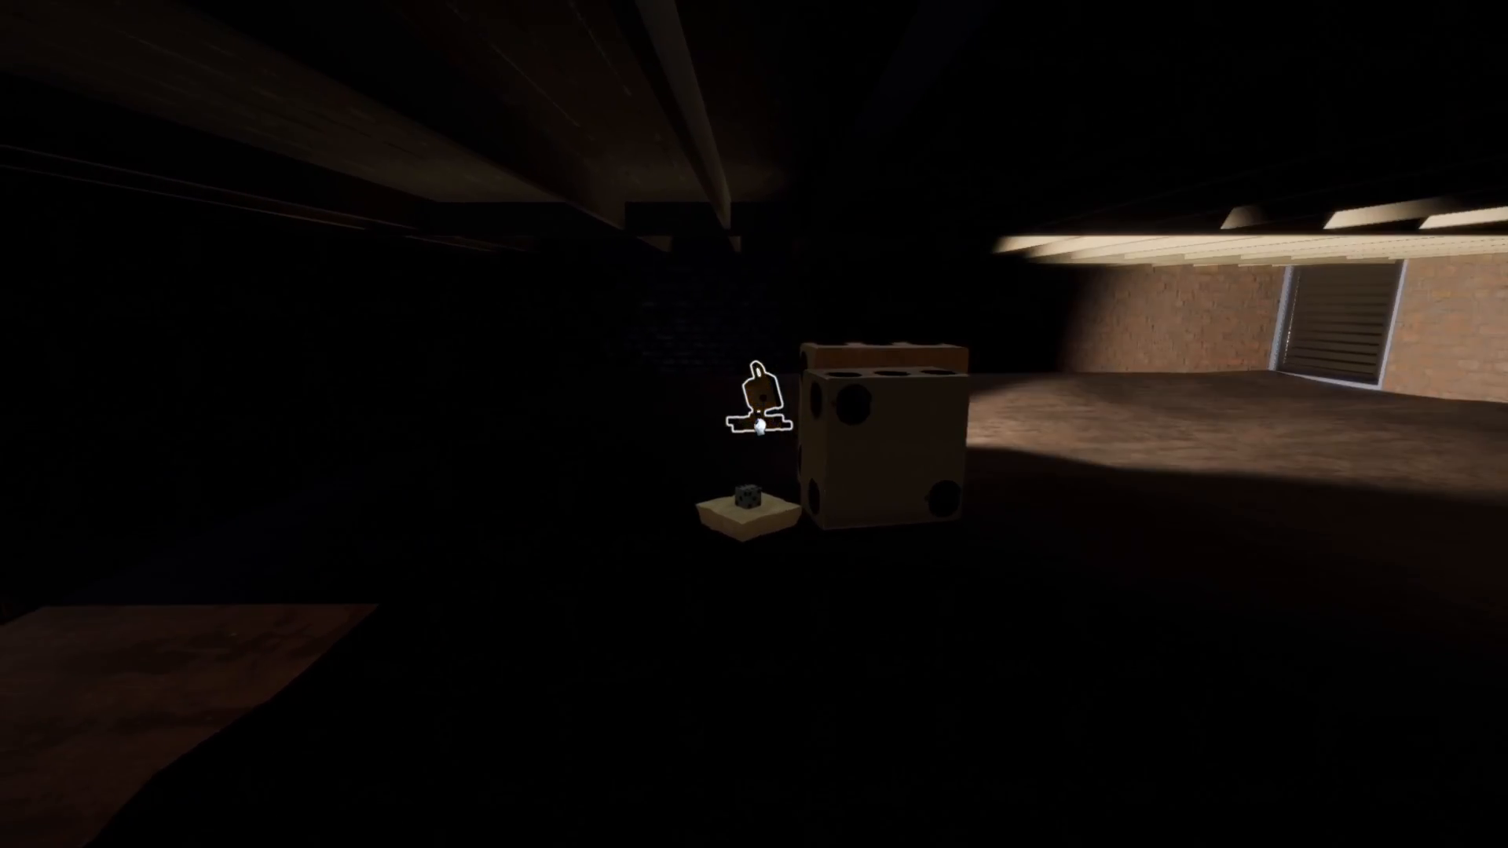
{"action": "mouse_move", "coordinate": [754, 424]}
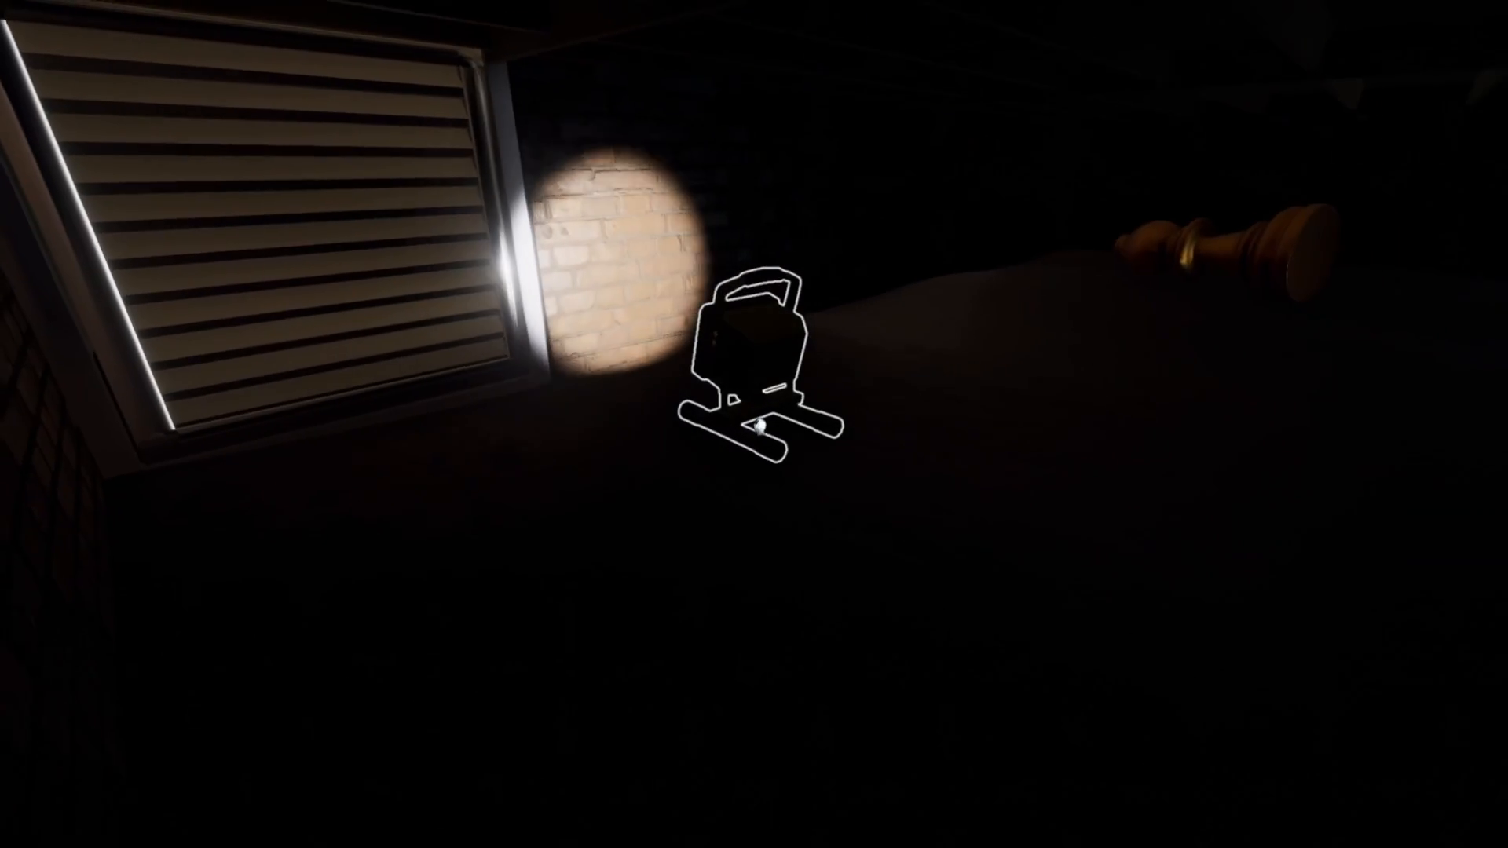
{"action": "mouse_move", "coordinate": [754, 424]}
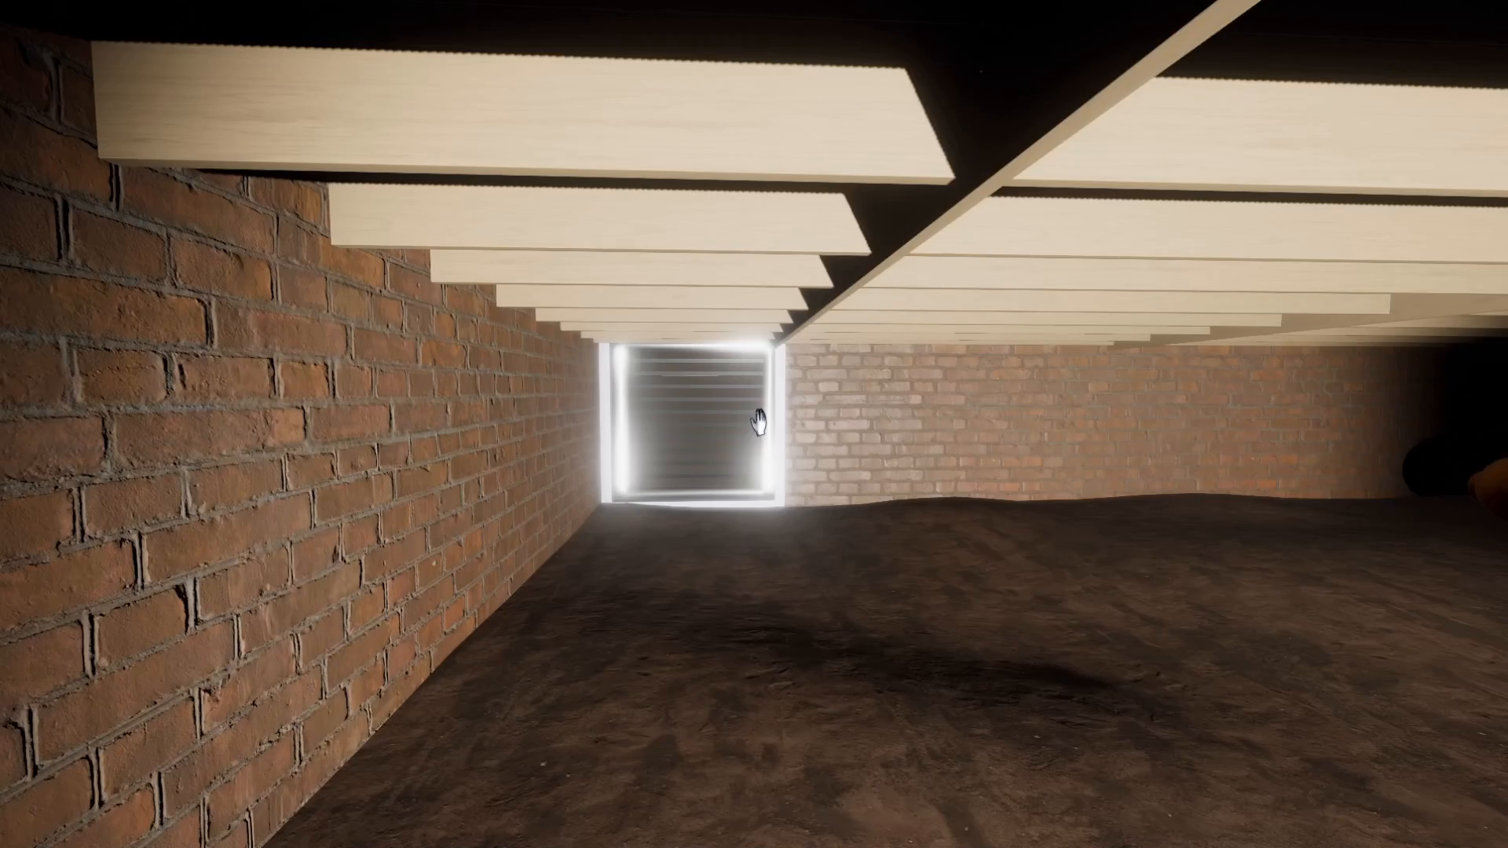
{"action": "mouse_move", "coordinate": [754, 418]}
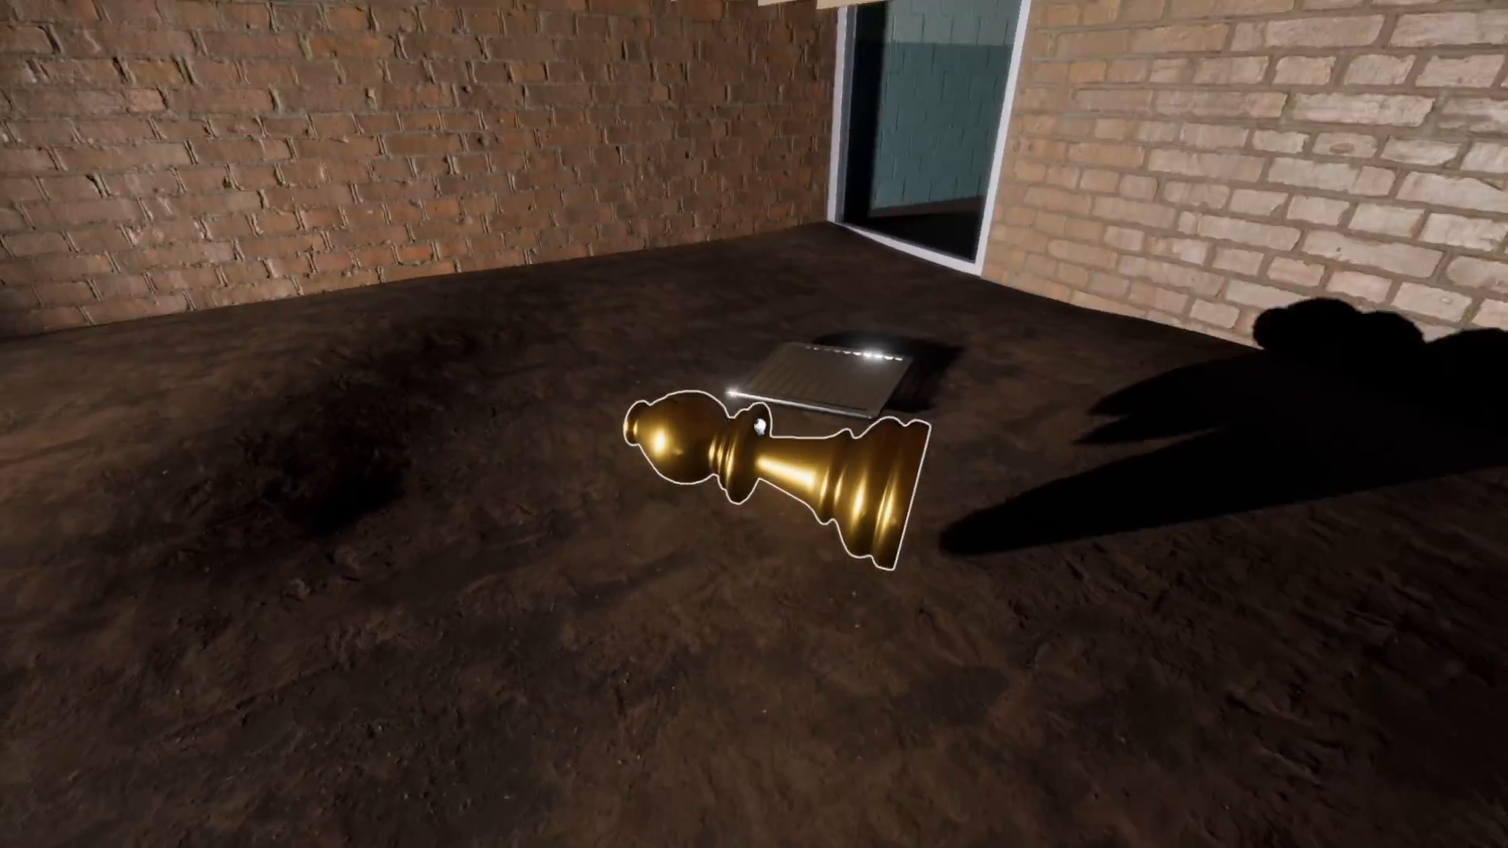
{"action": "mouse_move", "coordinate": [754, 424]}
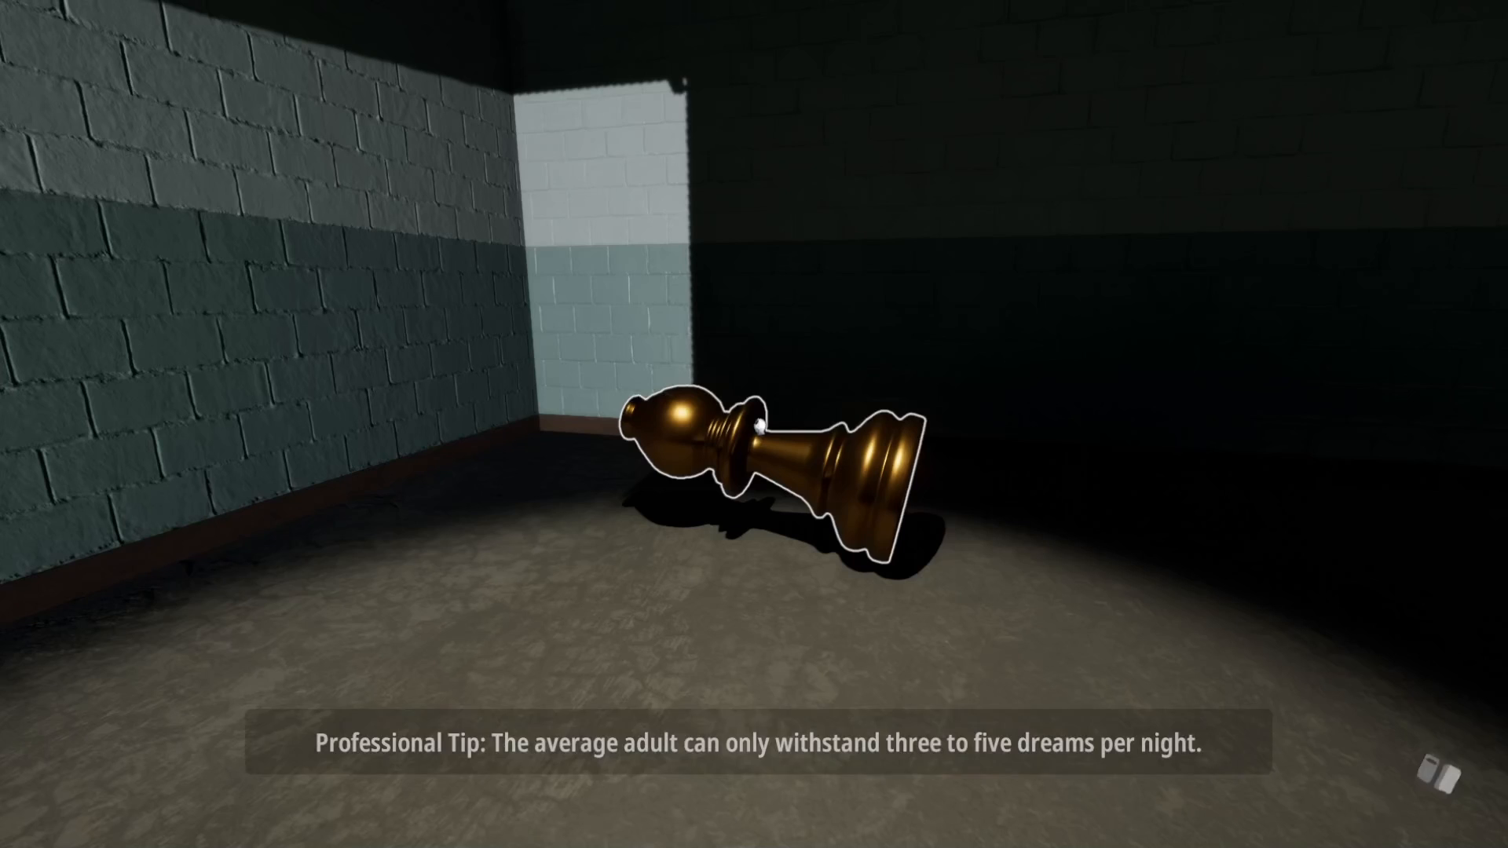
{"action": "mouse_move", "coordinate": [754, 424]}
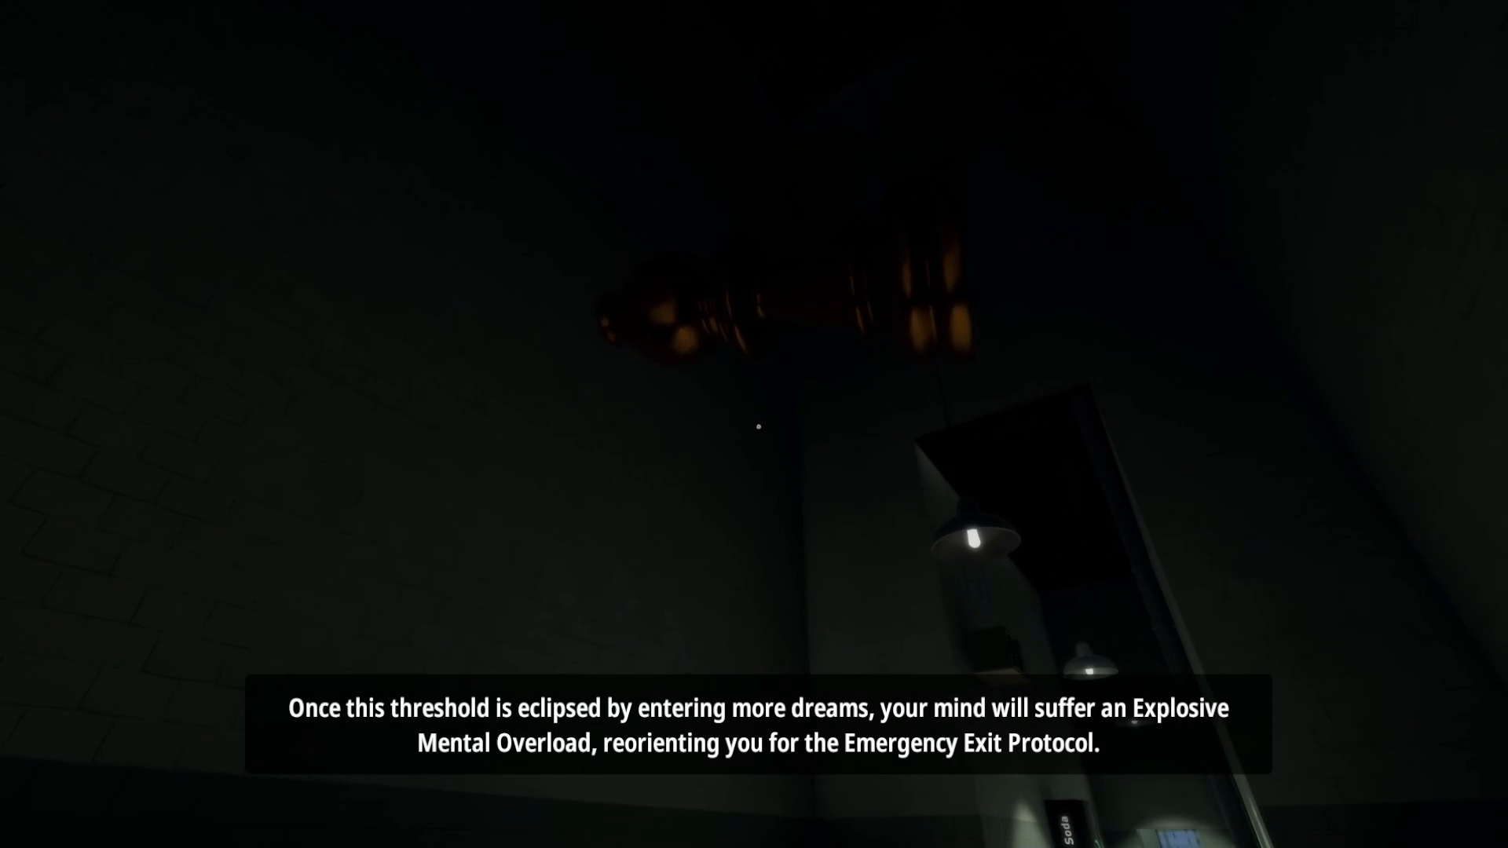
{"action": "mouse_move", "coordinate": [758, 422]}
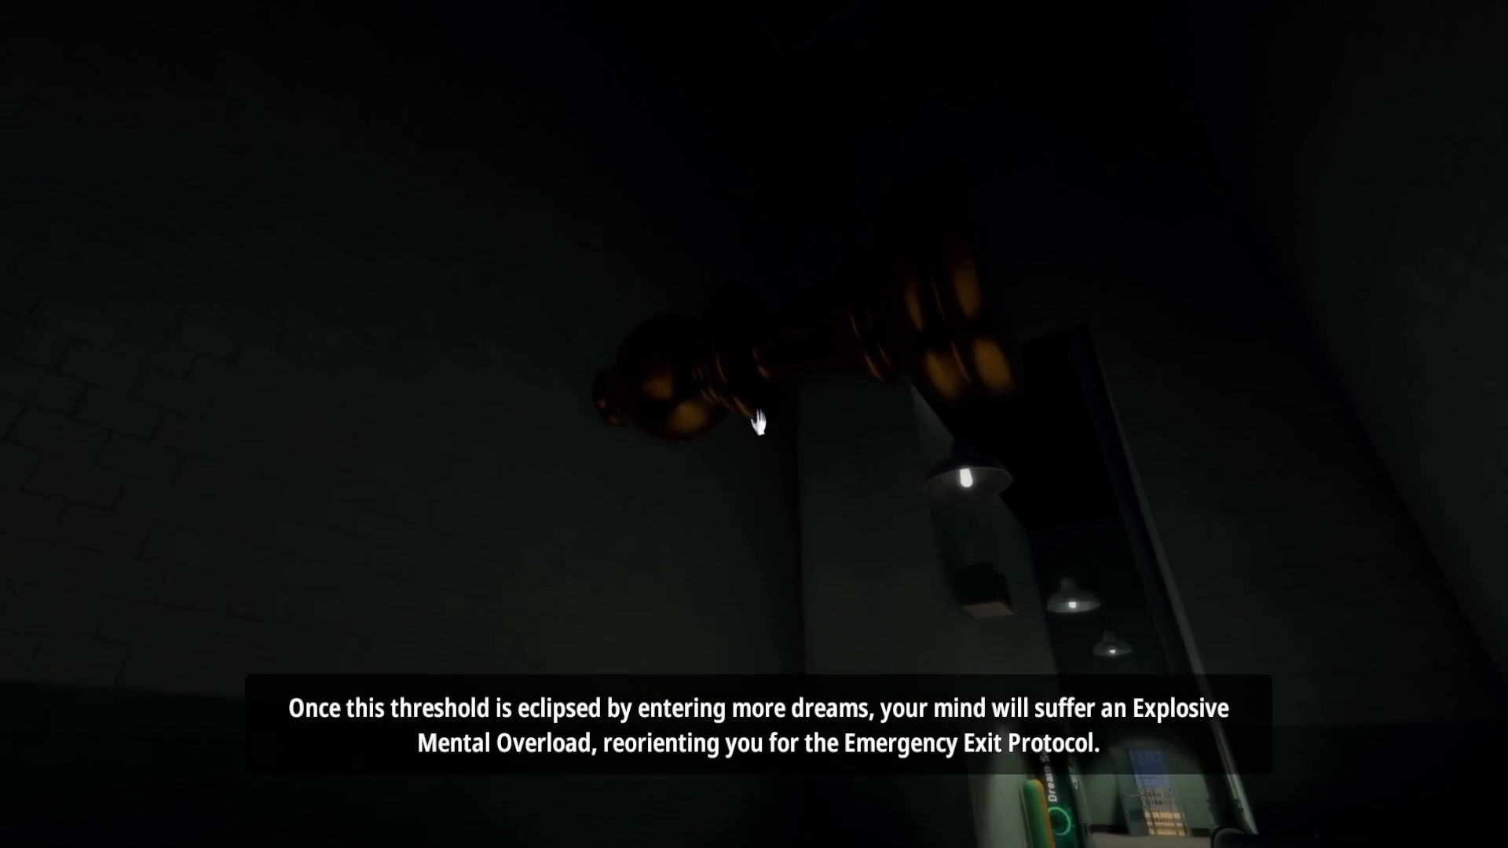
{"action": "mouse_move", "coordinate": [754, 425]}
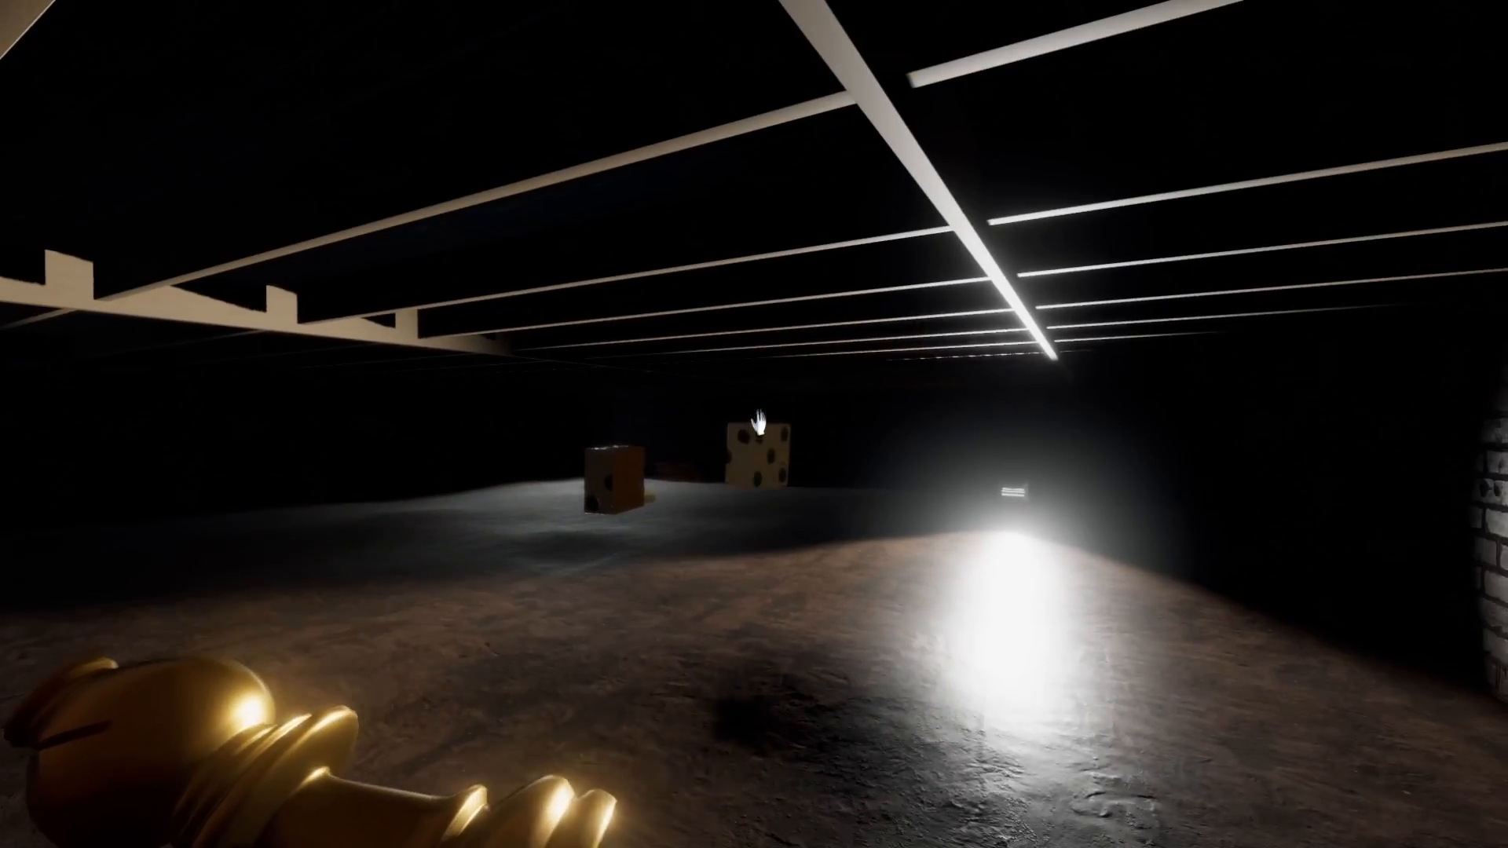
{"action": "mouse_move", "coordinate": [754, 424]}
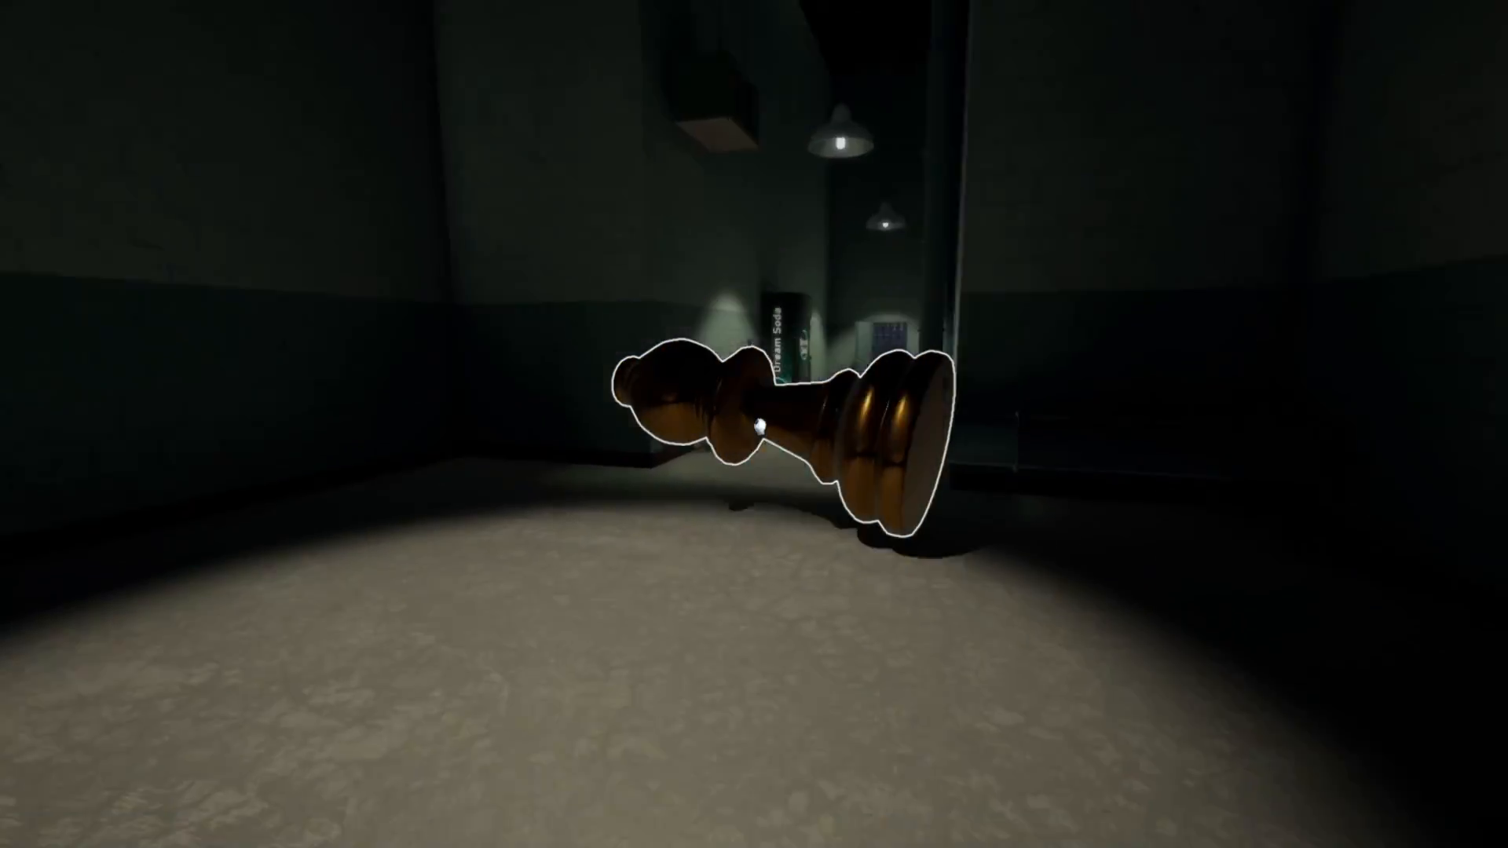
{"action": "mouse_move", "coordinate": [754, 424]}
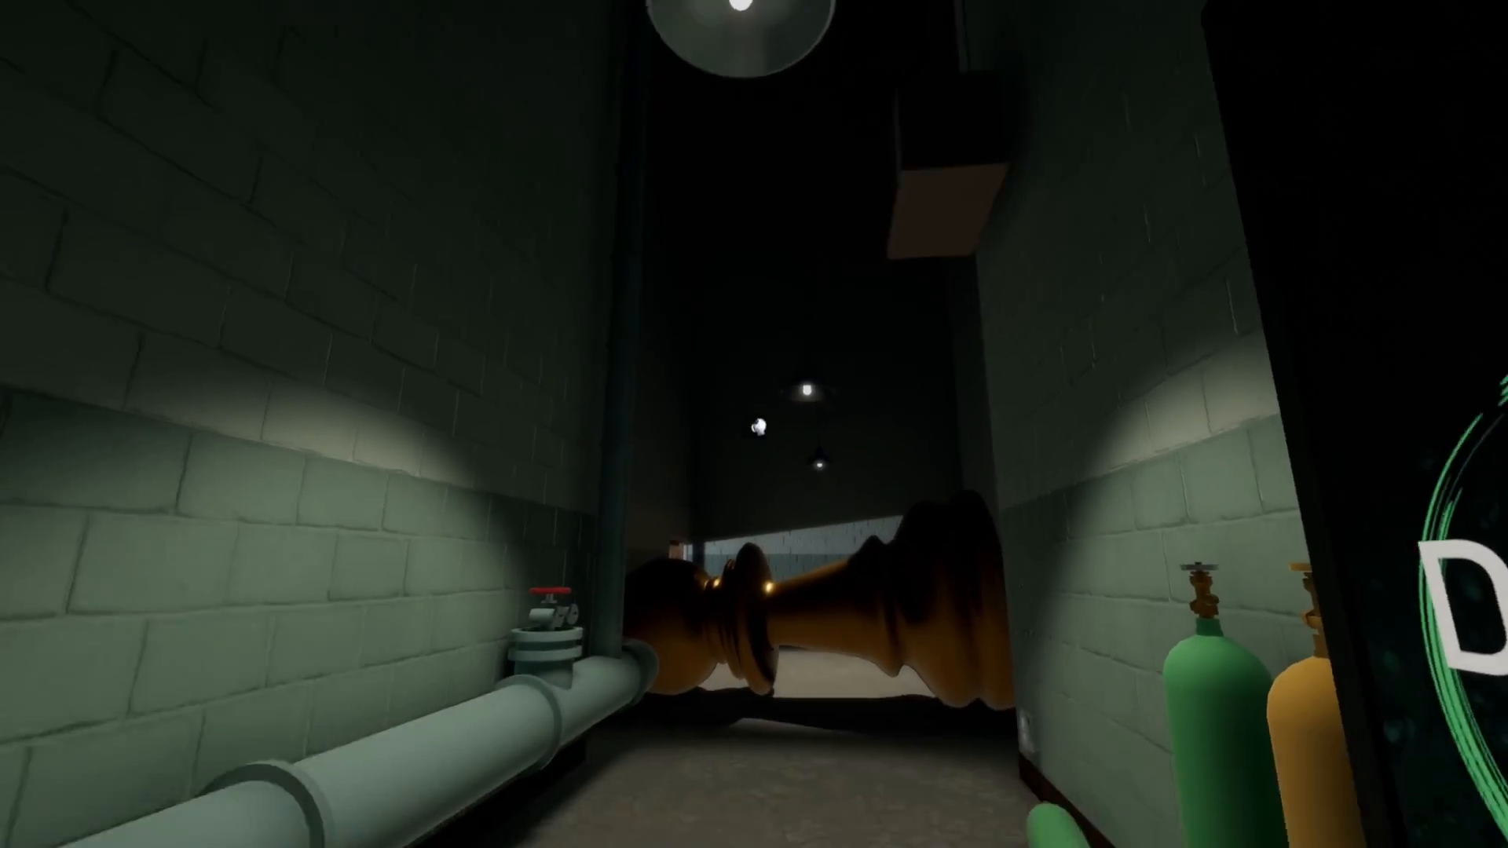
{"action": "mouse_move", "coordinate": [754, 424]}
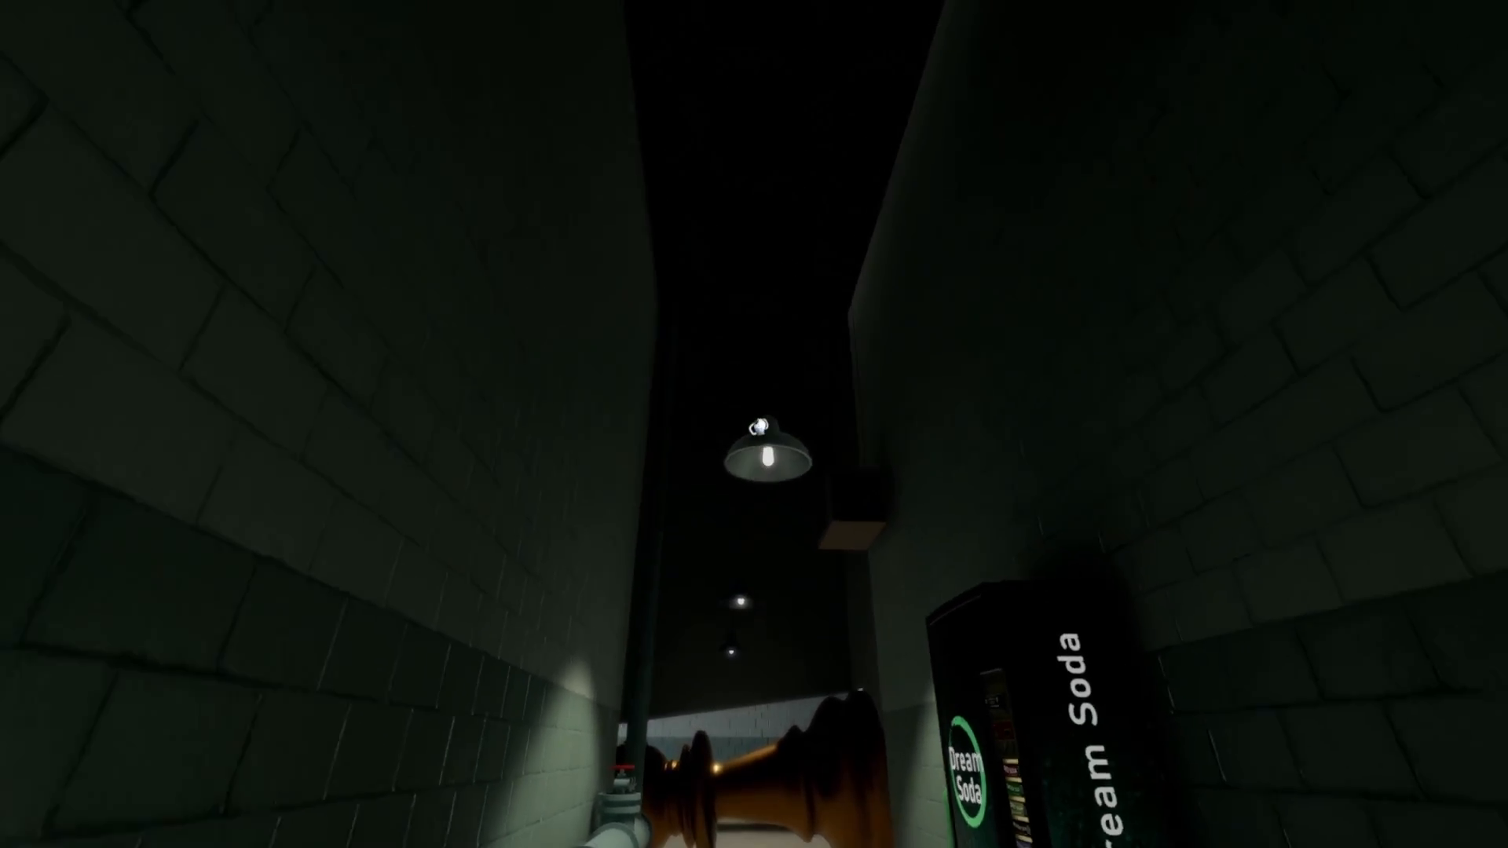
{"action": "mouse_move", "coordinate": [754, 424]}
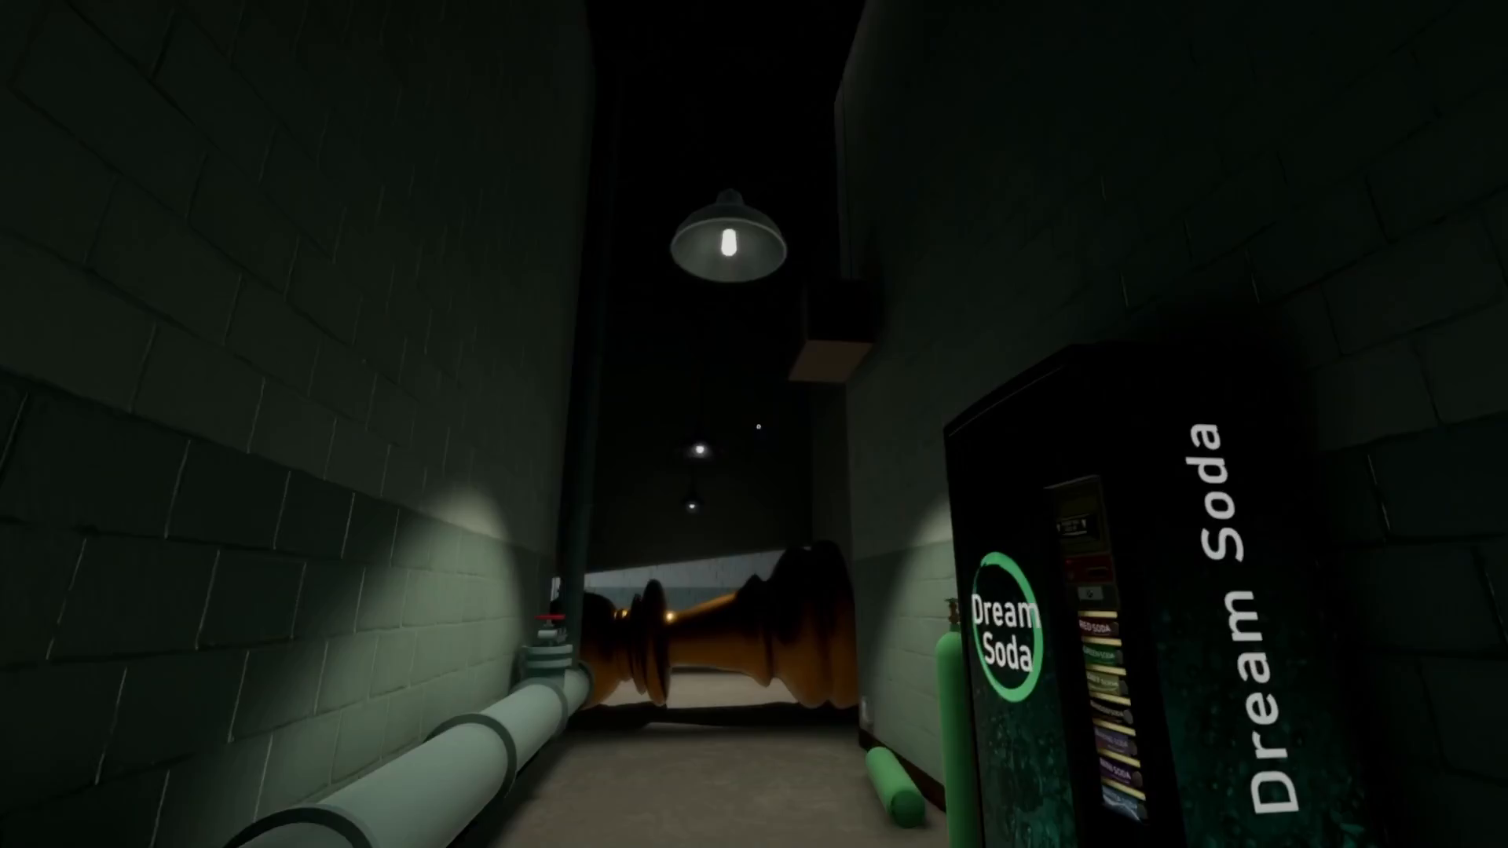
{"action": "mouse_move", "coordinate": [754, 424]}
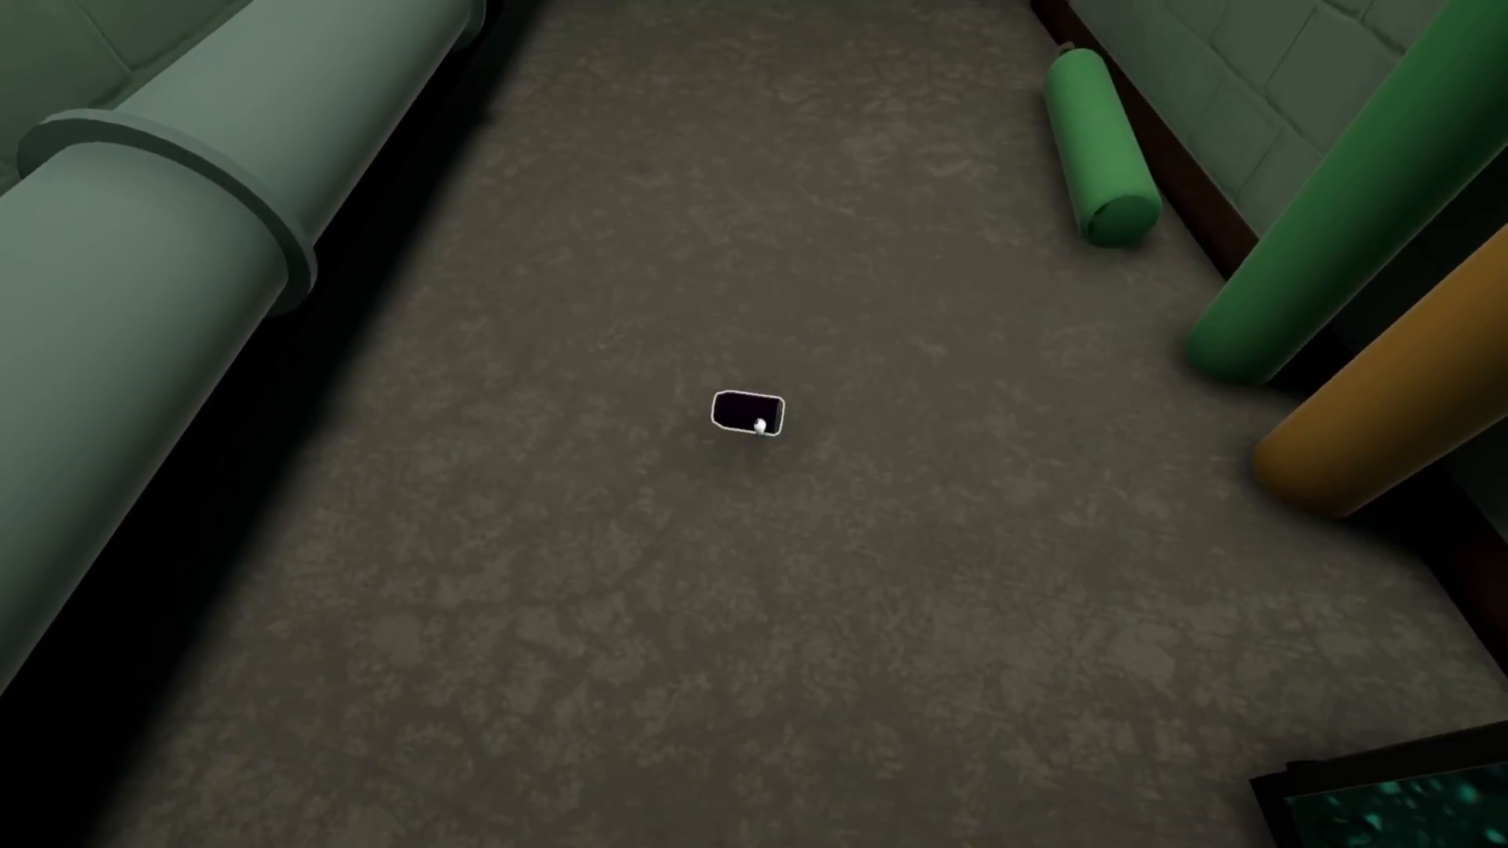
{"action": "mouse_move", "coordinate": [754, 424]}
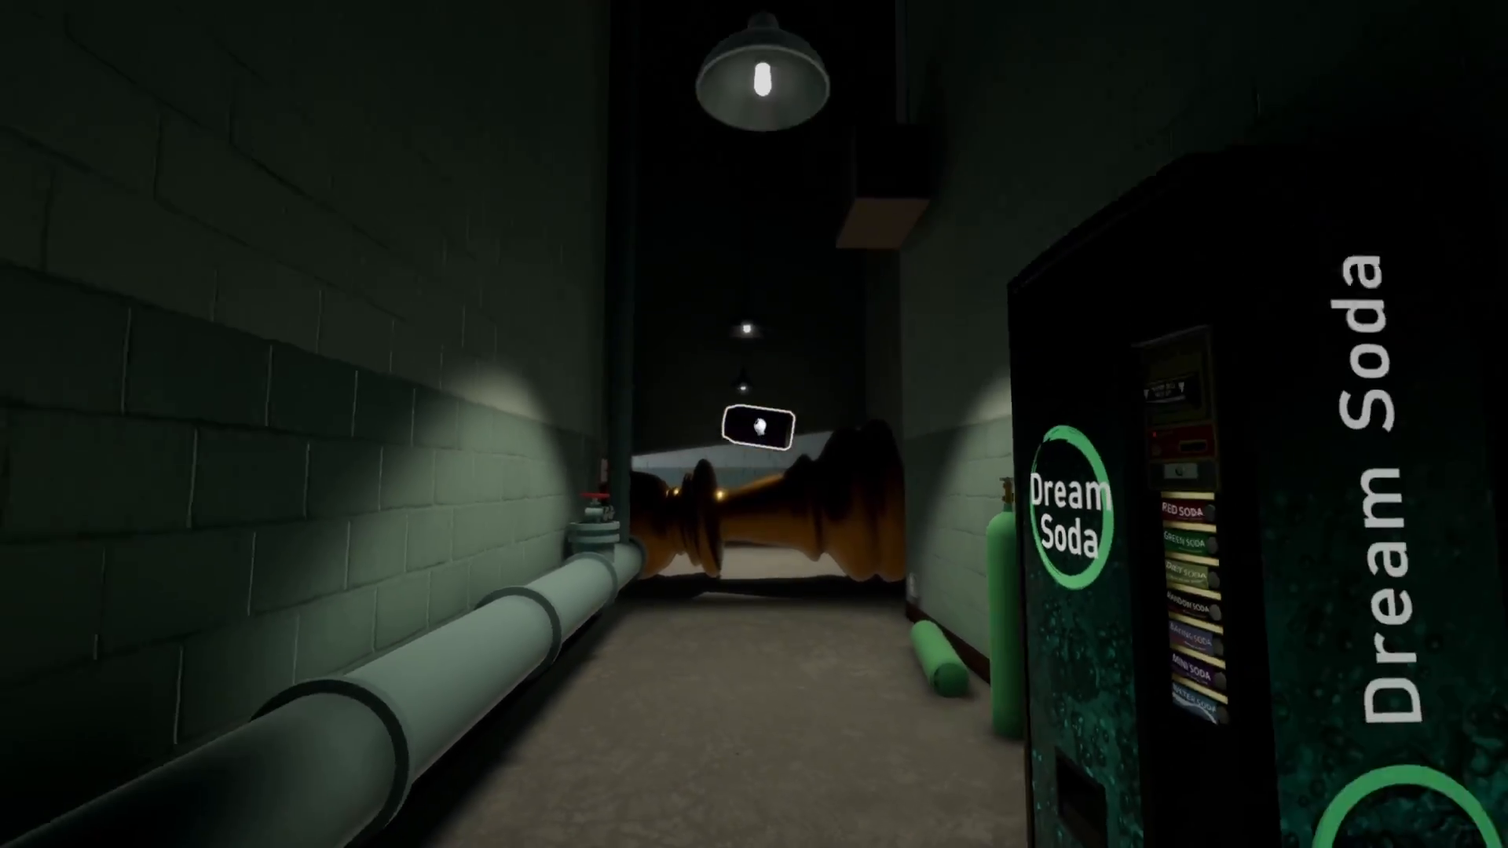
{"action": "mouse_move", "coordinate": [754, 424]}
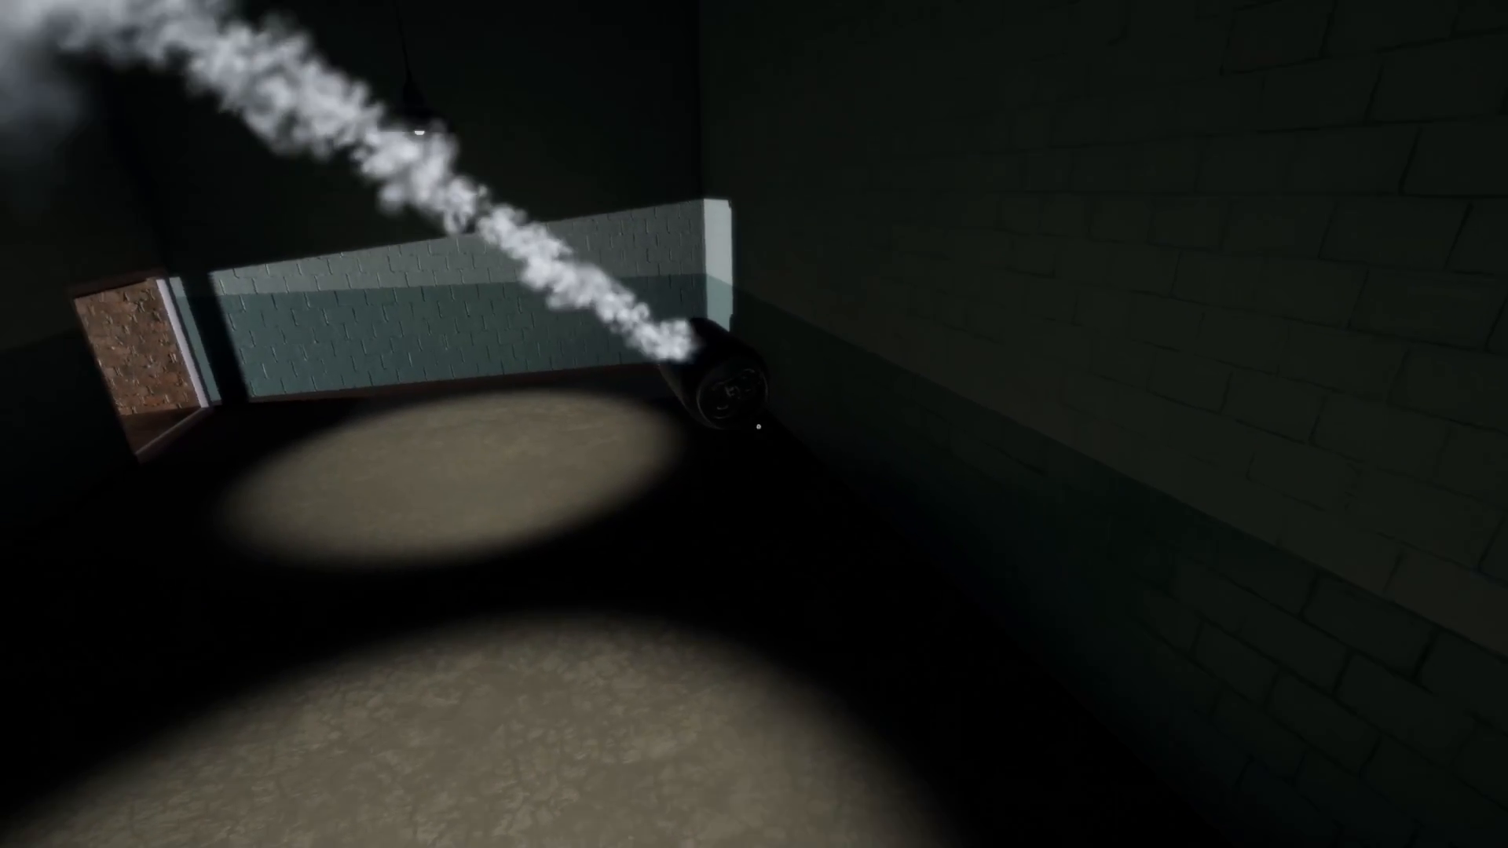
{"action": "mouse_move", "coordinate": [754, 424]}
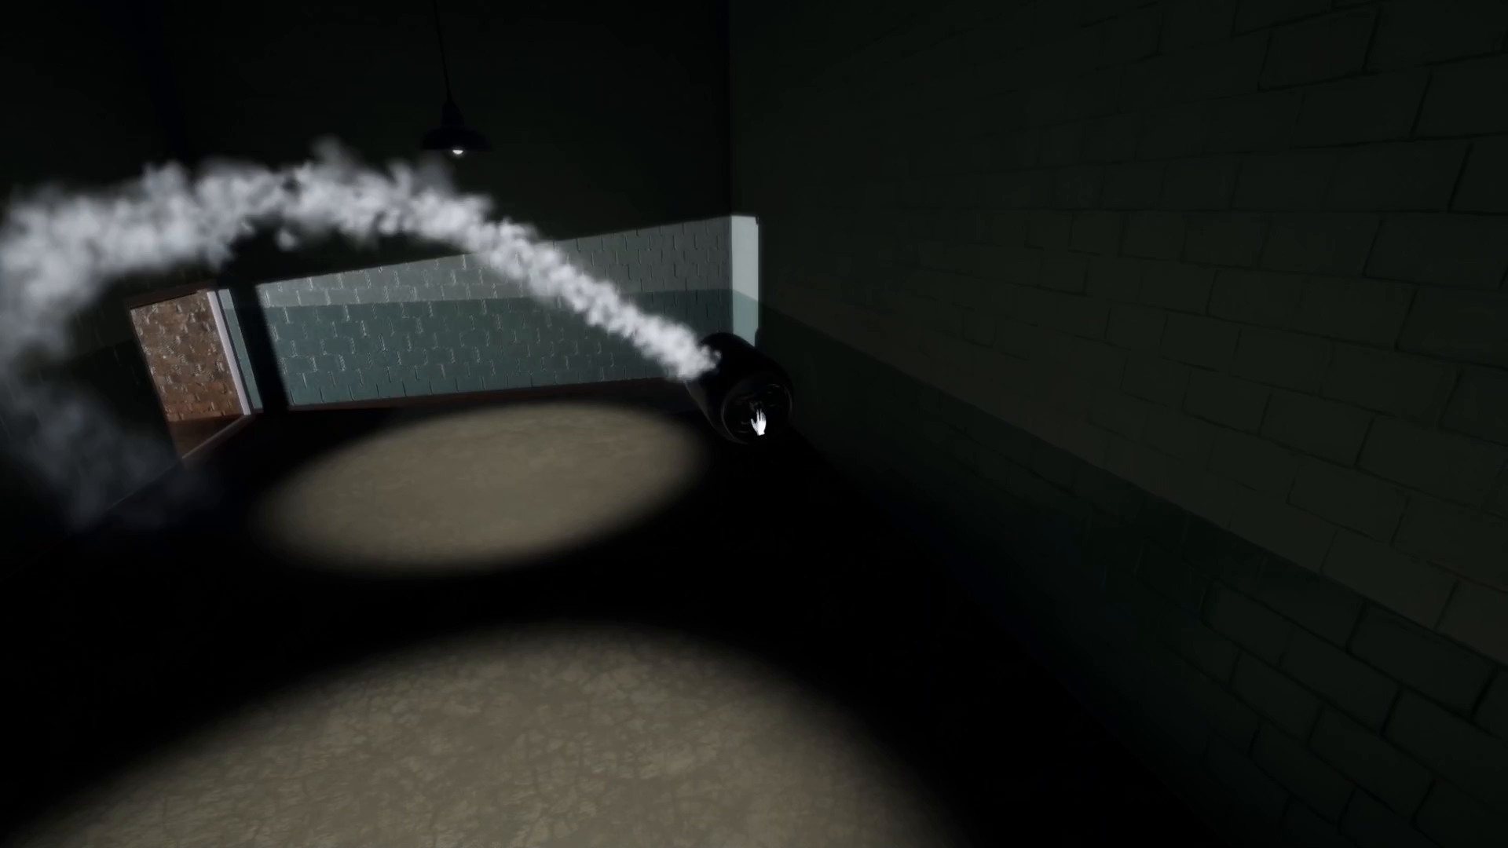
{"action": "mouse_move", "coordinate": [754, 424]}
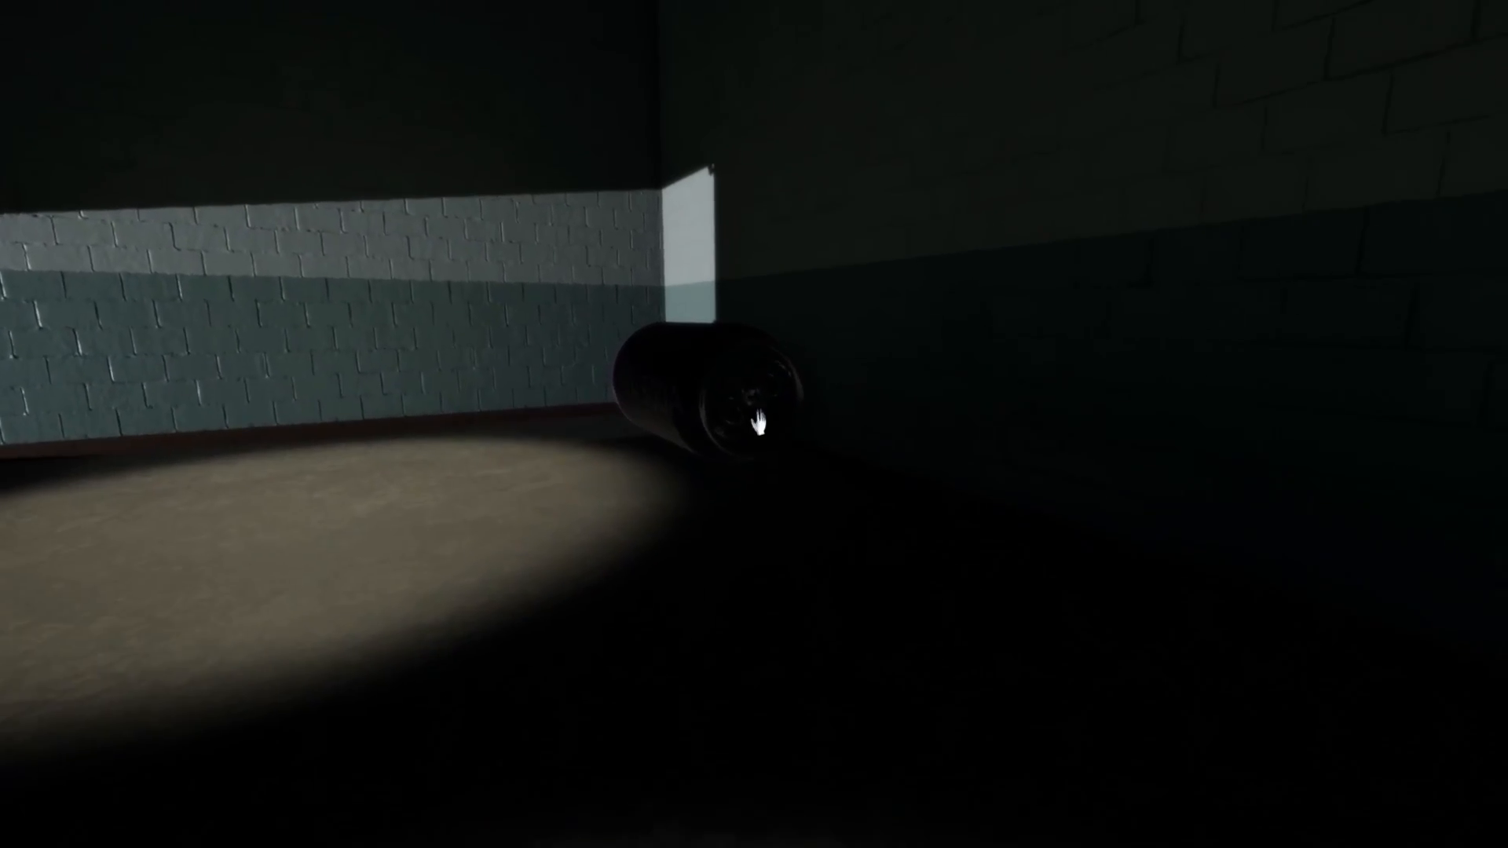
{"action": "mouse_move", "coordinate": [754, 424]}
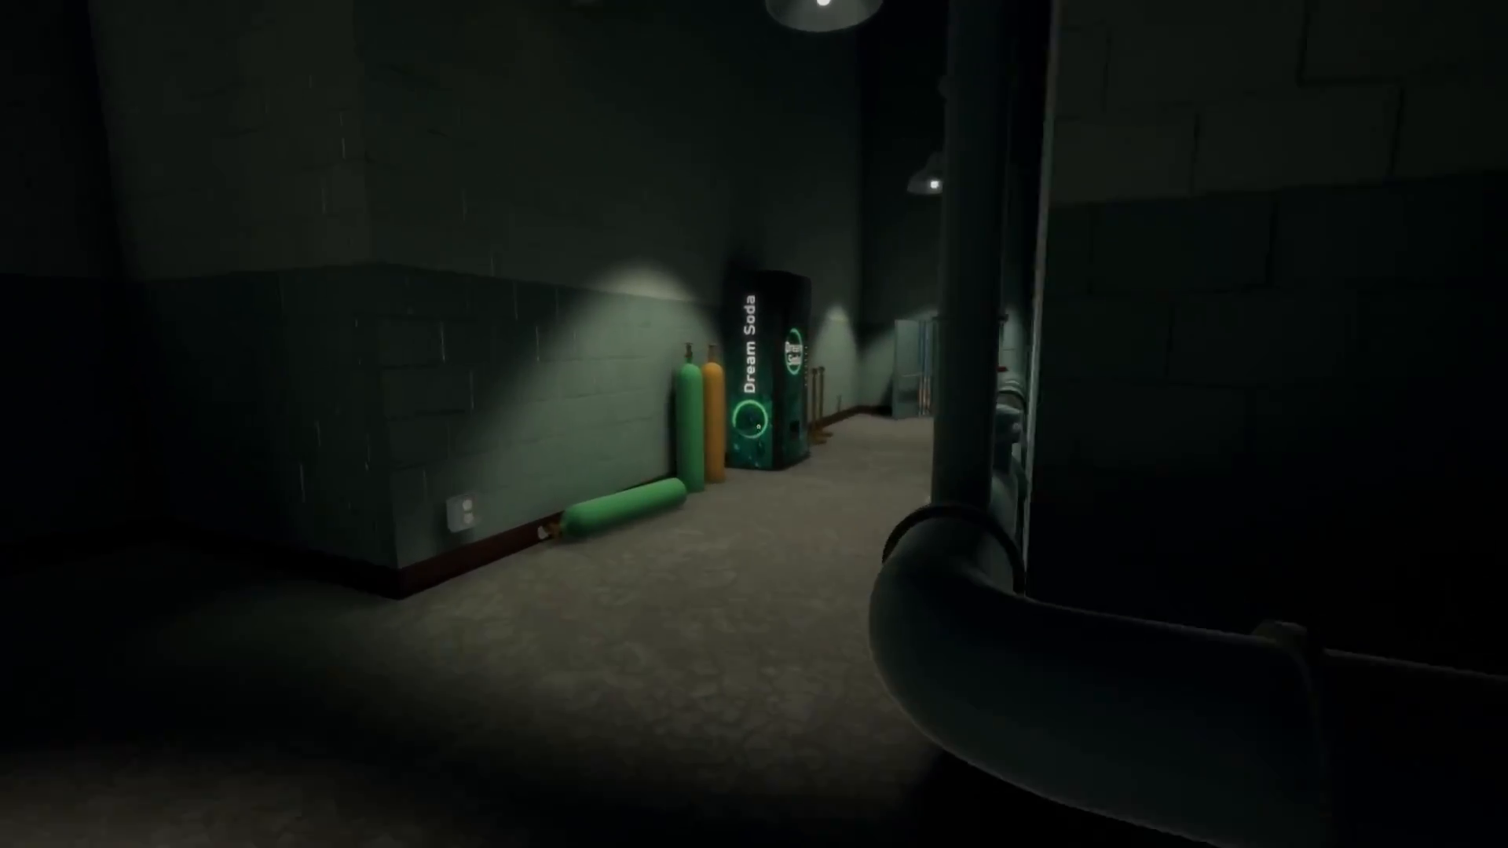
{"action": "mouse_move", "coordinate": [754, 424]}
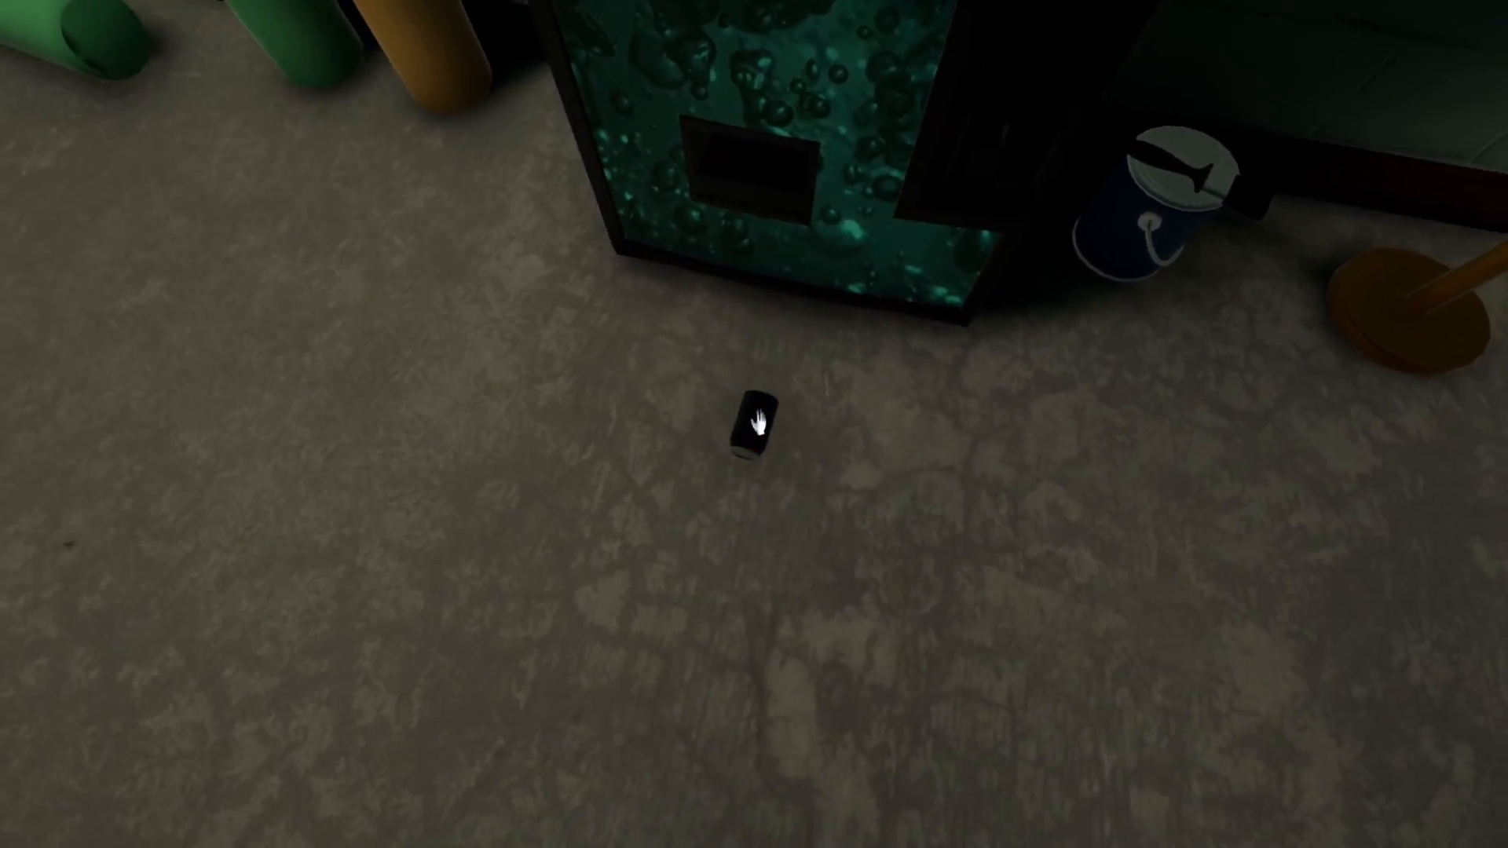
{"action": "mouse_move", "coordinate": [754, 425]}
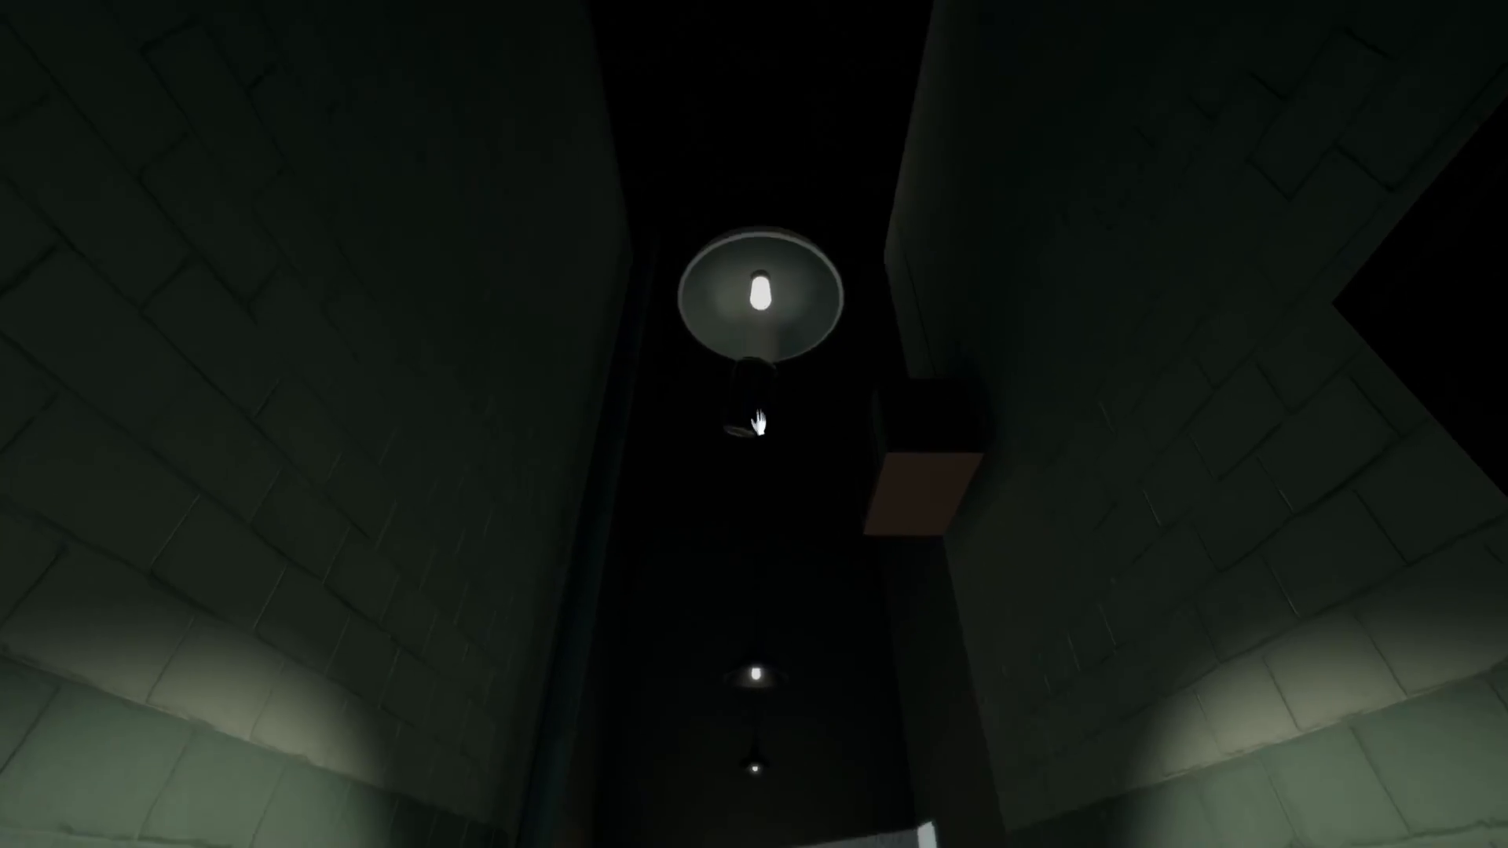
{"action": "mouse_move", "coordinate": [754, 425]}
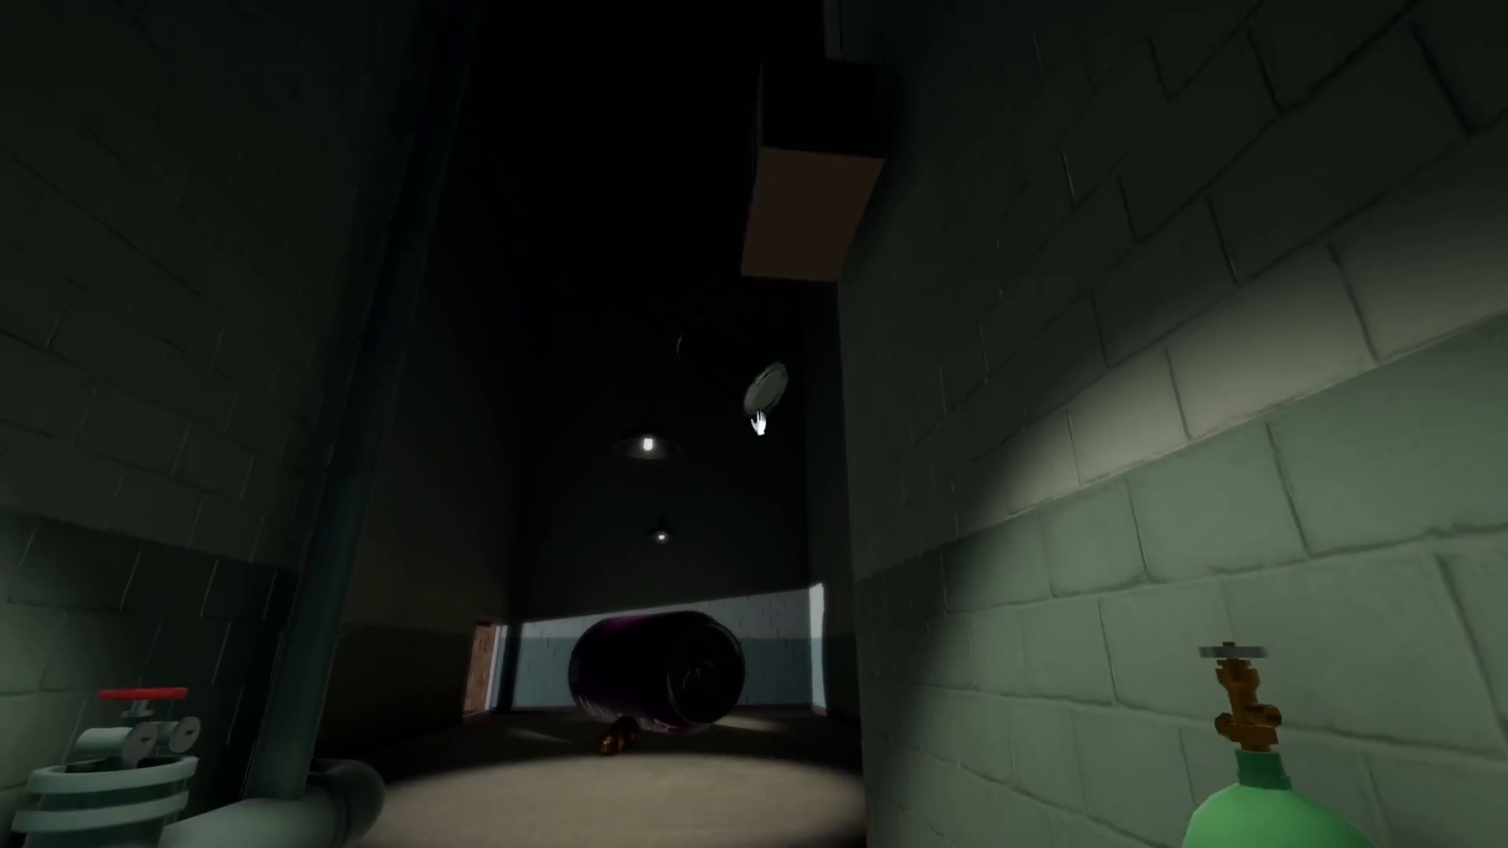
{"action": "mouse_move", "coordinate": [754, 424]}
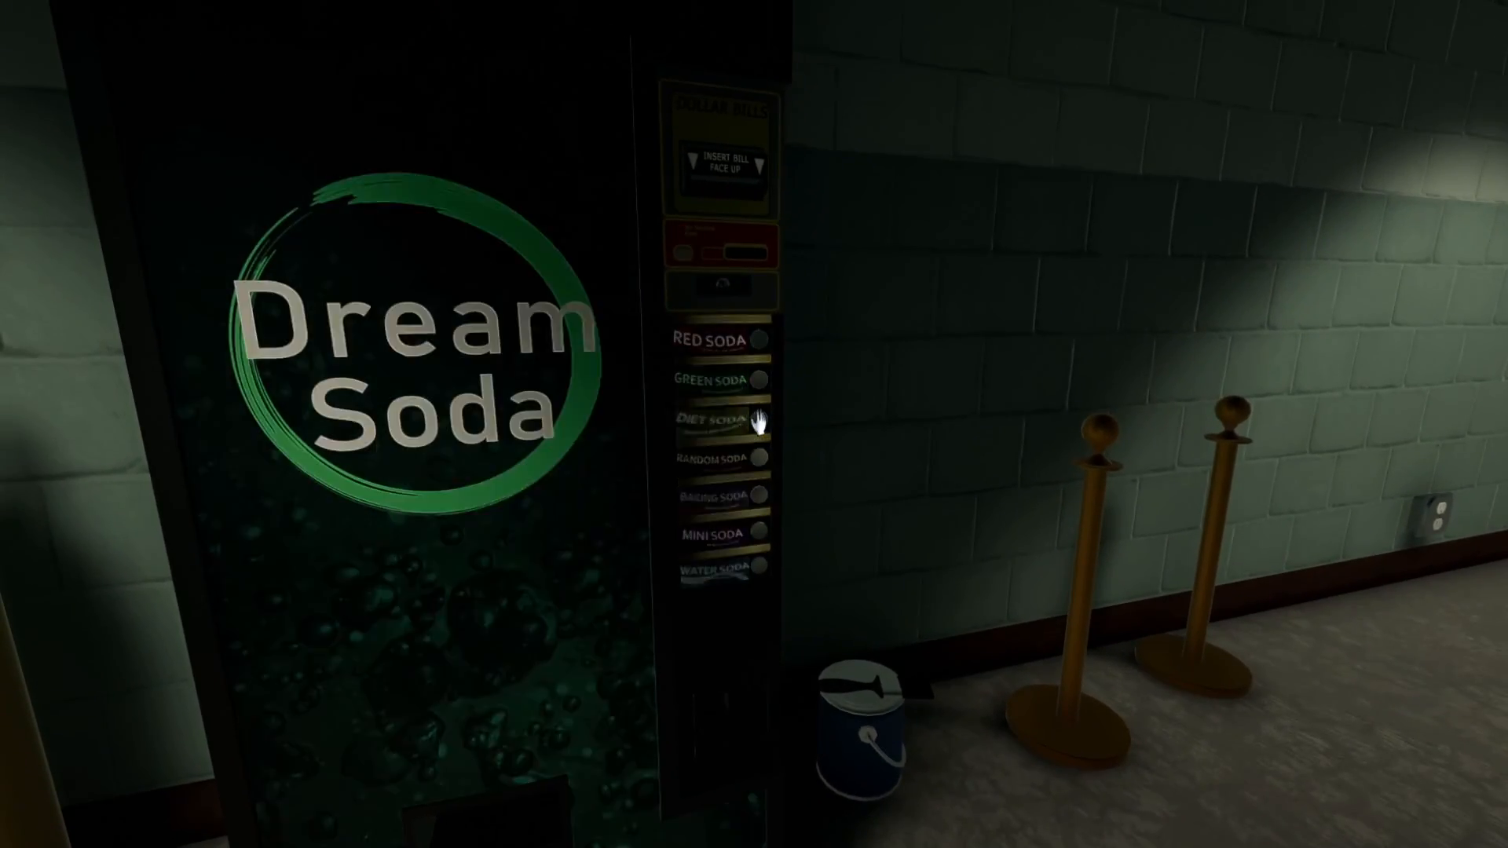
{"action": "mouse_move", "coordinate": [754, 424]}
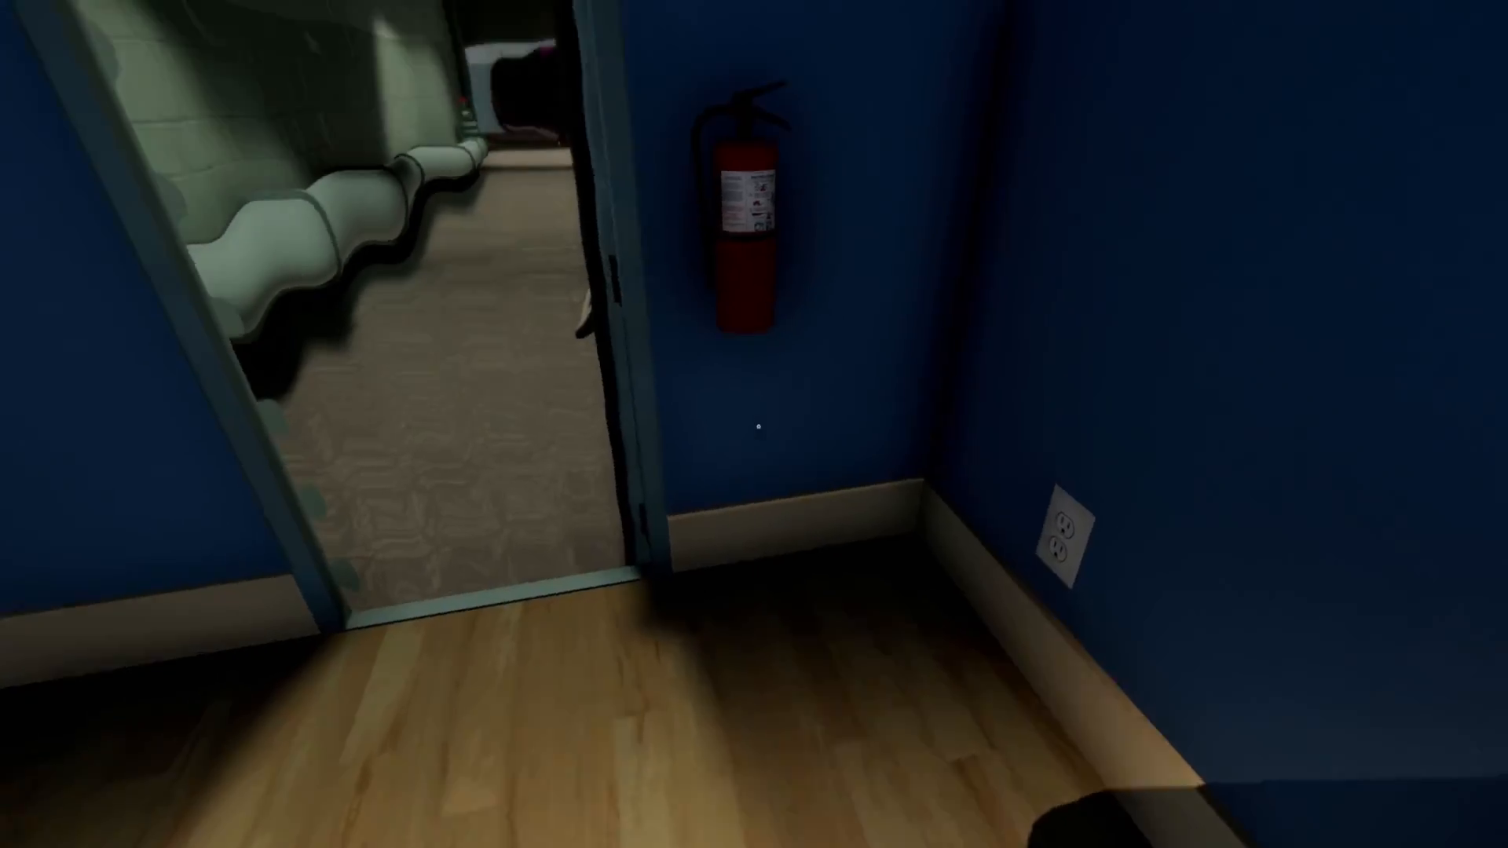
{"action": "mouse_move", "coordinate": [754, 424]}
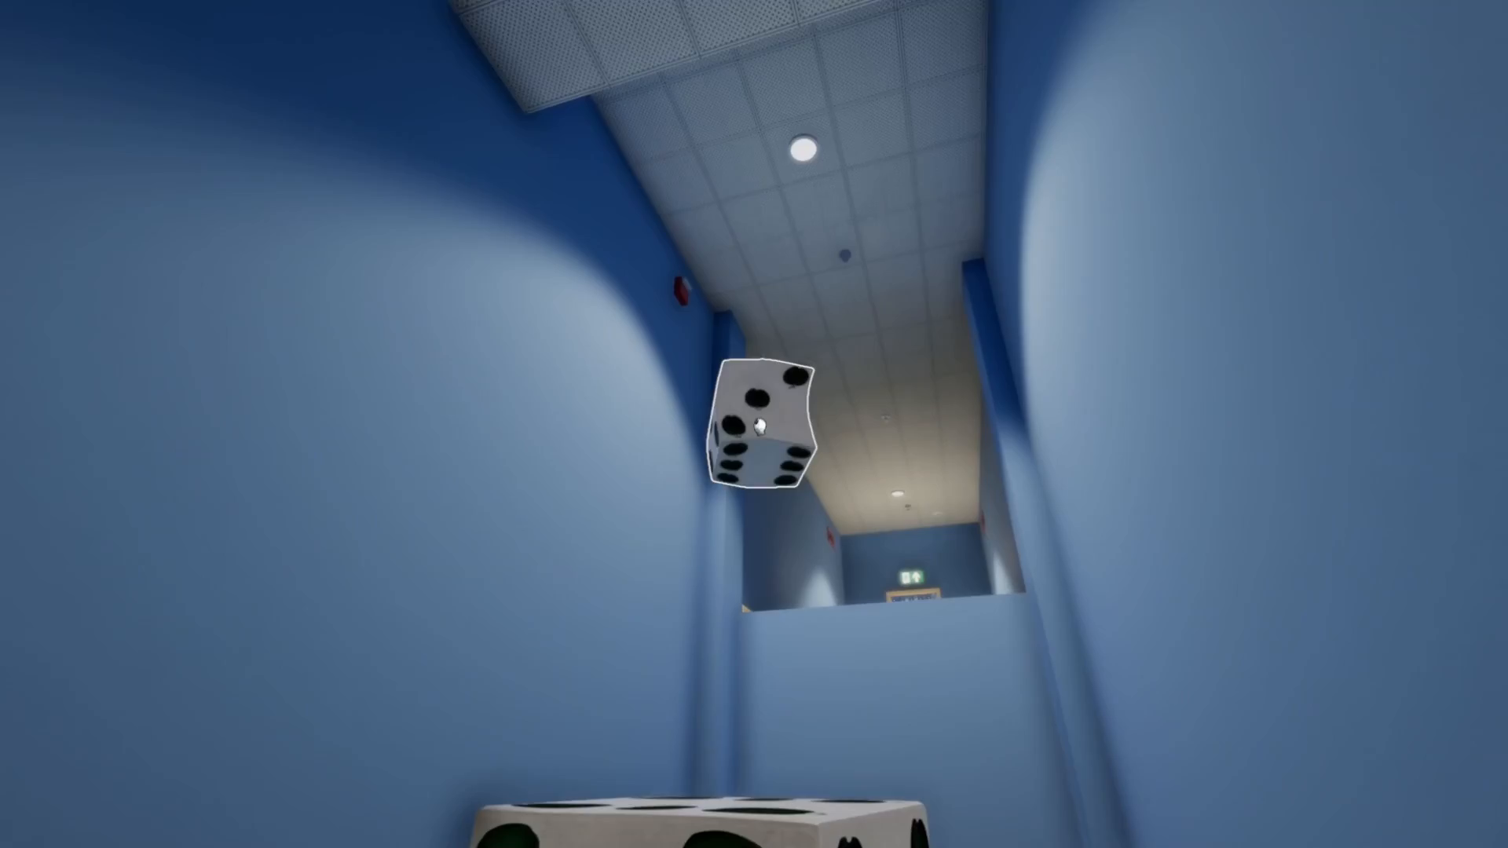
{"action": "mouse_move", "coordinate": [754, 424]}
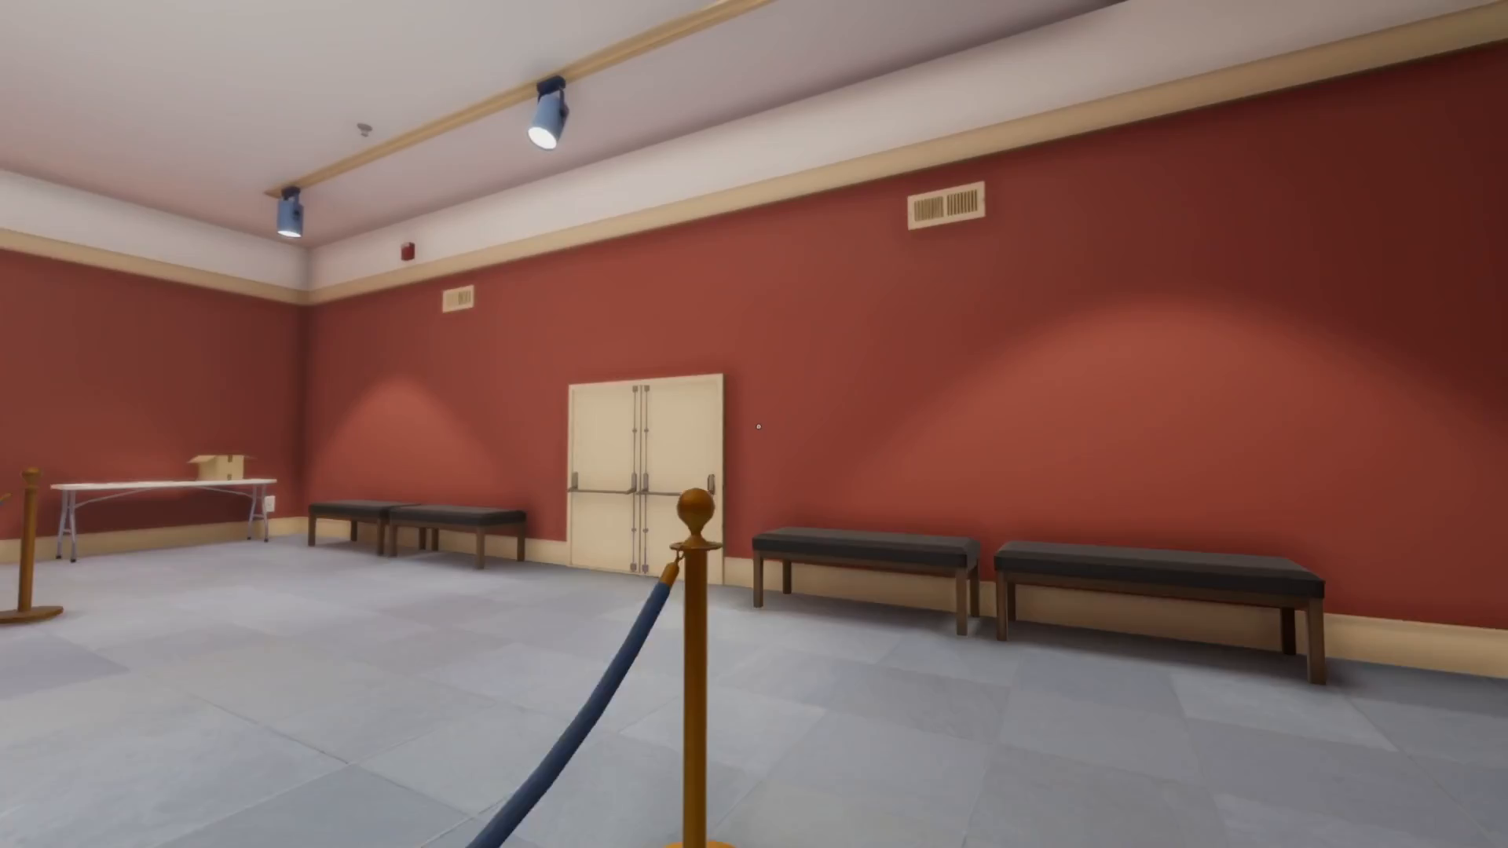
{"action": "mouse_move", "coordinate": [754, 424]}
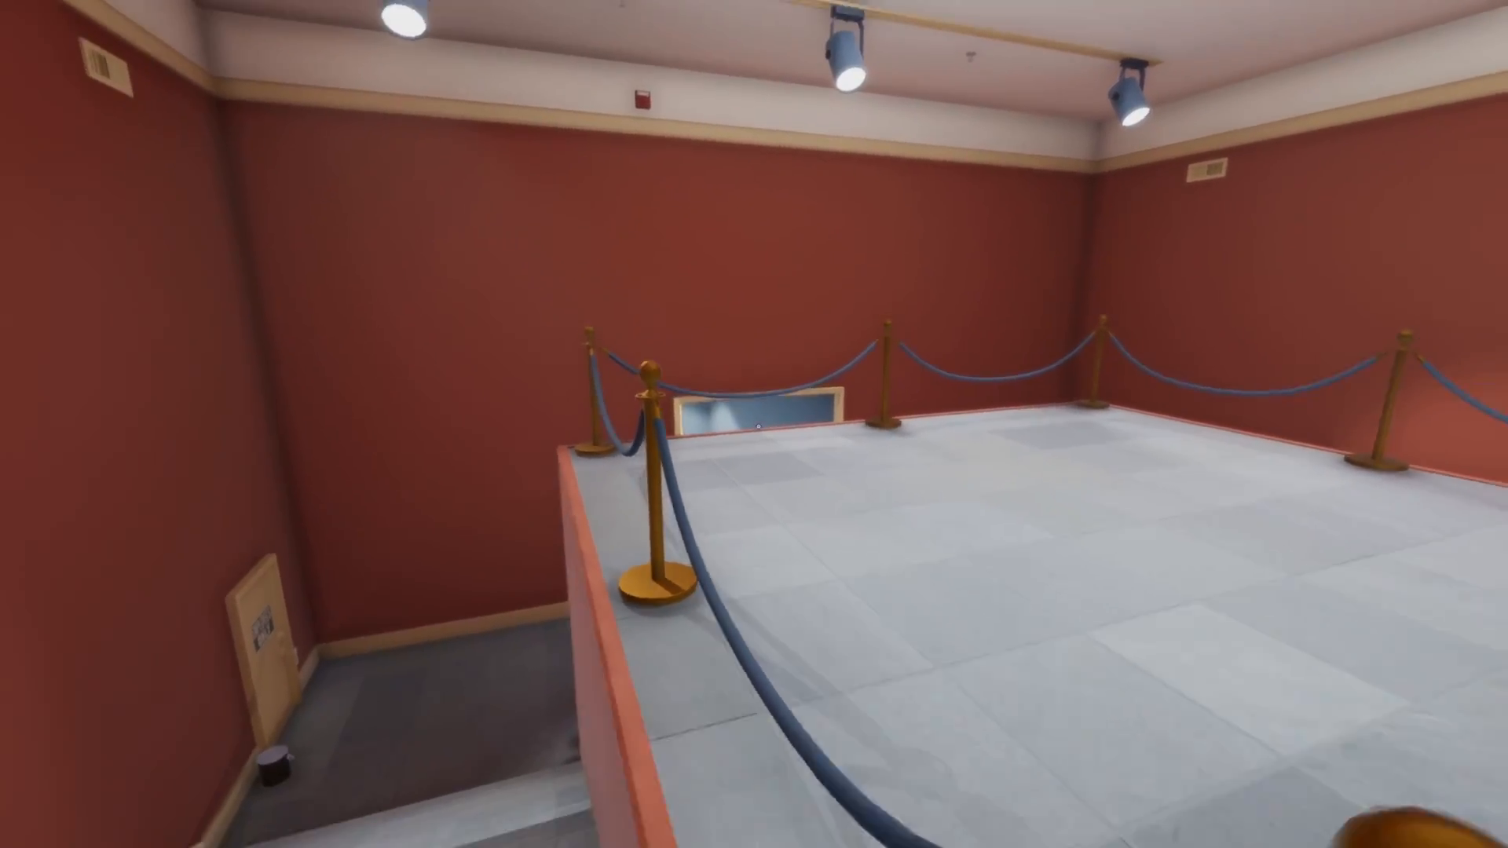
{"action": "mouse_move", "coordinate": [753, 424]}
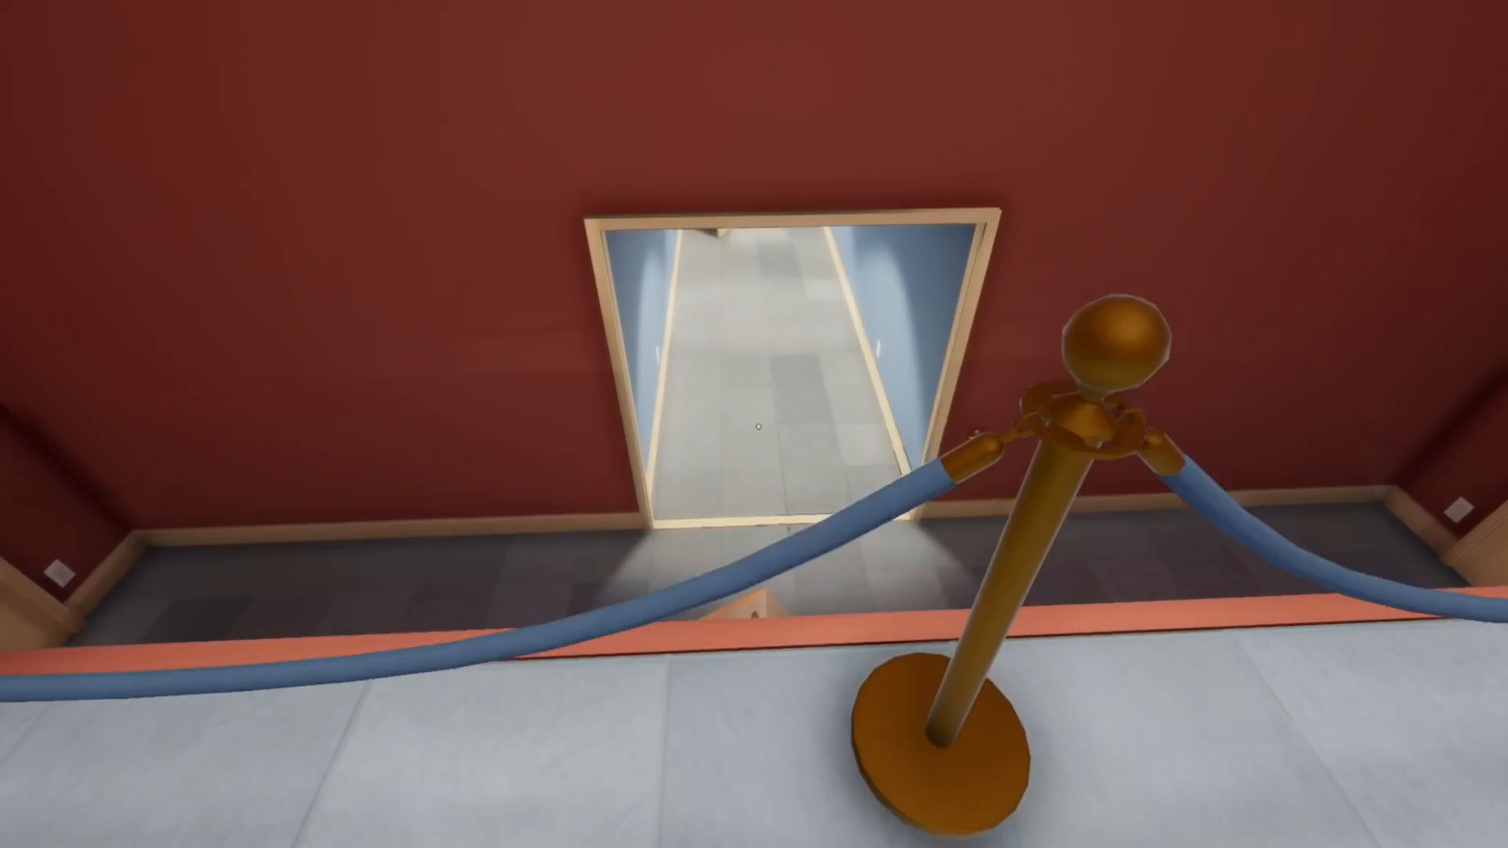
{"action": "mouse_move", "coordinate": [754, 424]}
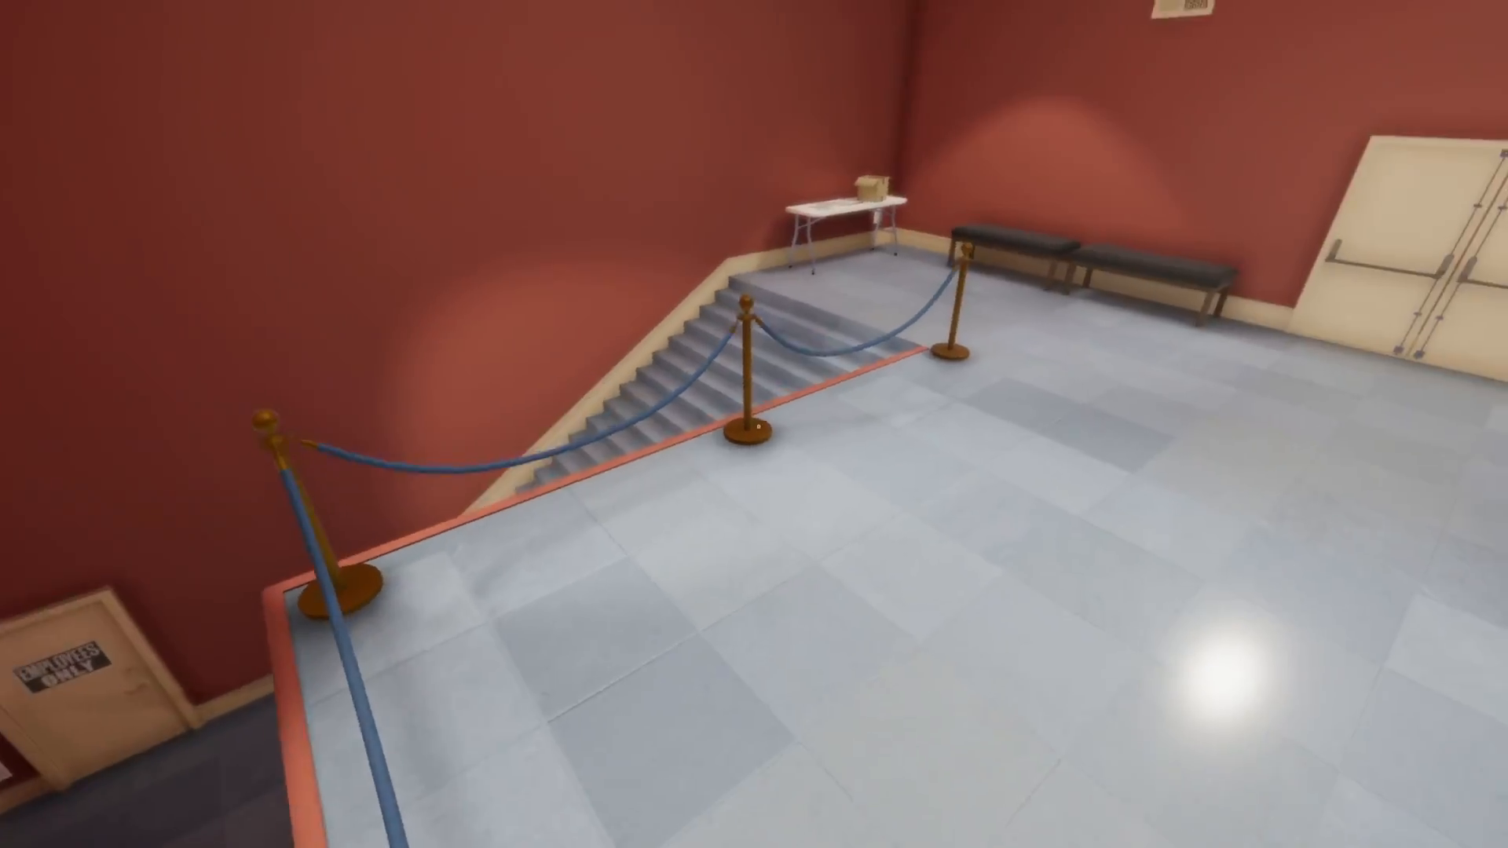
{"action": "mouse_move", "coordinate": [754, 424]}
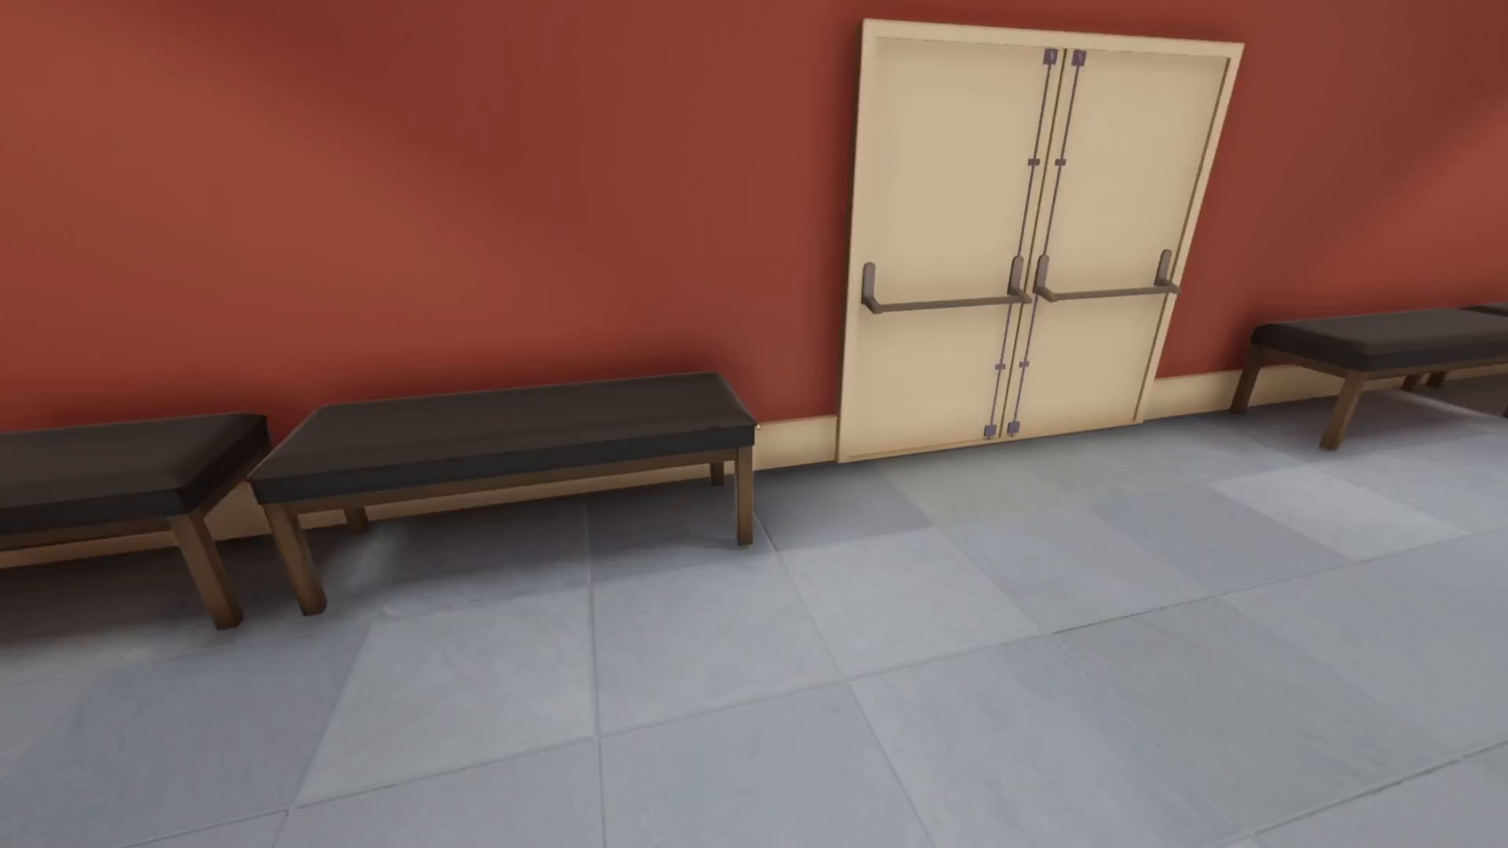
{"action": "mouse_move", "coordinate": [754, 424]}
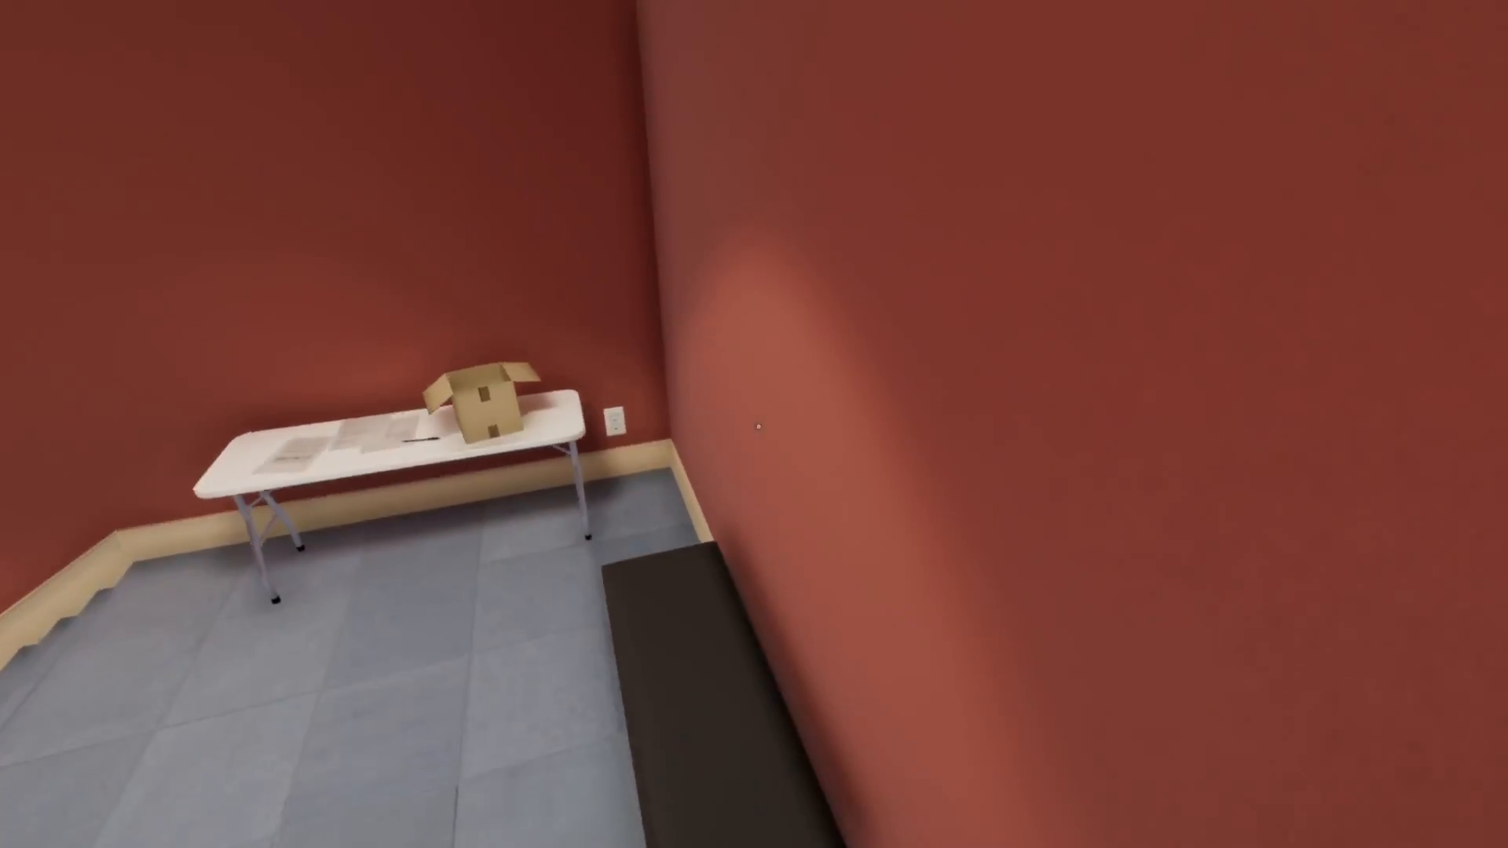
{"action": "mouse_move", "coordinate": [754, 424]}
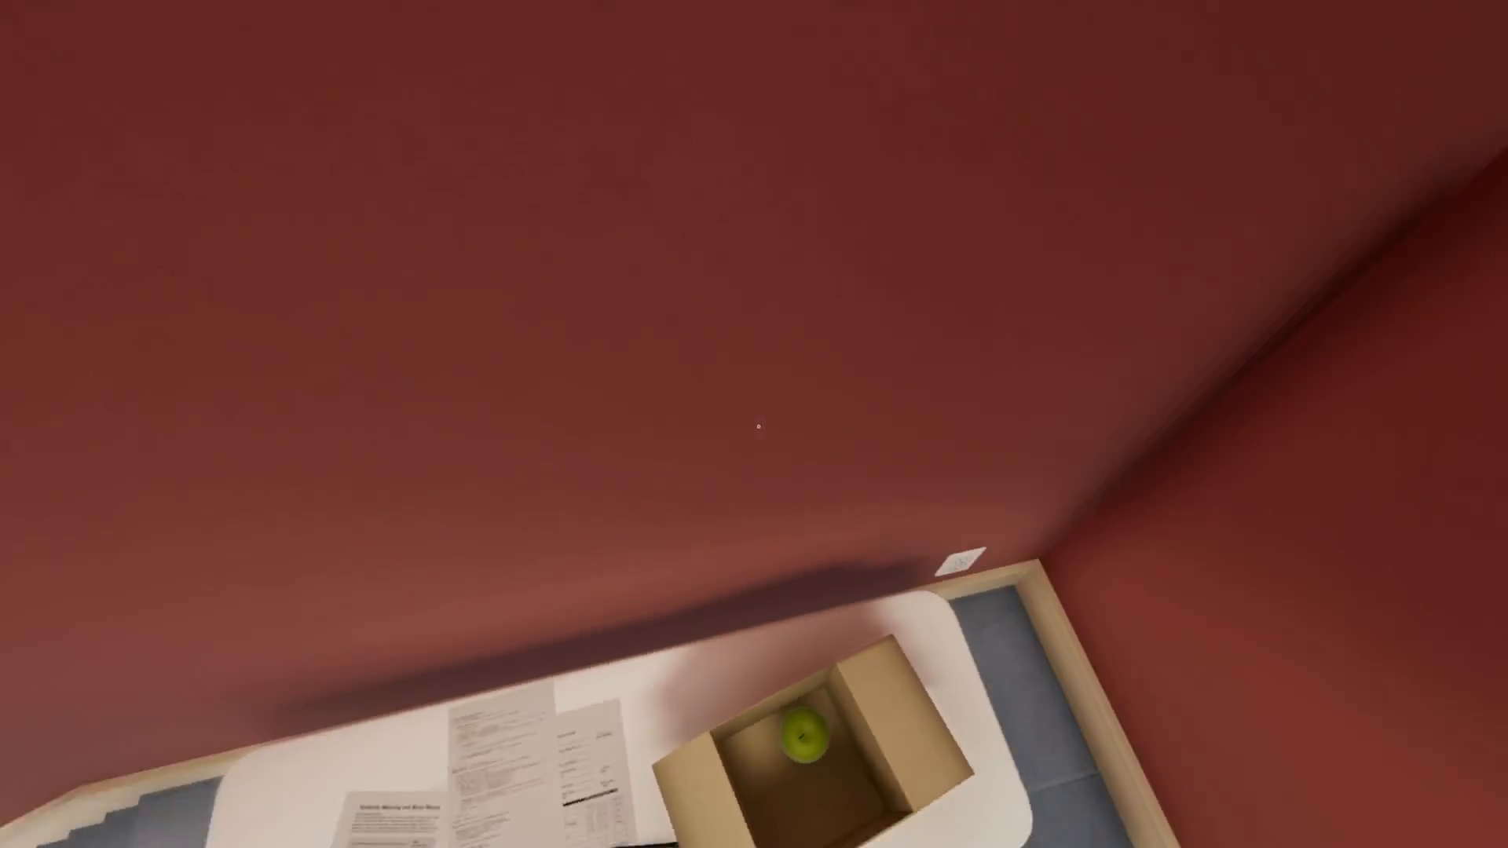
{"action": "mouse_move", "coordinate": [754, 424]}
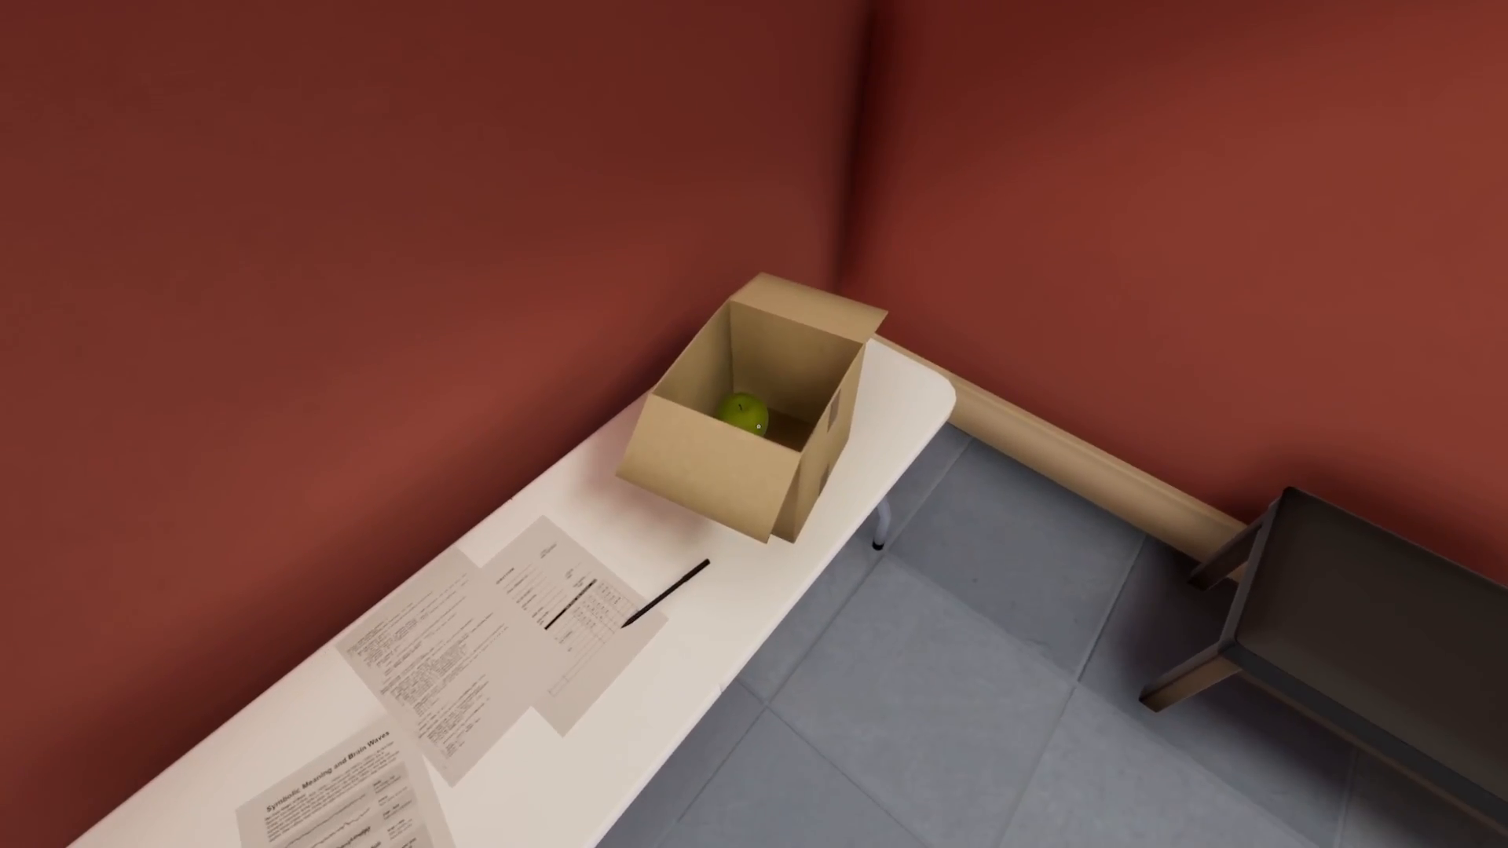
{"action": "mouse_move", "coordinate": [754, 424]}
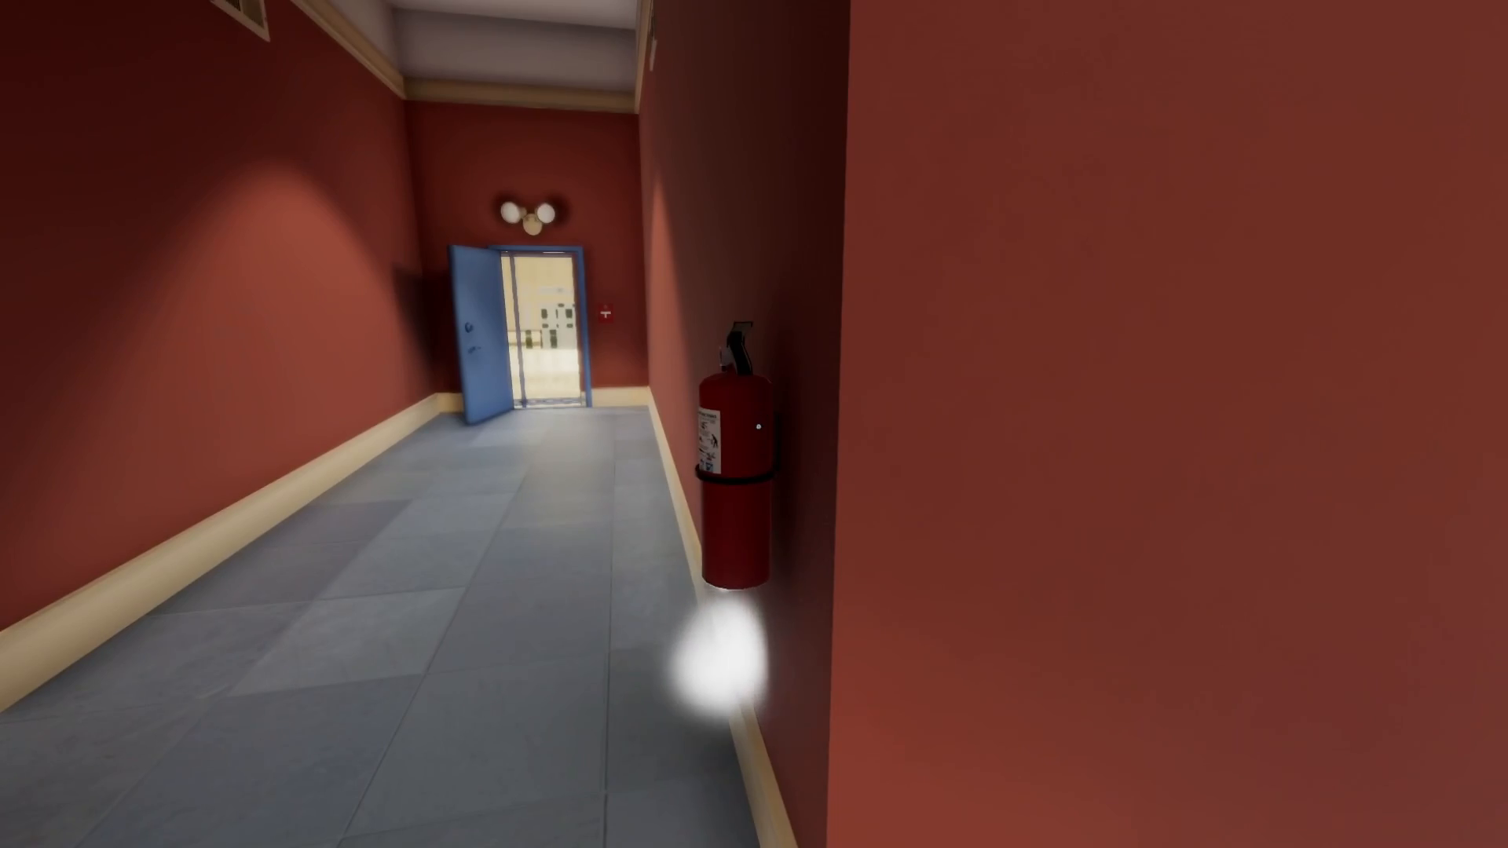
- Walk forward down the red corridor toward the tan dice room
{"action": "key", "text": "w"}
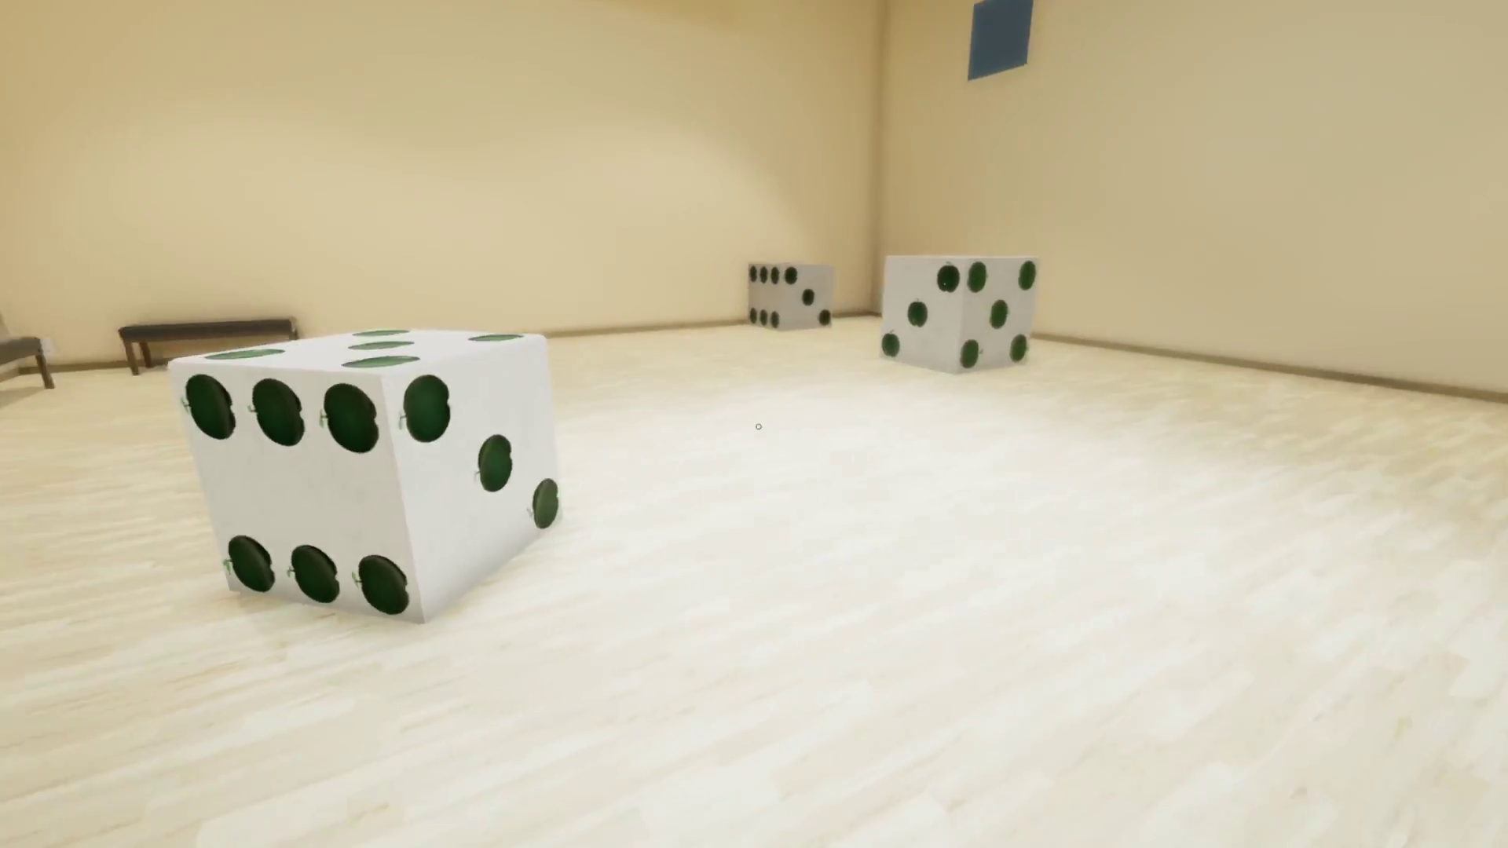
{"action": "mouse_move", "coordinate": [754, 424]}
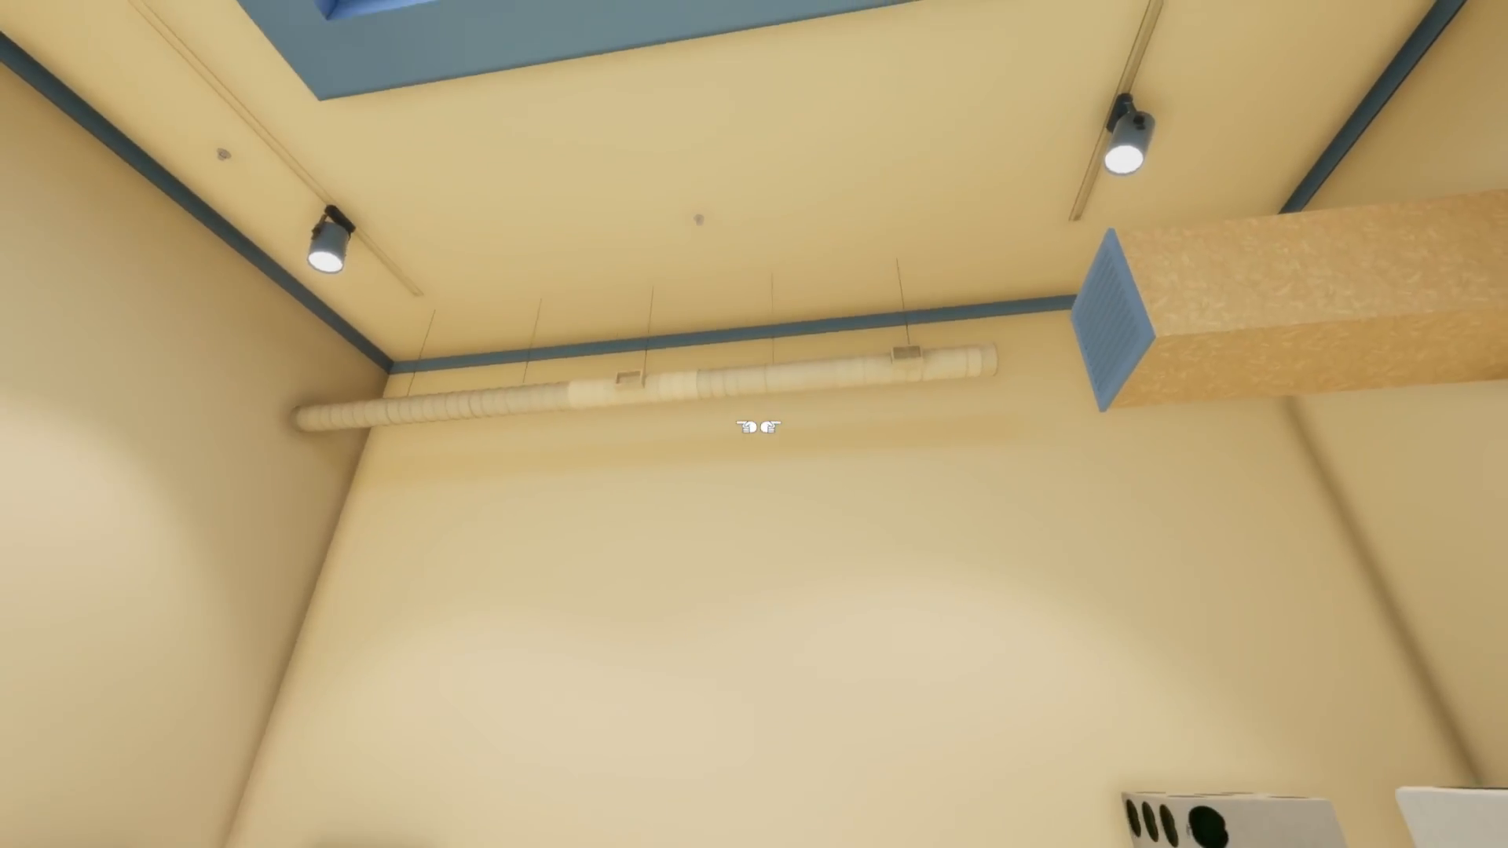
{"action": "mouse_move", "coordinate": [754, 424]}
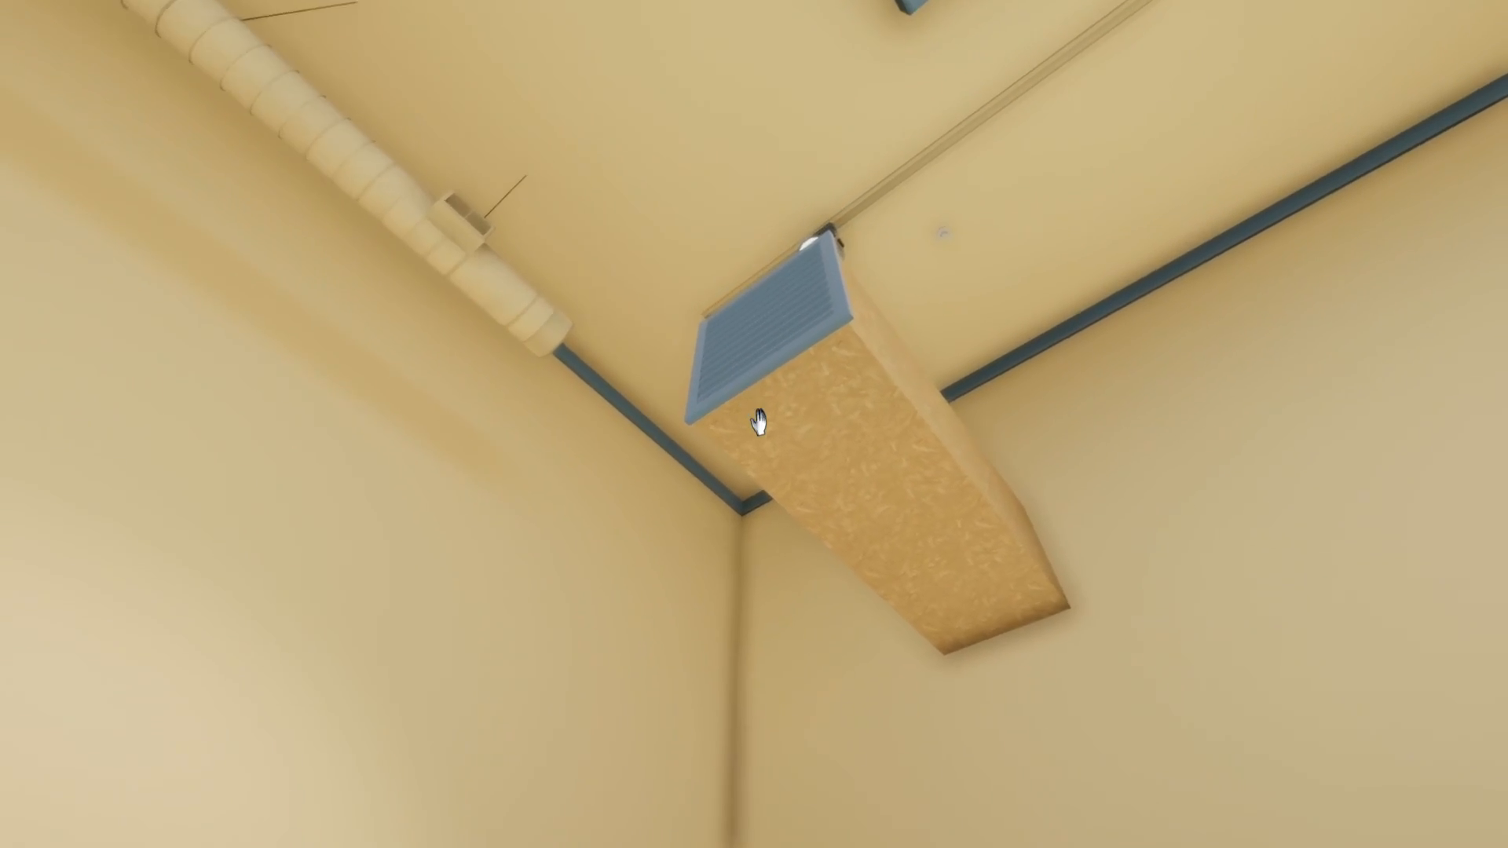
{"action": "mouse_move", "coordinate": [760, 423]}
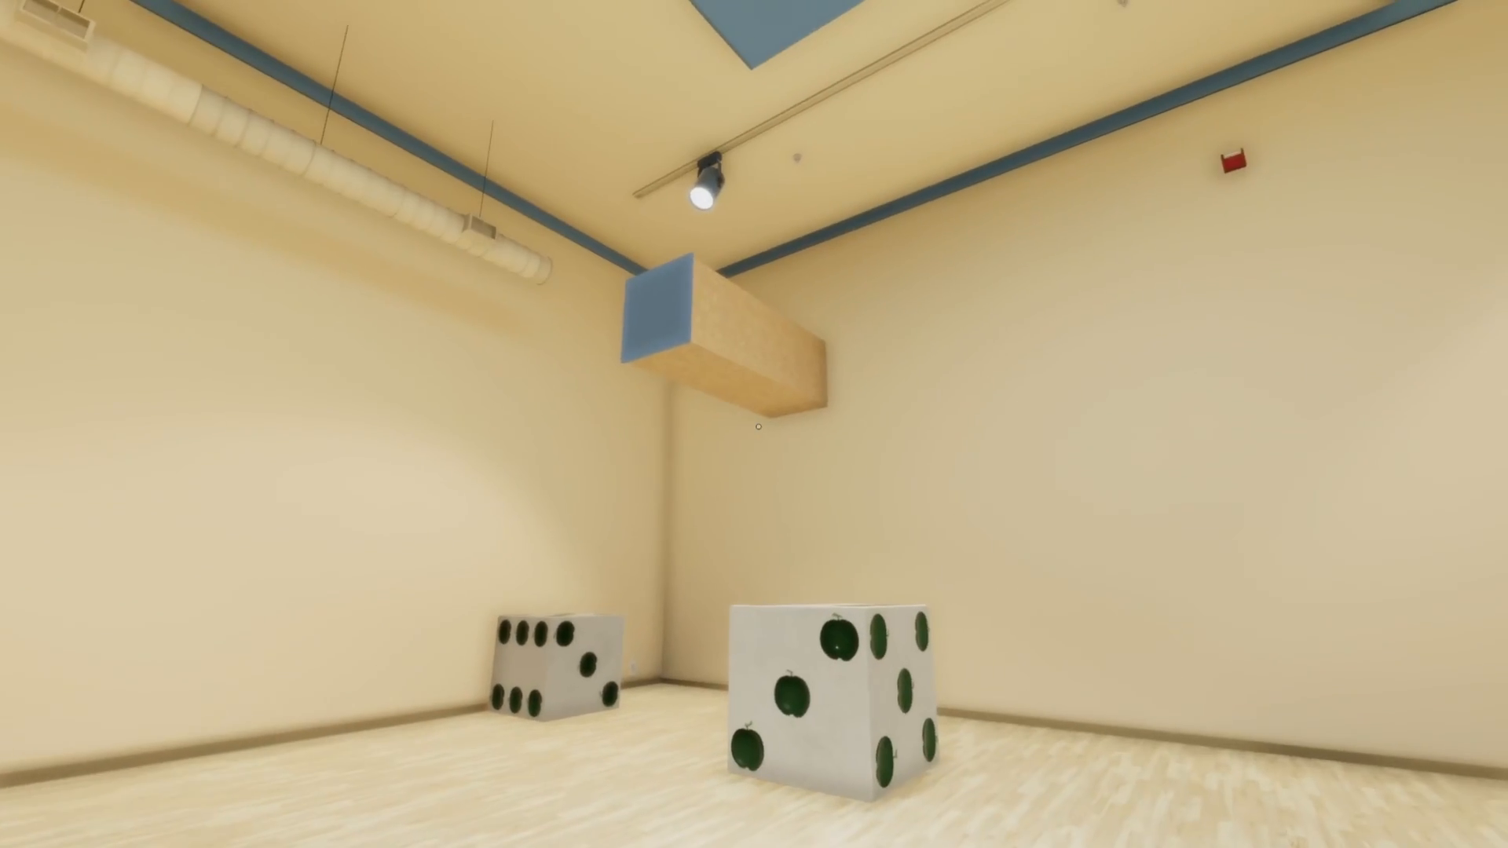
{"action": "mouse_move", "coordinate": [754, 424]}
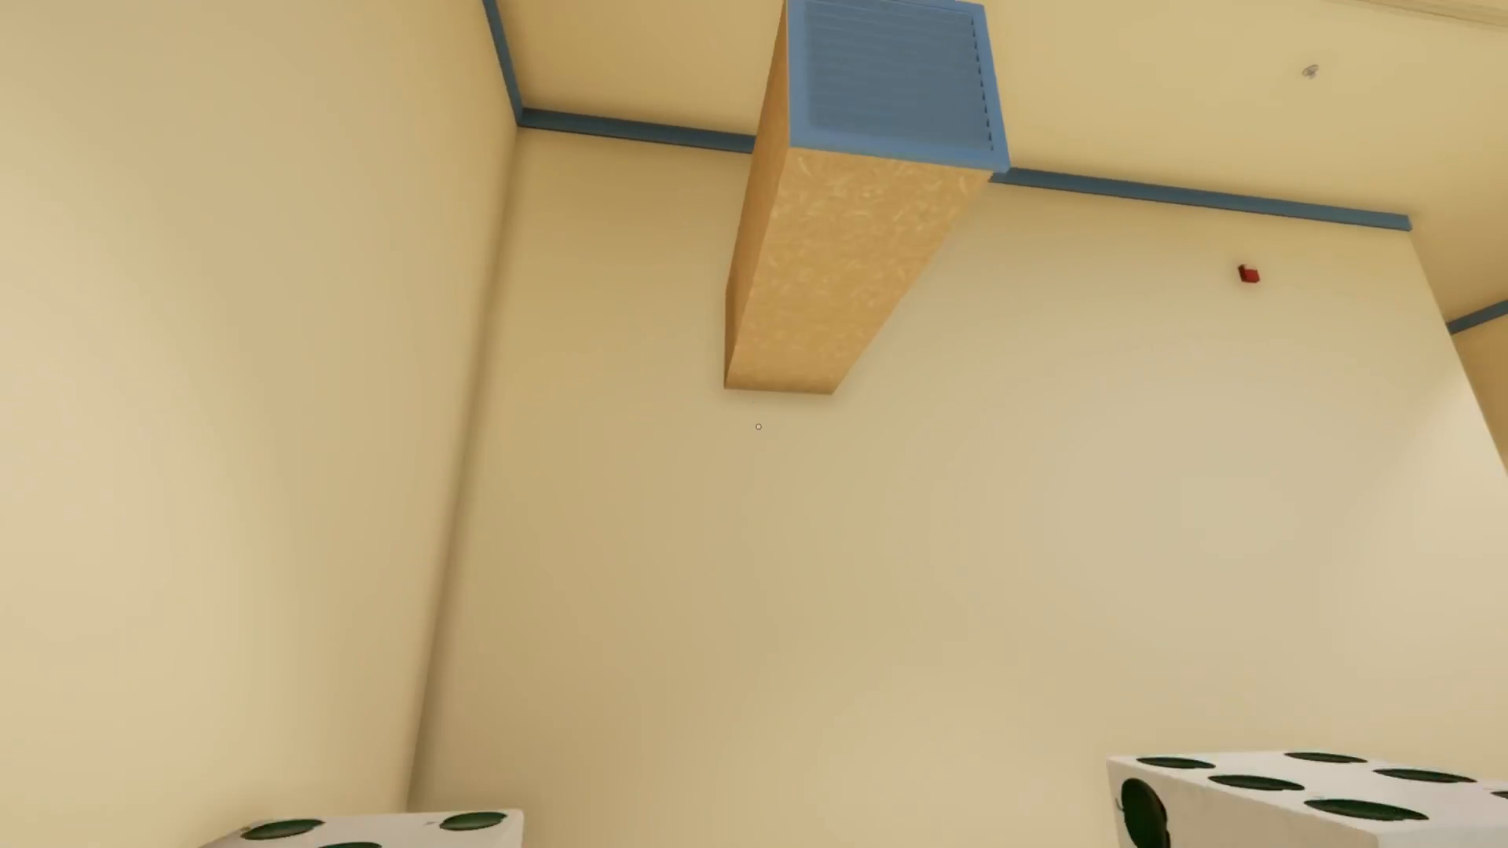
{"action": "mouse_move", "coordinate": [754, 424]}
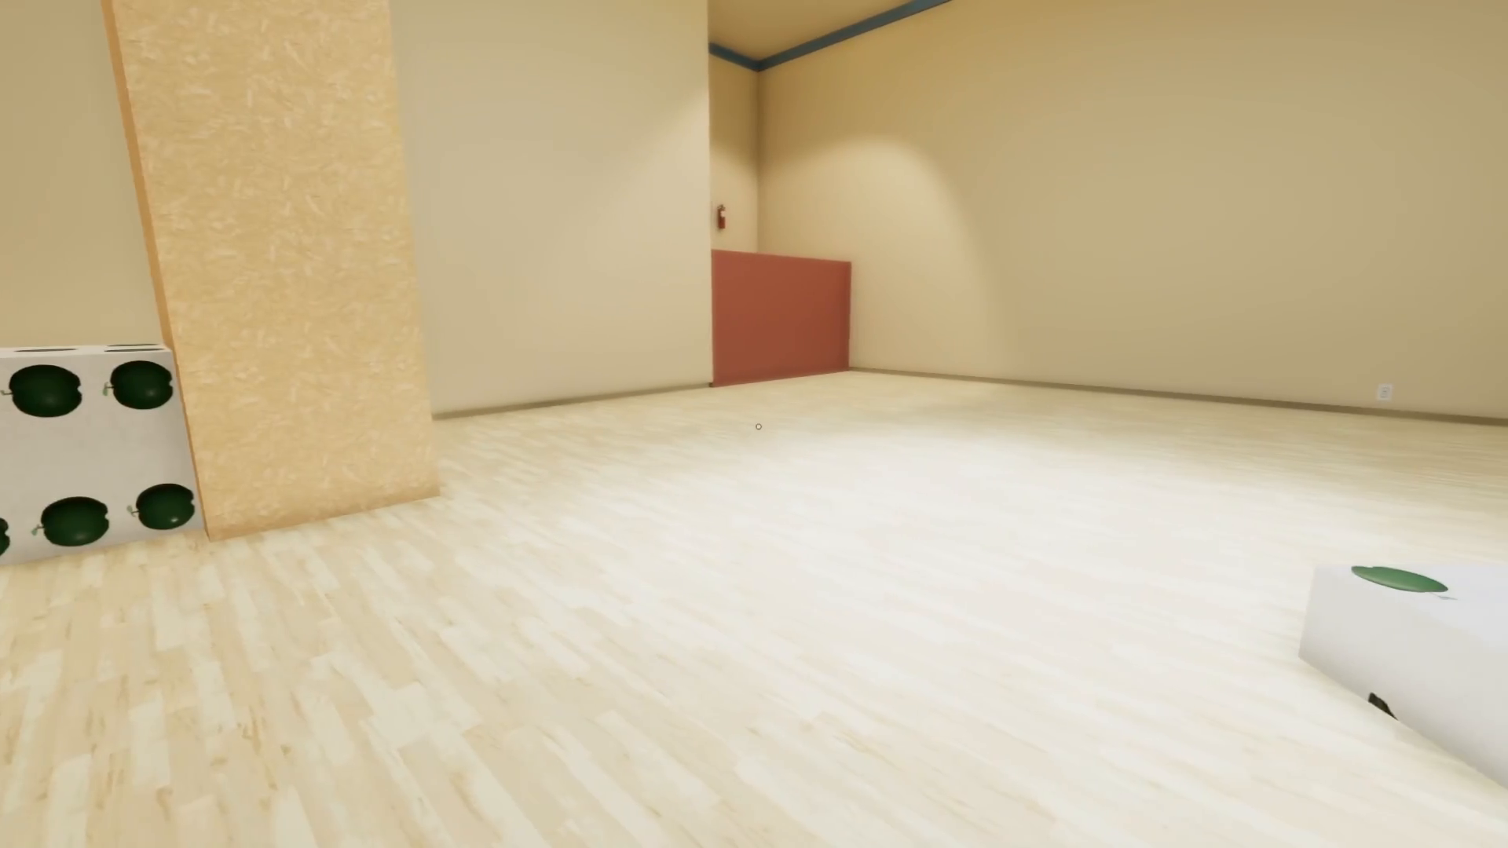
{"action": "mouse_move", "coordinate": [754, 424]}
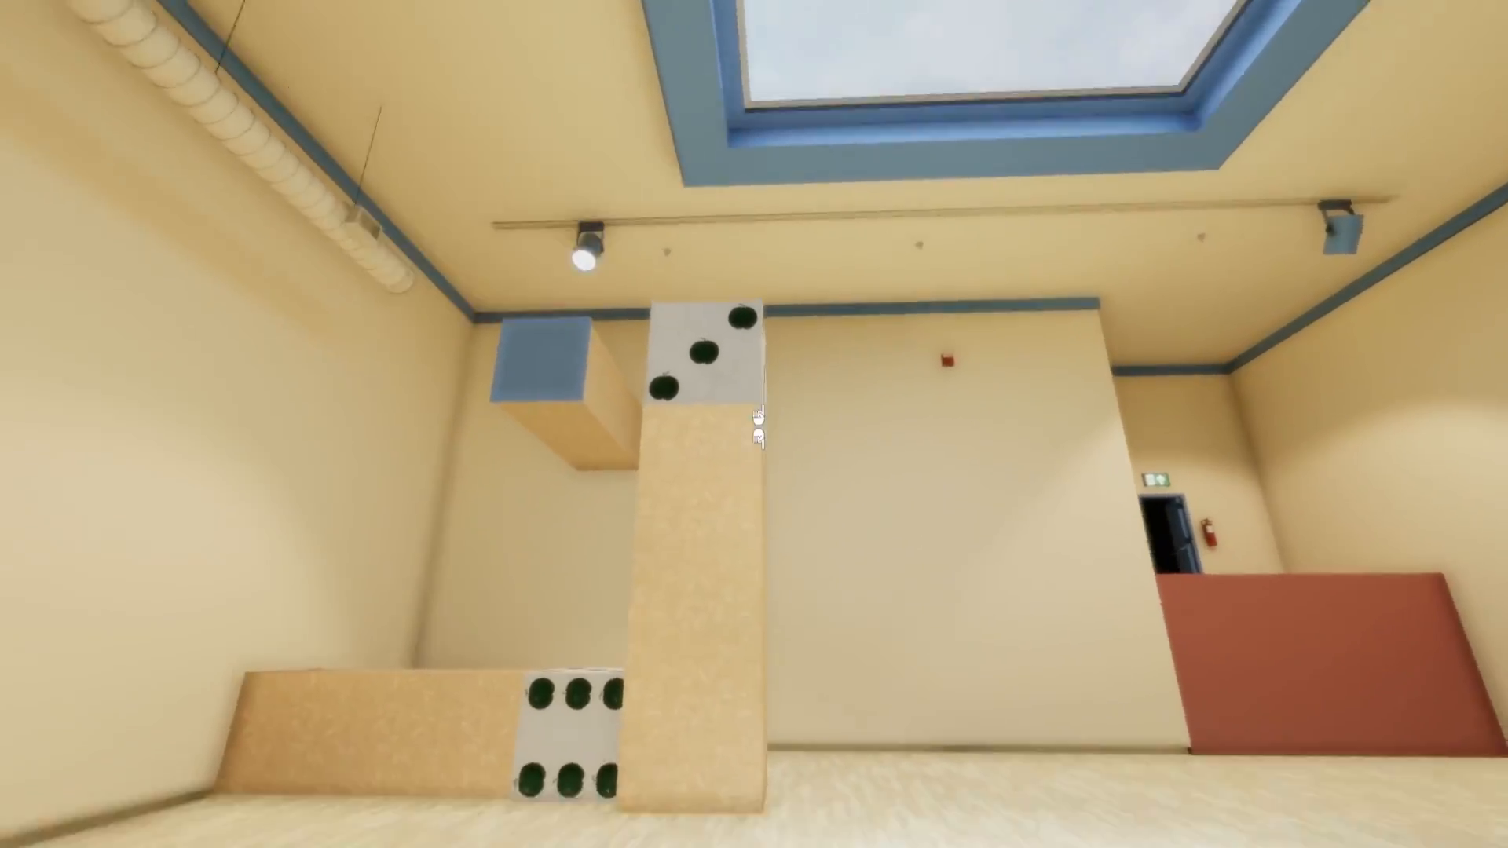
{"action": "mouse_move", "coordinate": [754, 424]}
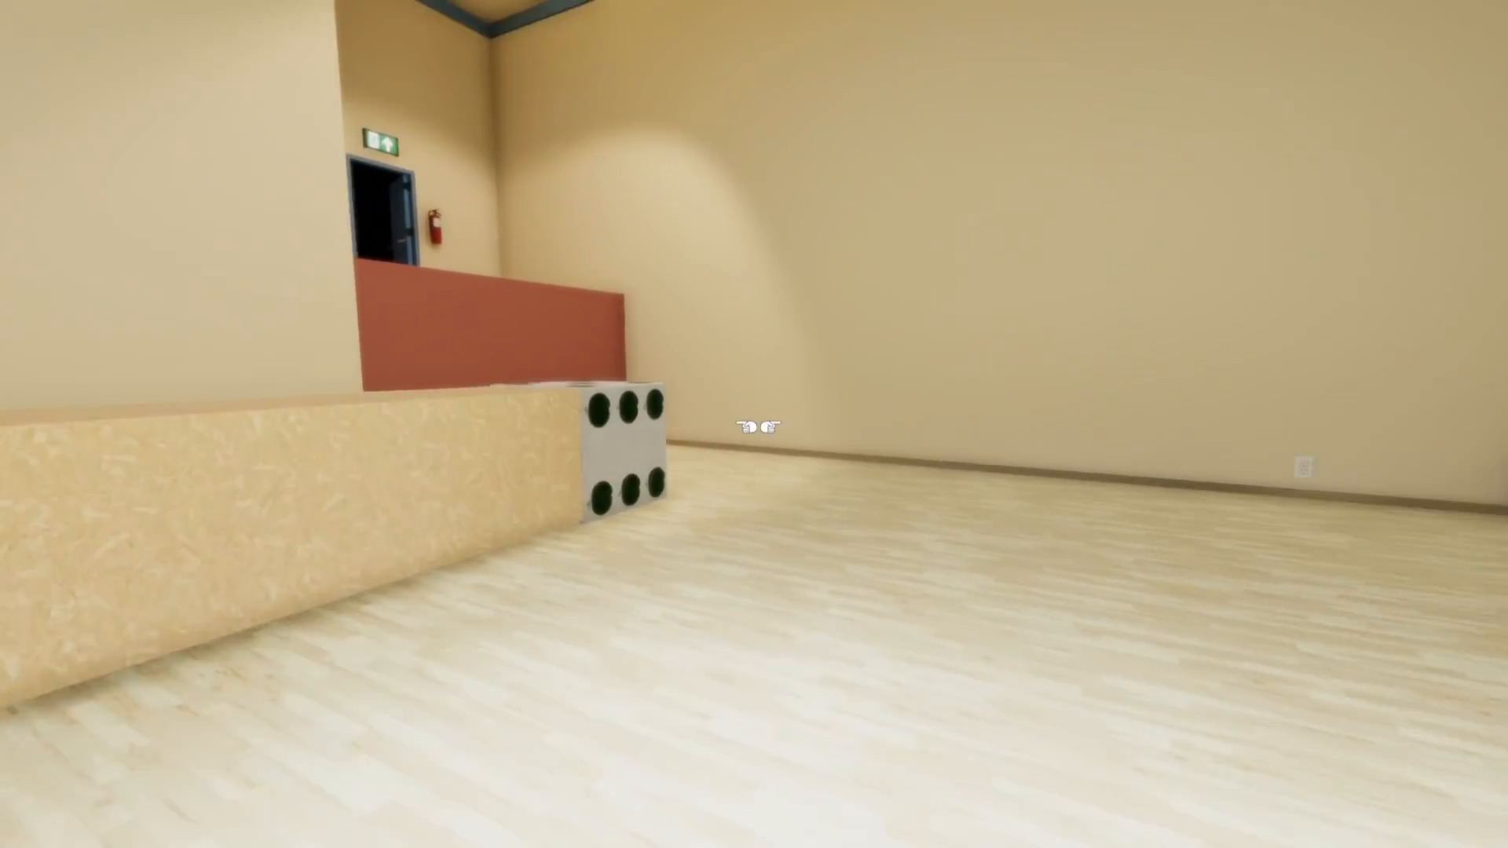
{"action": "mouse_move", "coordinate": [754, 424]}
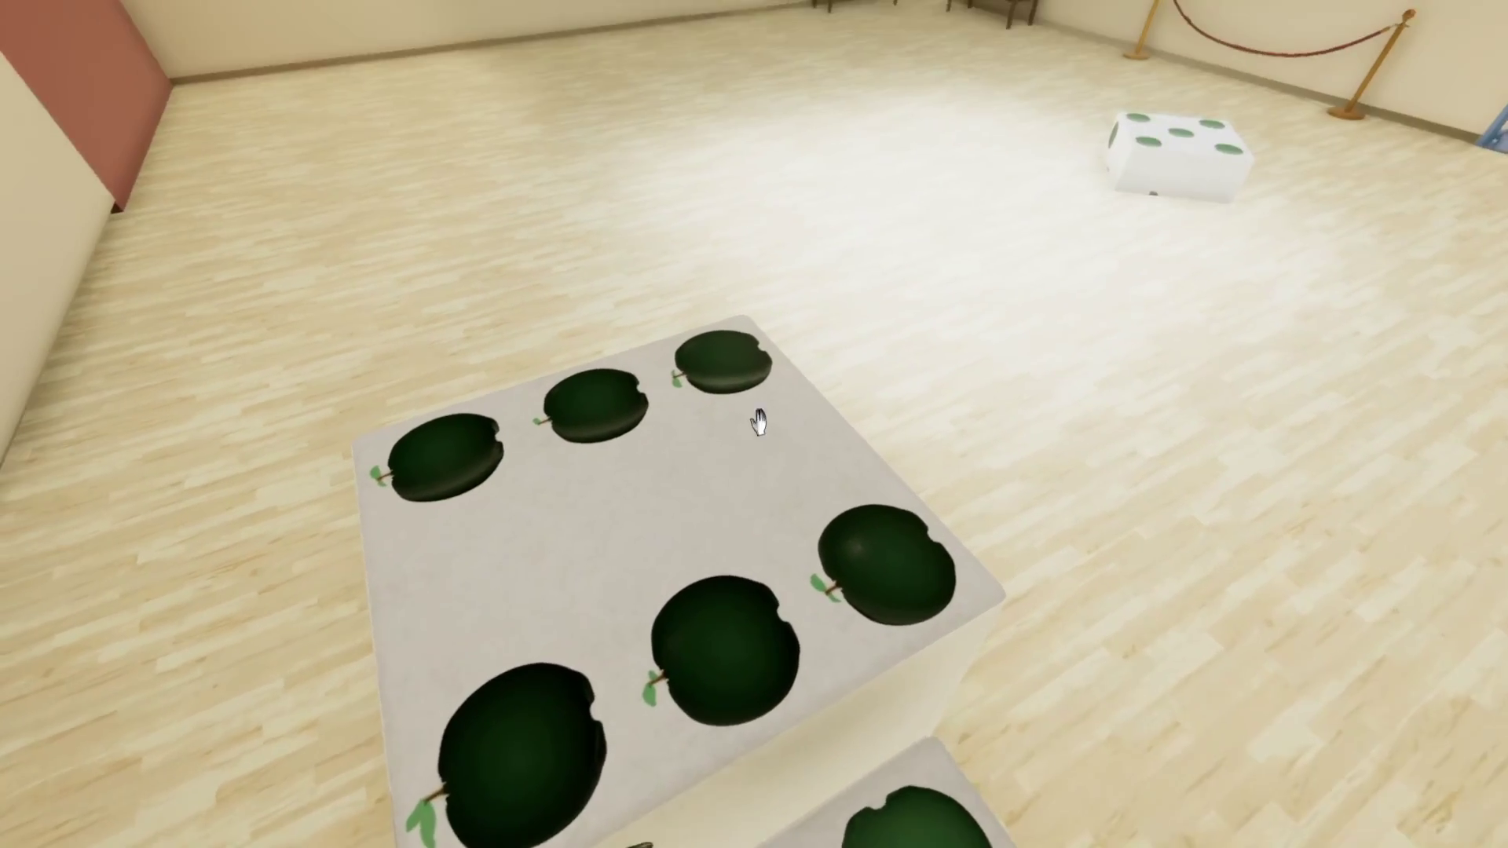
{"action": "mouse_move", "coordinate": [754, 423]}
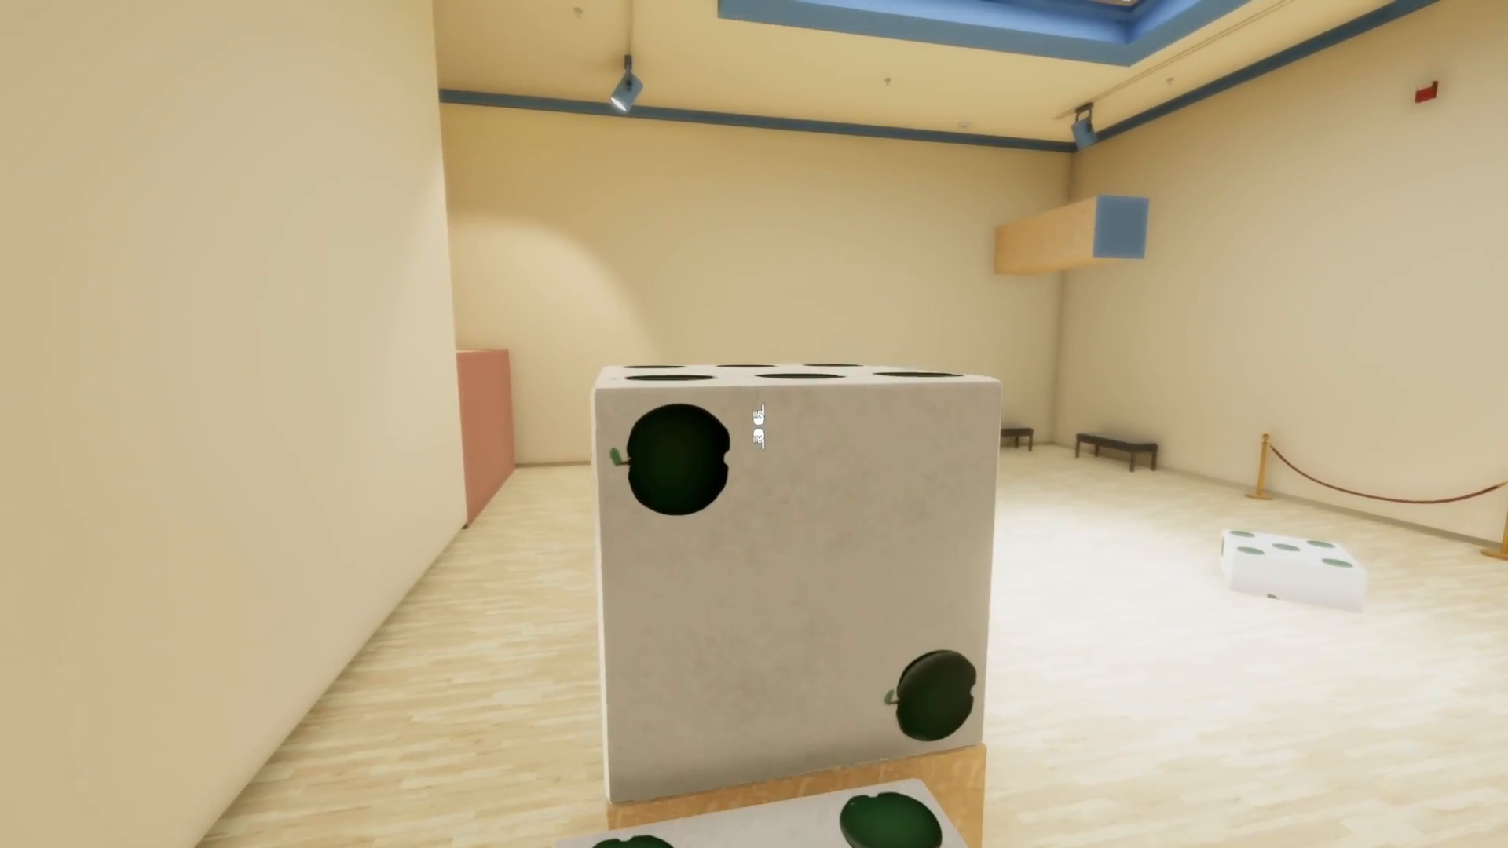
{"action": "mouse_move", "coordinate": [754, 424]}
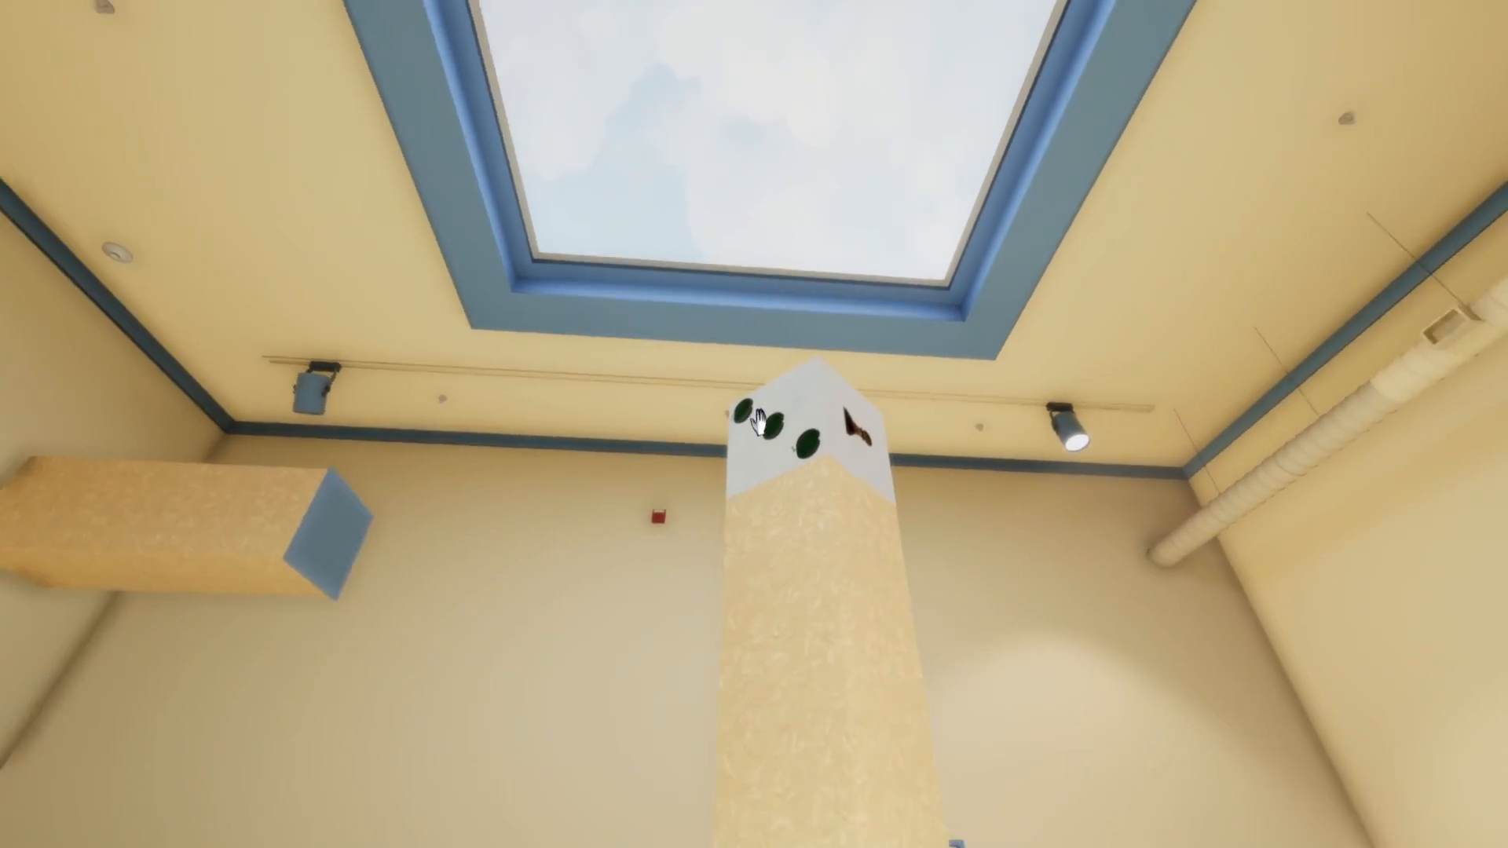
{"action": "mouse_move", "coordinate": [754, 424]}
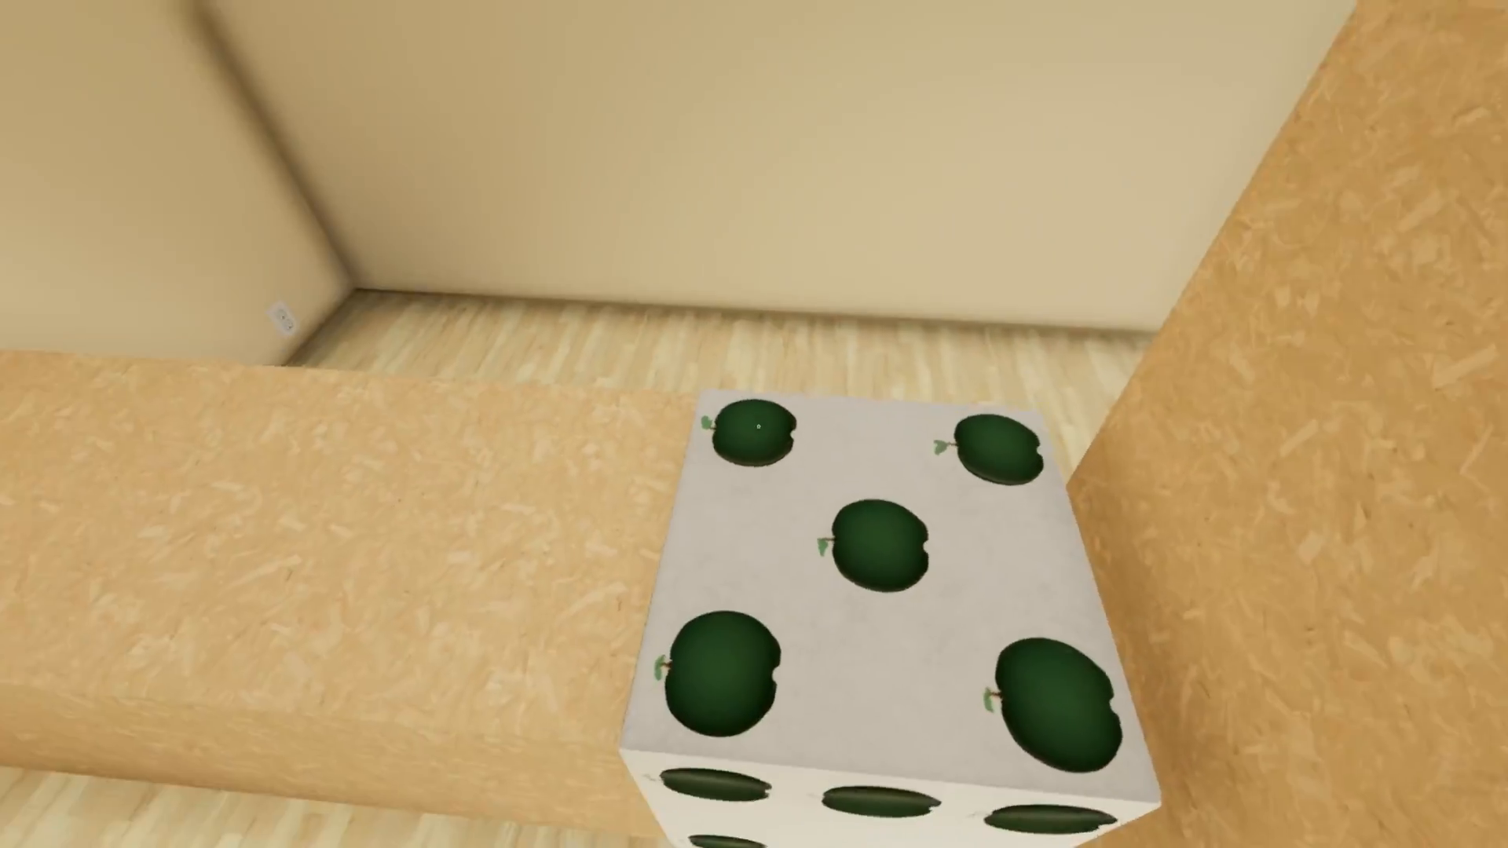
{"action": "mouse_move", "coordinate": [754, 424]}
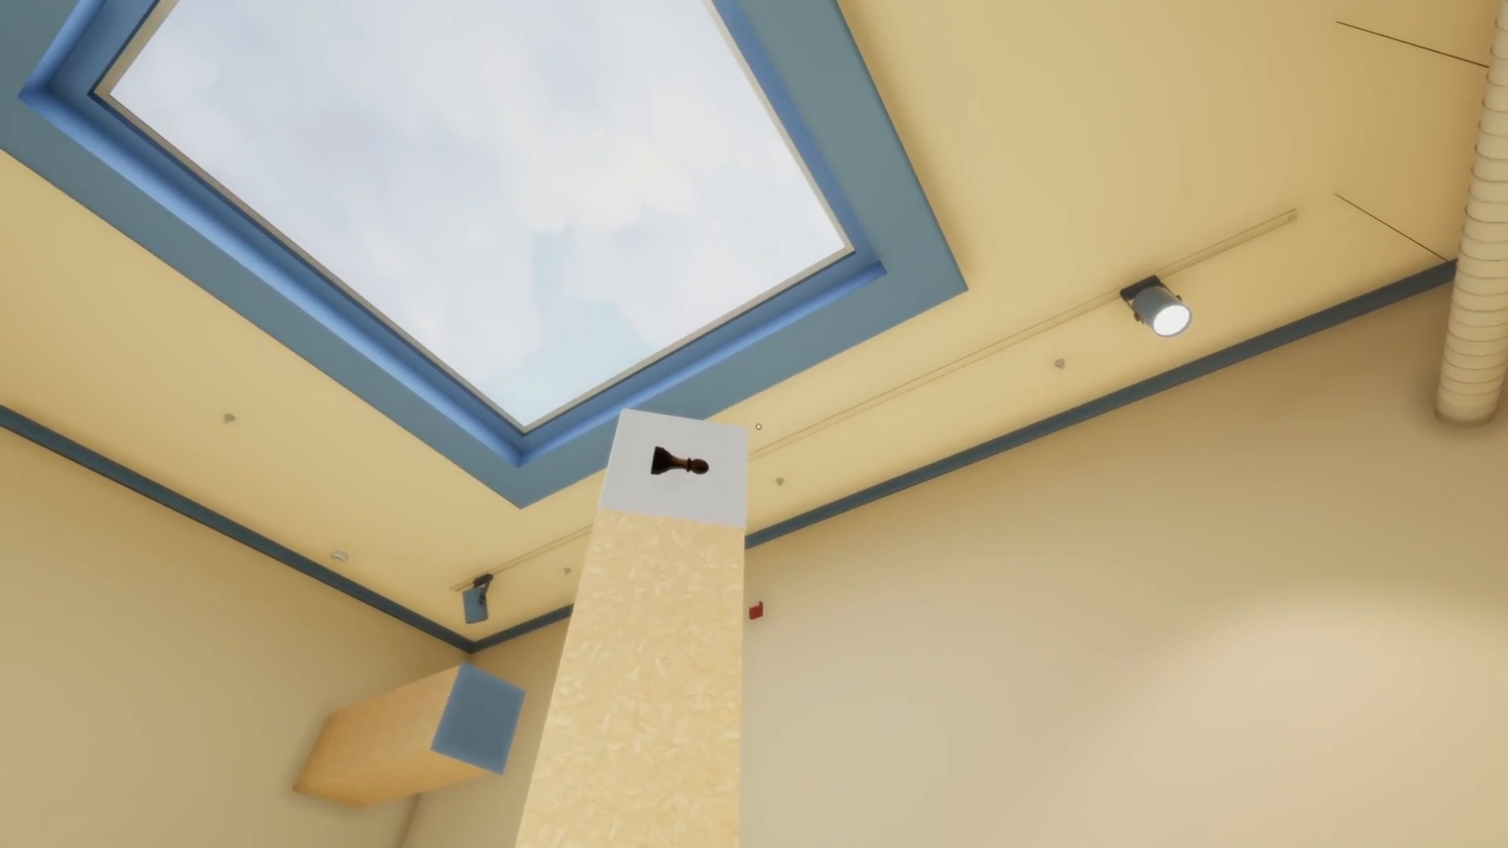
{"action": "mouse_move", "coordinate": [754, 425]}
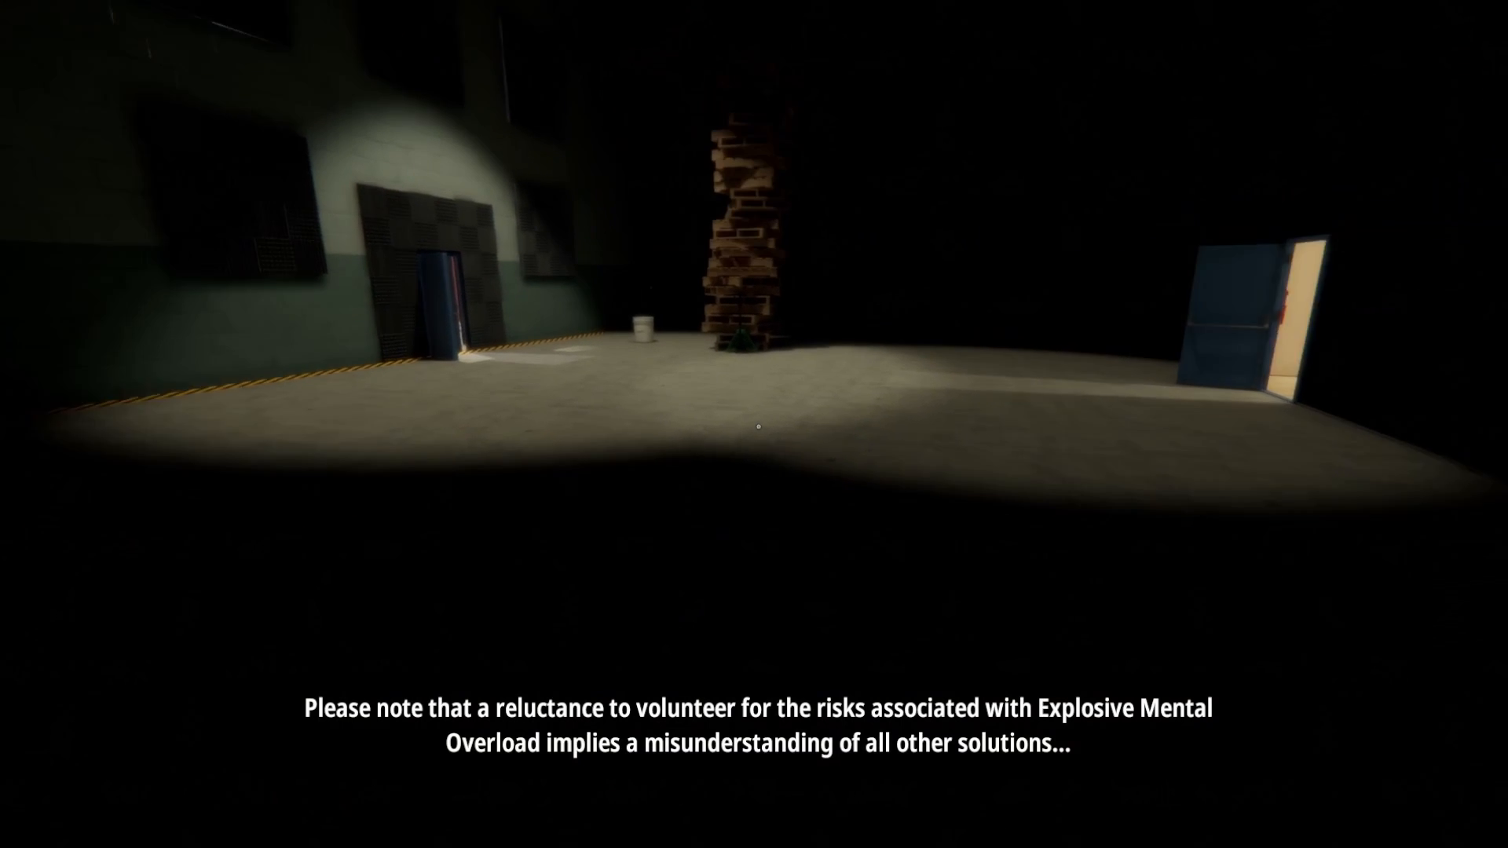
{"action": "mouse_move", "coordinate": [754, 426]}
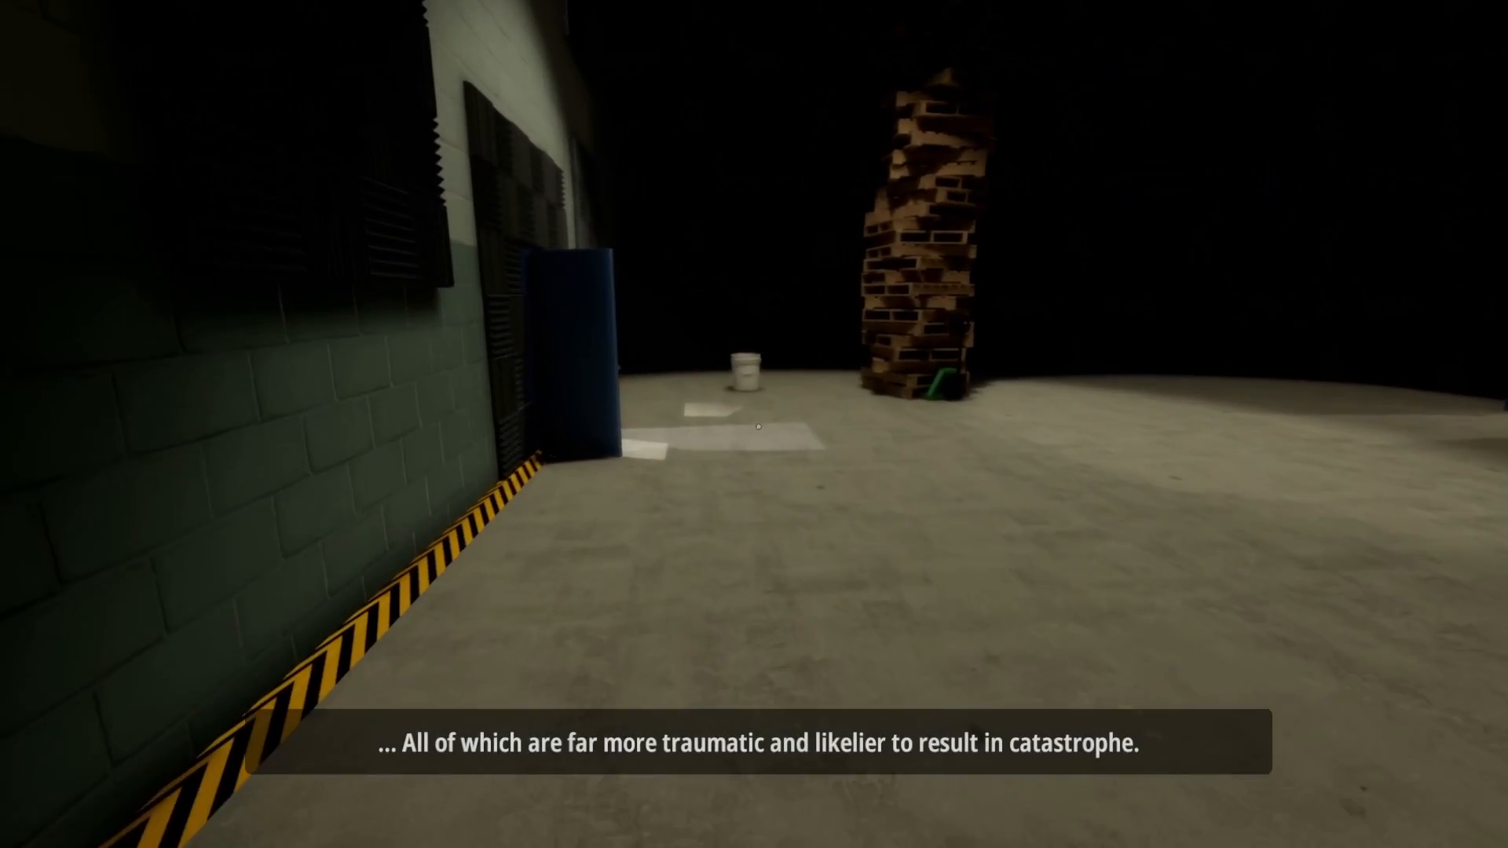
{"action": "mouse_move", "coordinate": [754, 424]}
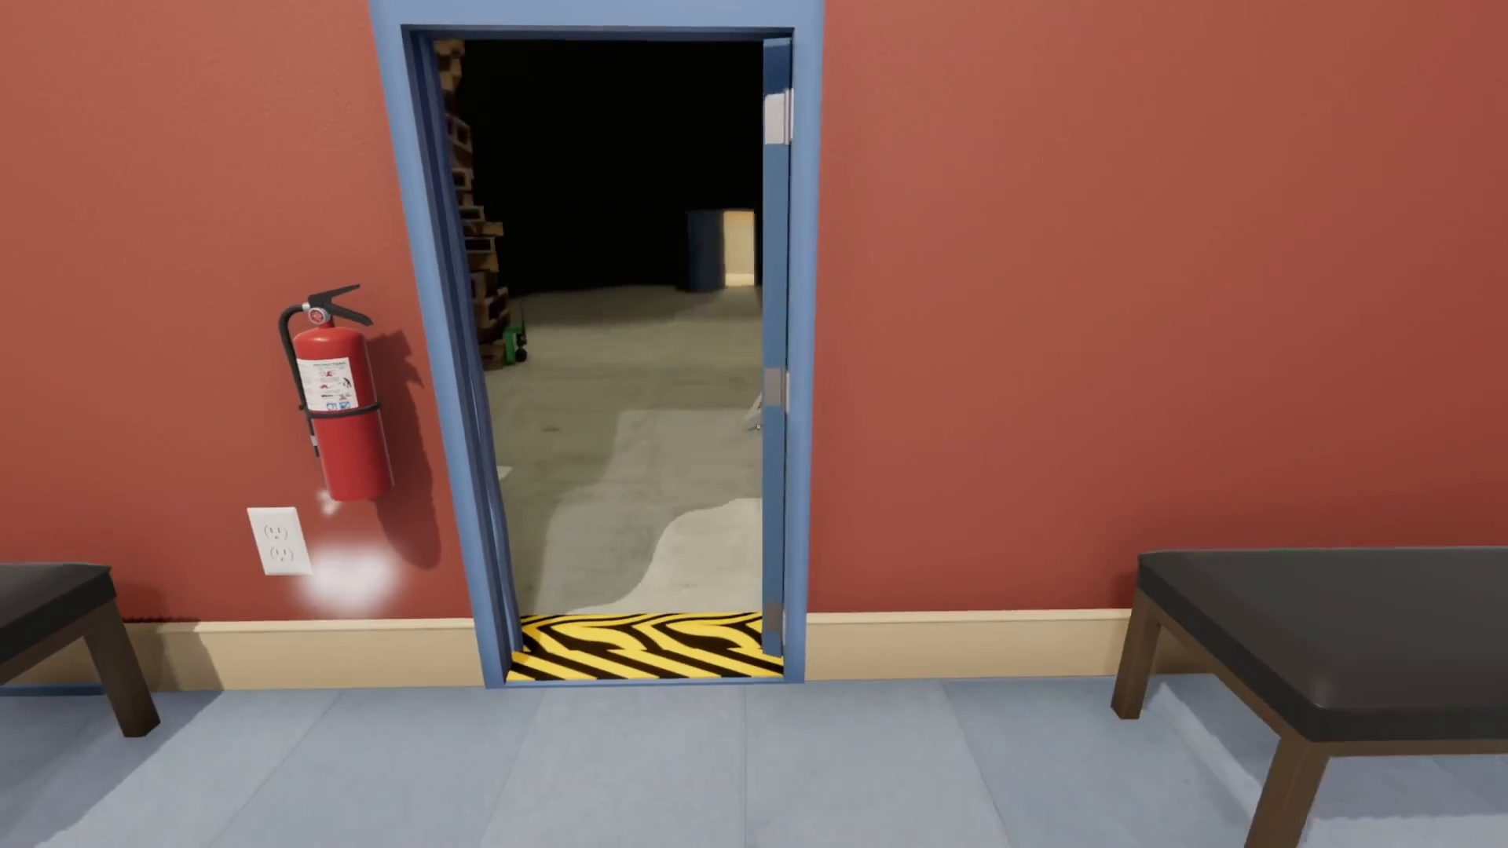
{"action": "mouse_move", "coordinate": [754, 424]}
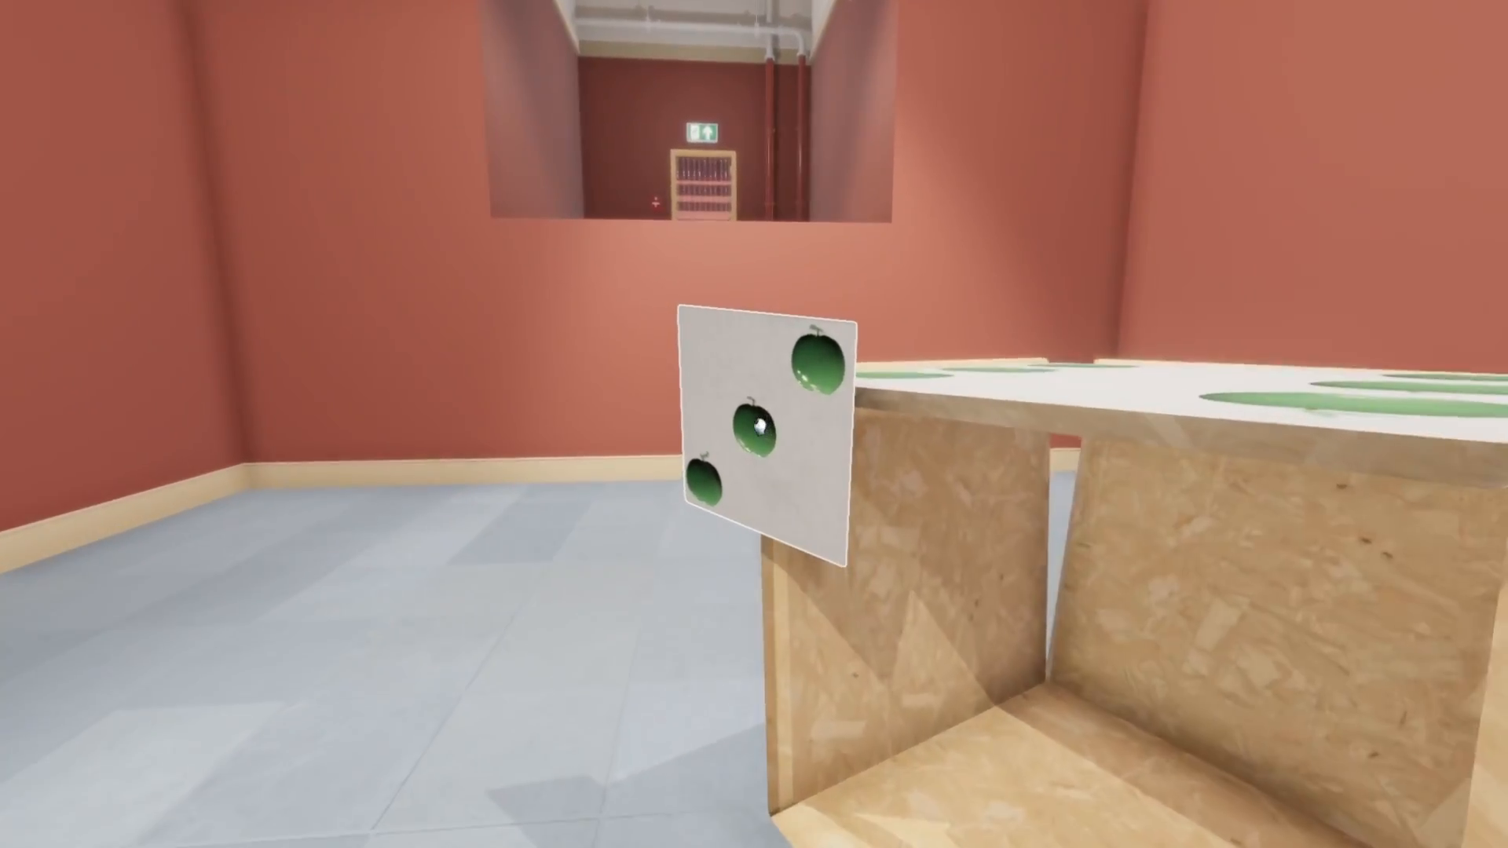
{"action": "mouse_move", "coordinate": [754, 424]}
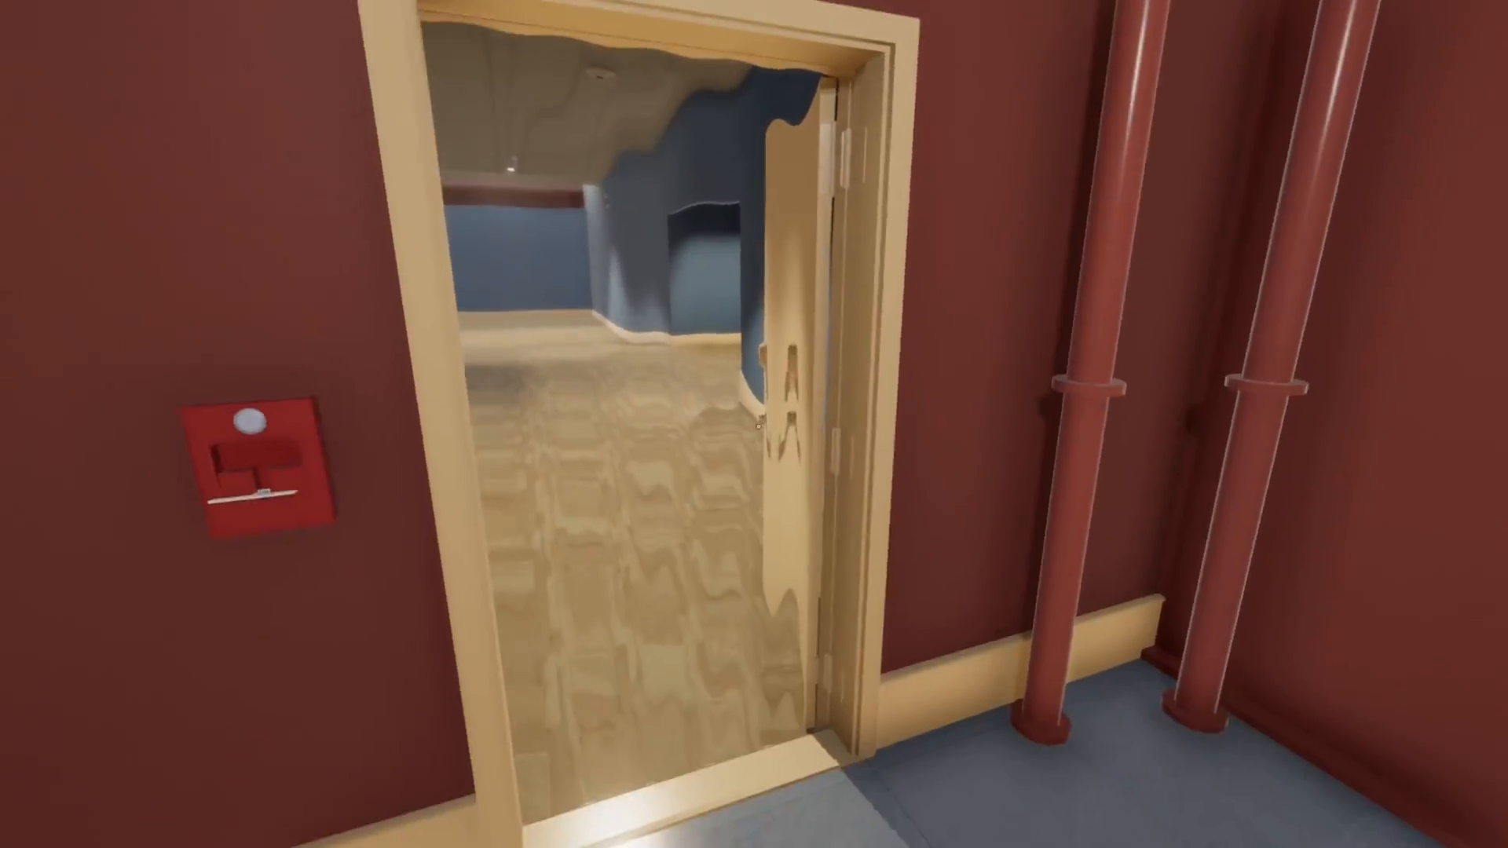
{"action": "mouse_move", "coordinate": [754, 424]}
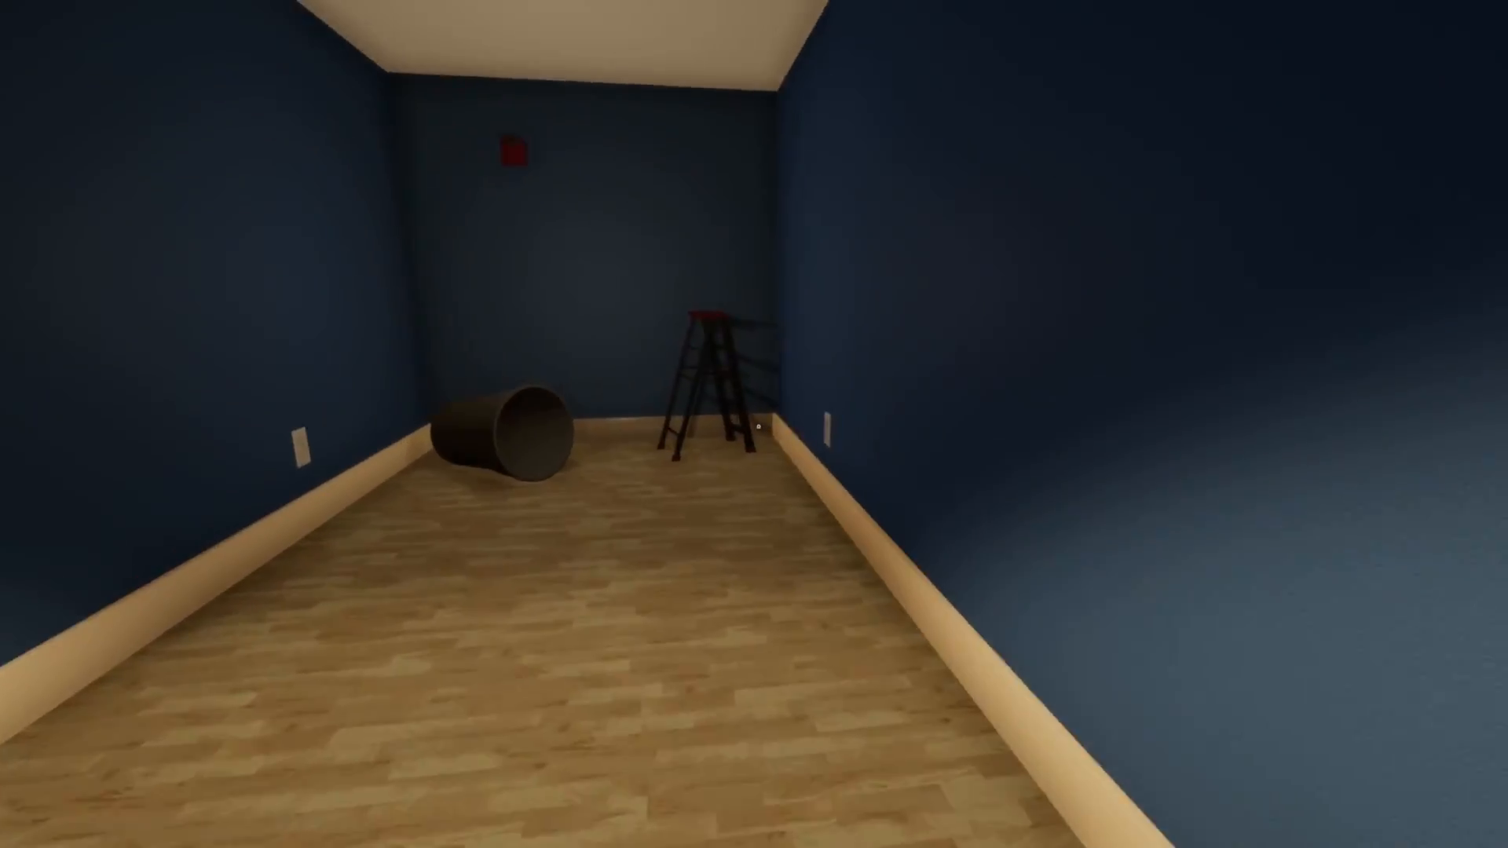
{"action": "mouse_move", "coordinate": [754, 424]}
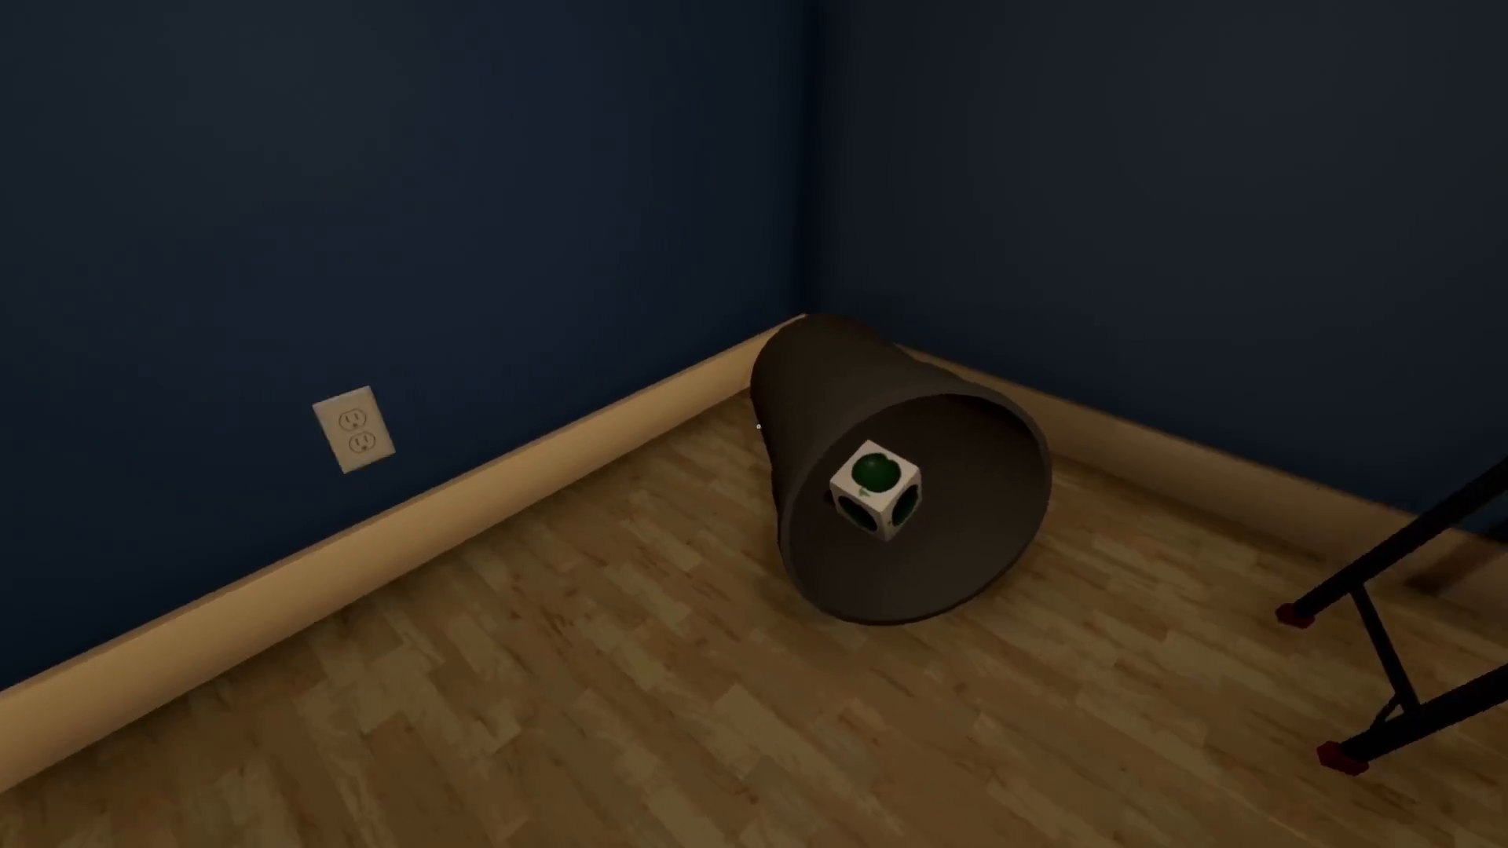
{"action": "mouse_move", "coordinate": [754, 425]}
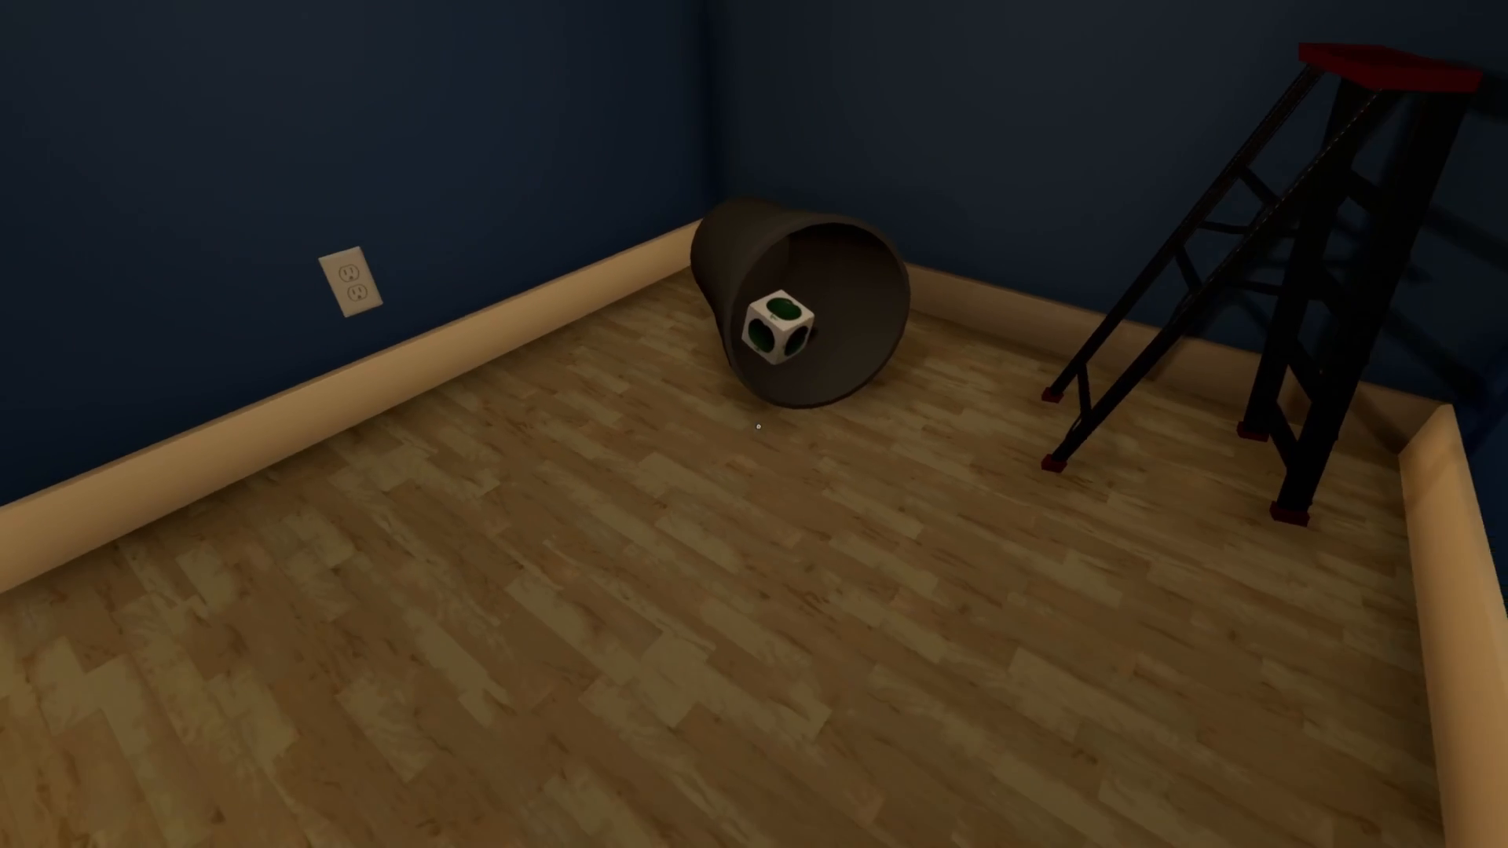
{"action": "mouse_move", "coordinate": [754, 424]}
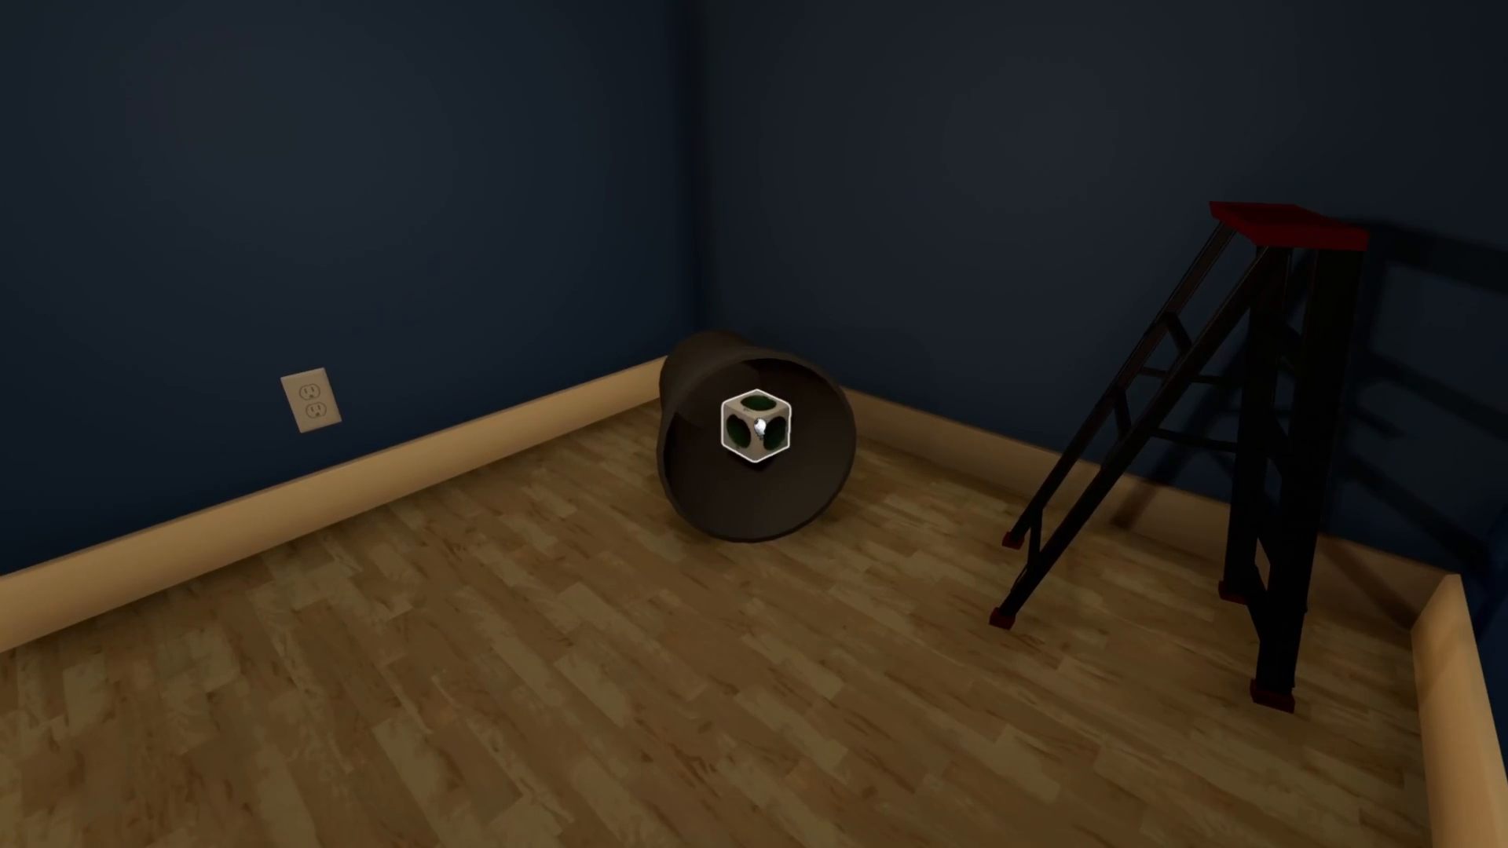
{"action": "mouse_move", "coordinate": [754, 424]}
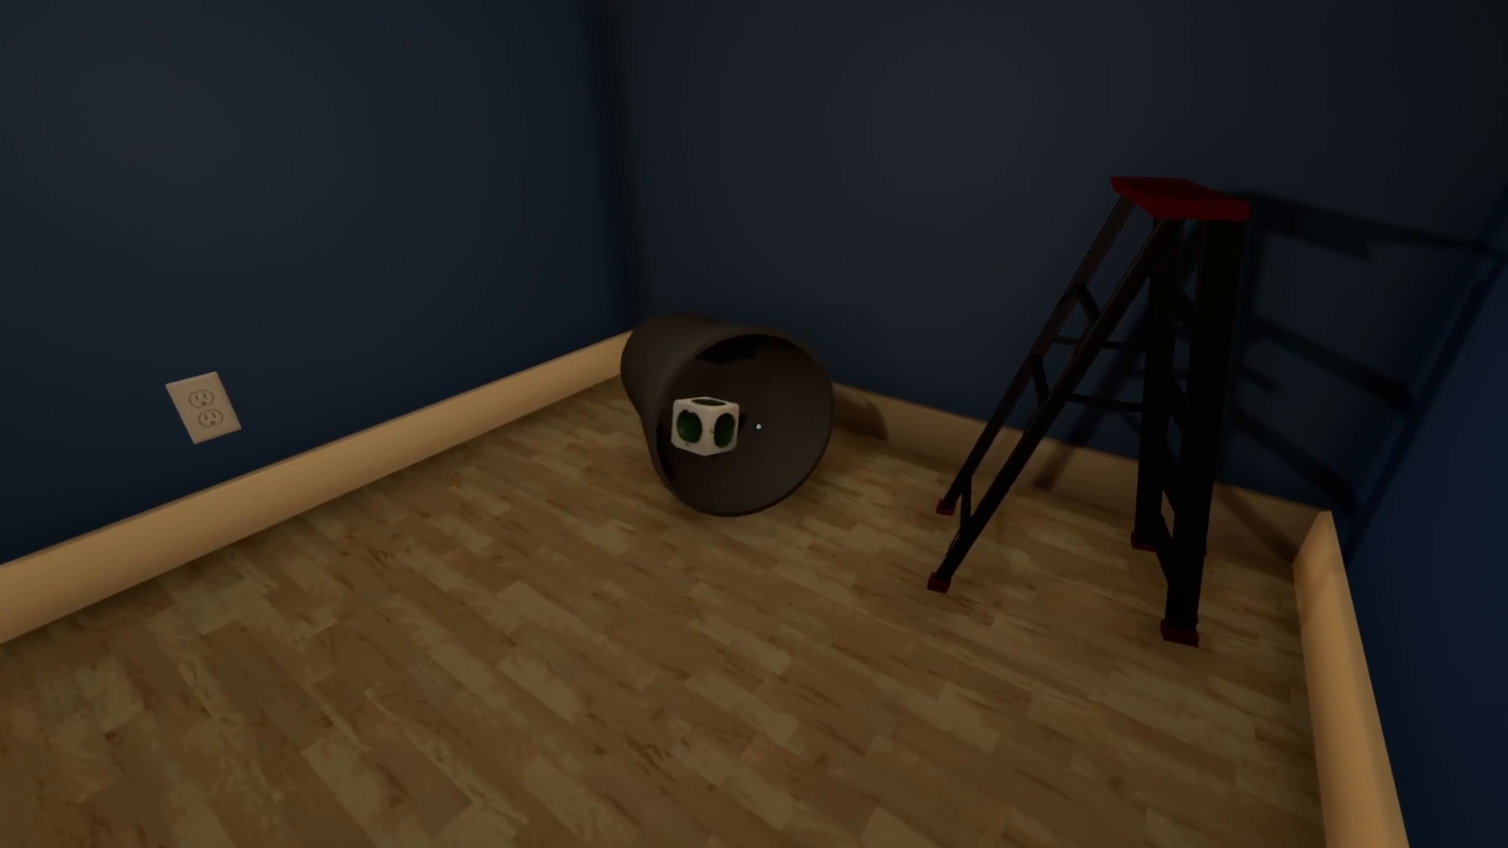
{"action": "mouse_move", "coordinate": [754, 424]}
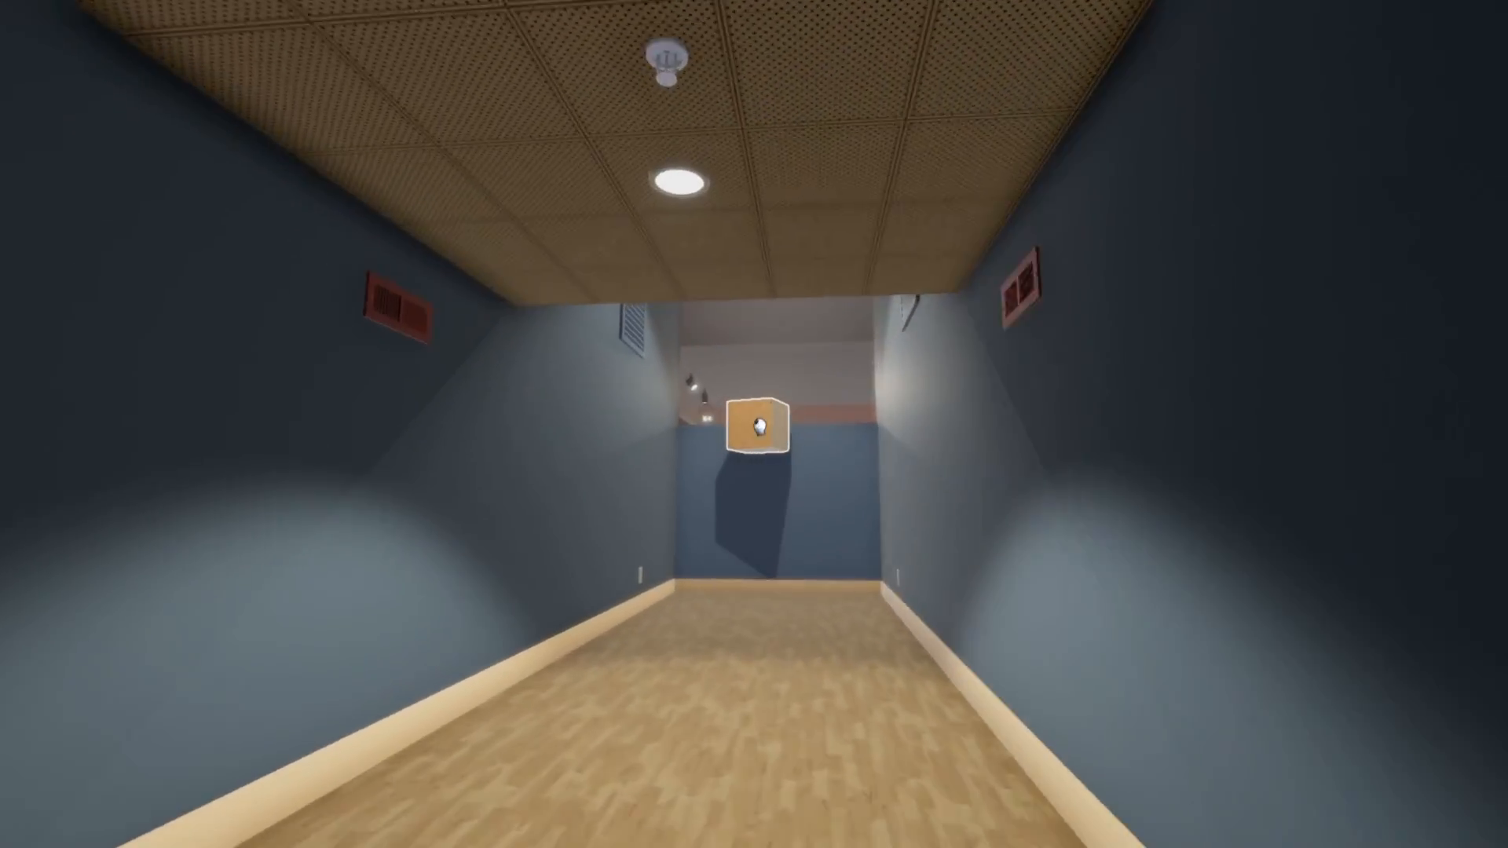
{"action": "mouse_move", "coordinate": [754, 424]}
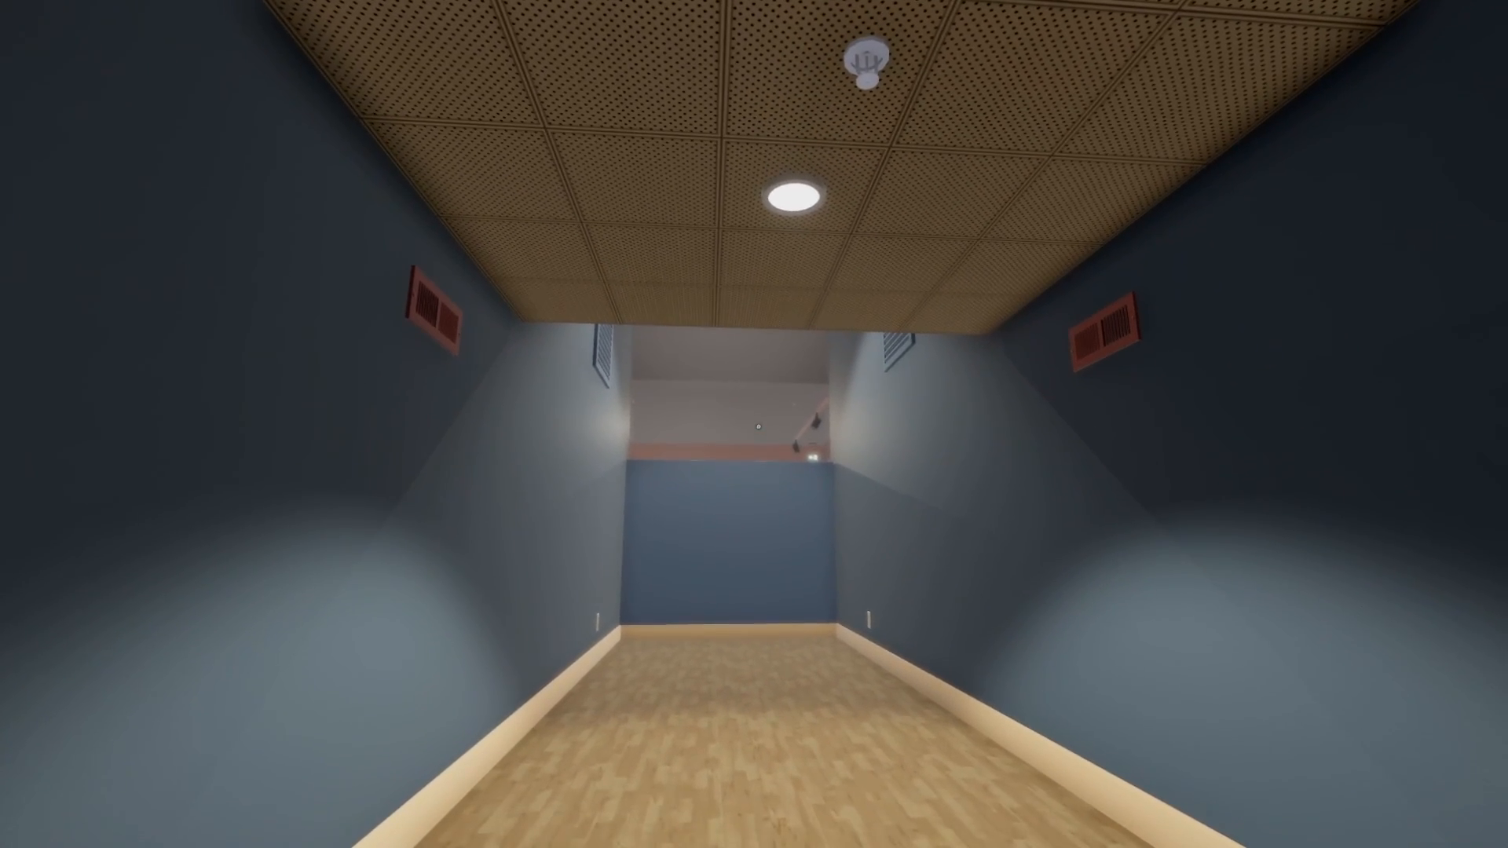
{"action": "mouse_move", "coordinate": [754, 425]}
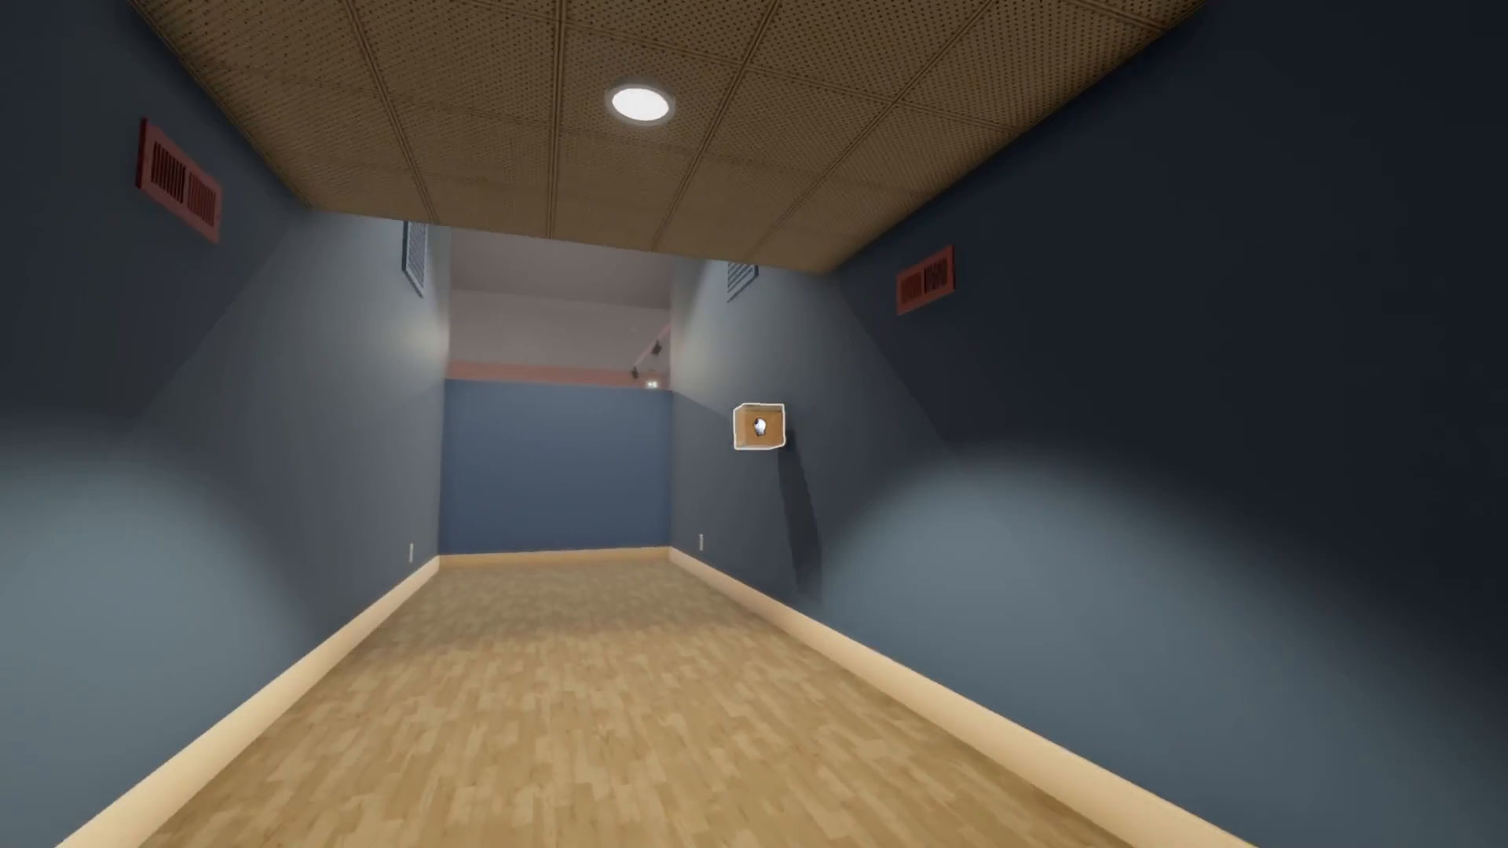
{"action": "mouse_move", "coordinate": [754, 425]}
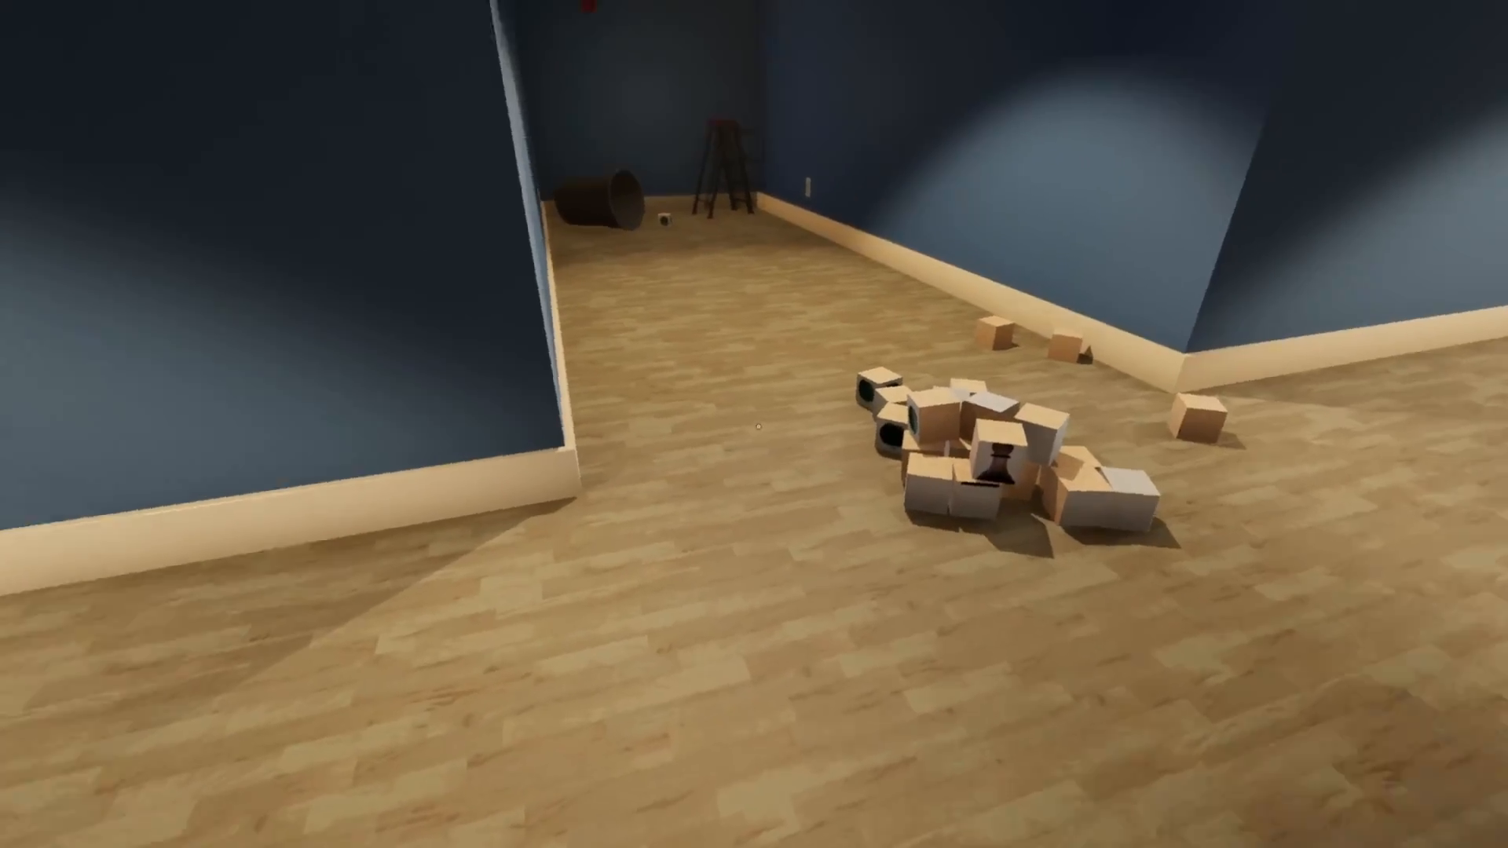